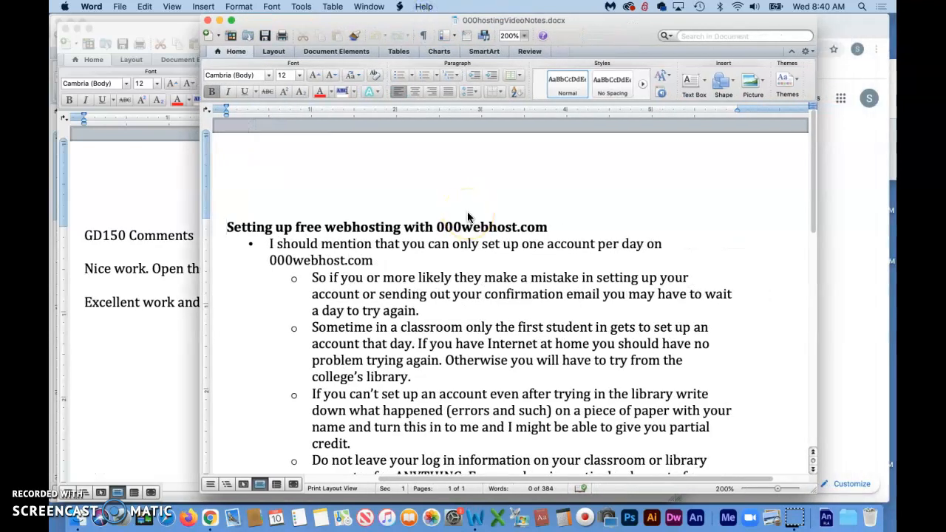
# - Scroll through the Word notes reviewing the Content steps down to the URL, user name and password items
pyautogui.scroll(3)
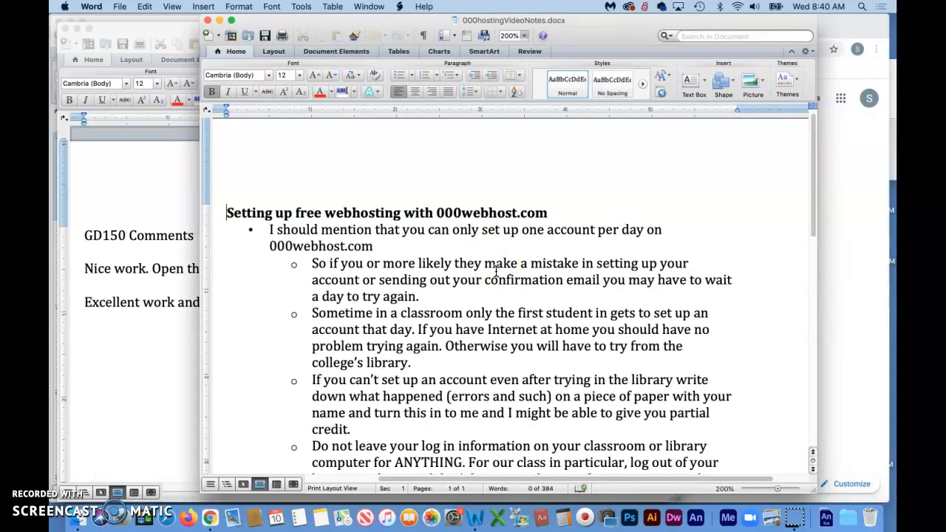
pyautogui.scroll(-3)
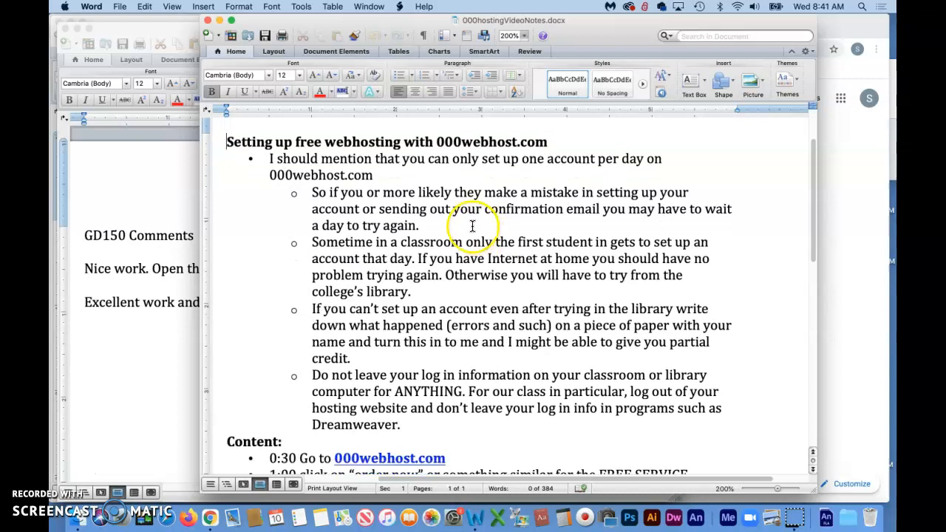
pyautogui.moveTo(384, 180)
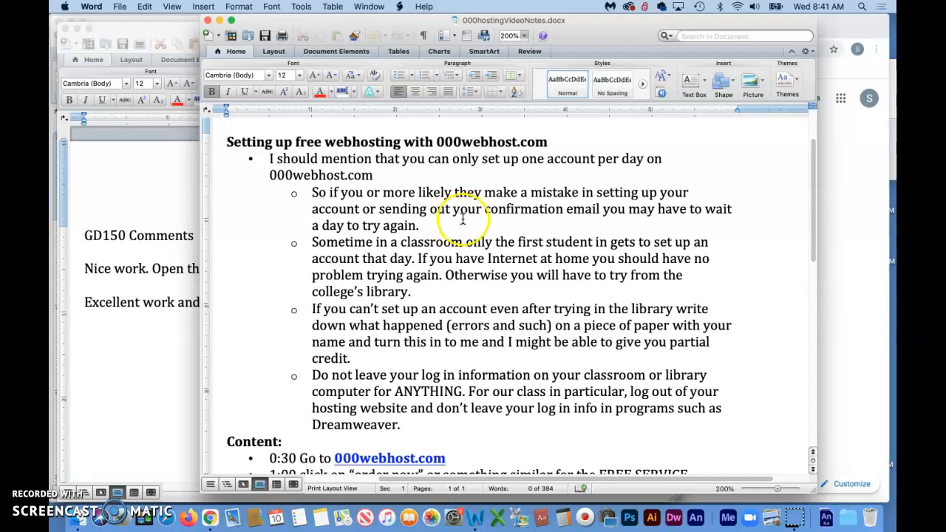
pyautogui.scroll(-3)
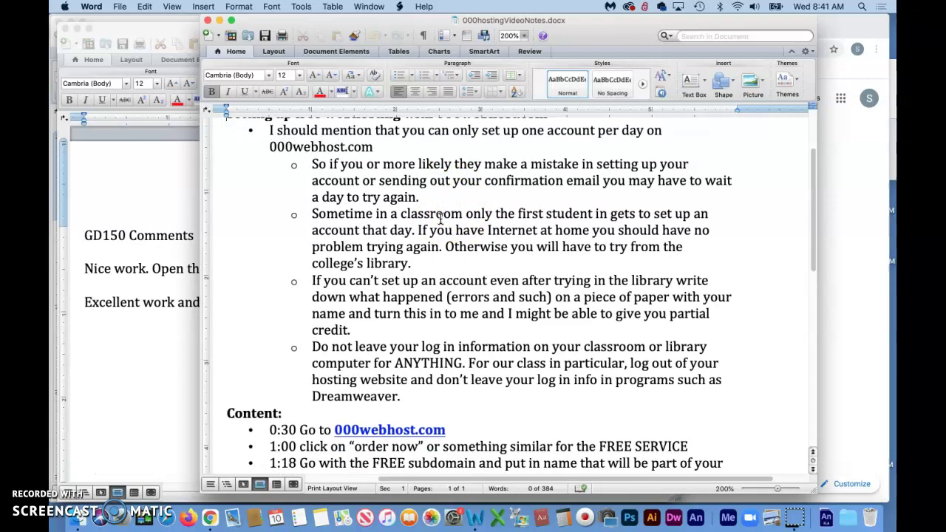
pyautogui.moveTo(416, 224)
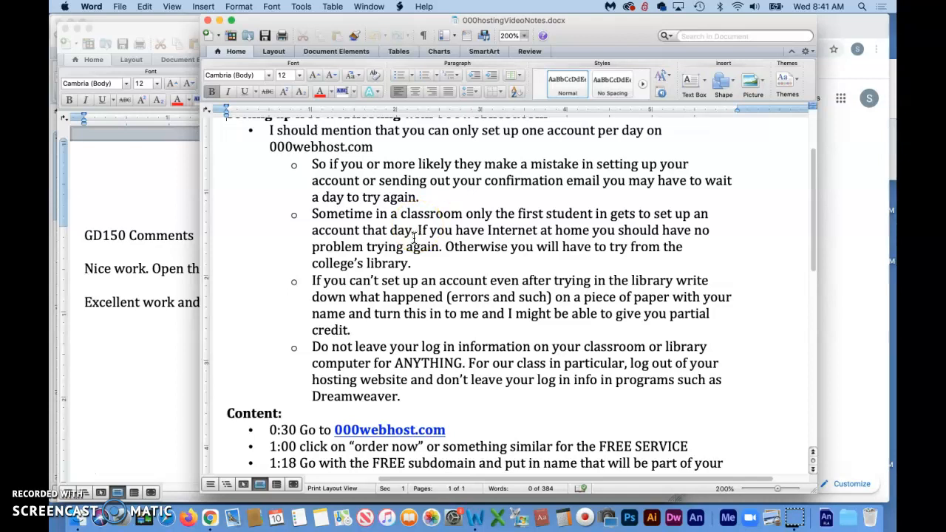
pyautogui.moveTo(427, 244)
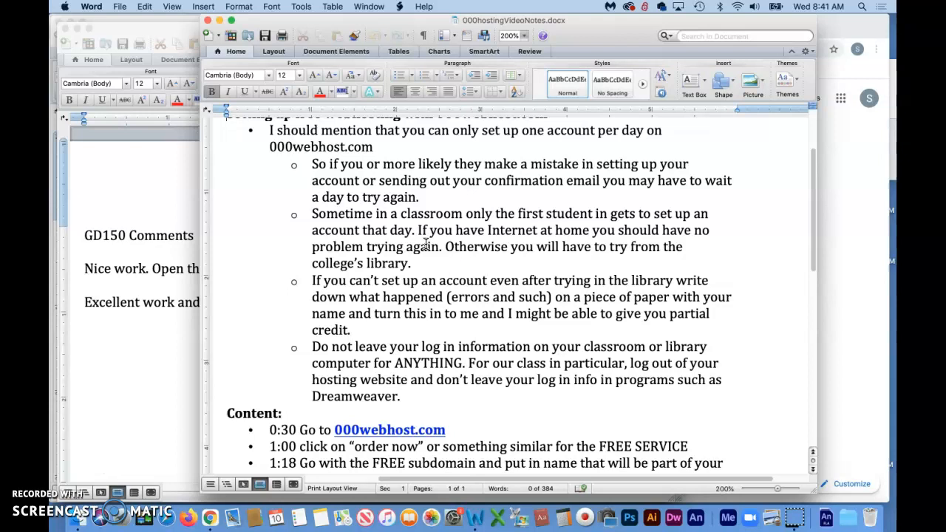
pyautogui.scroll(-3)
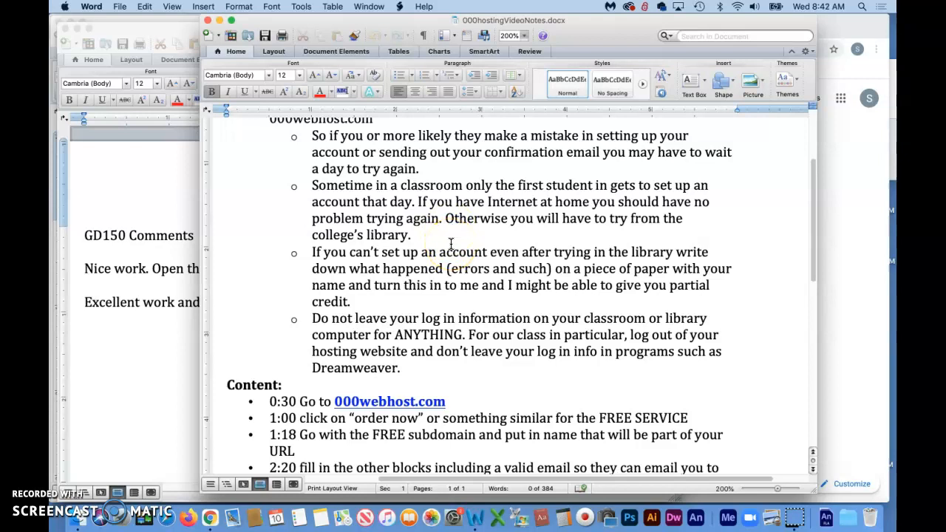
pyautogui.scroll(-3)
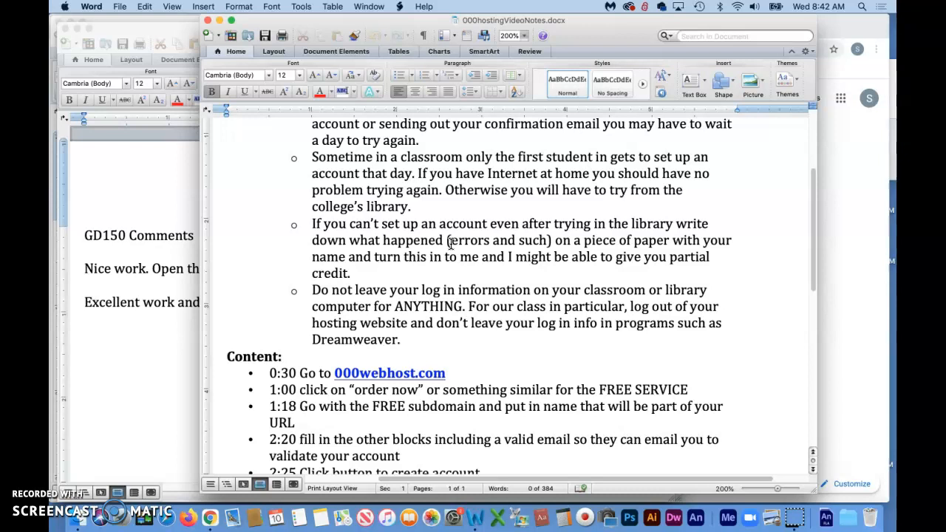
pyautogui.scroll(-3)
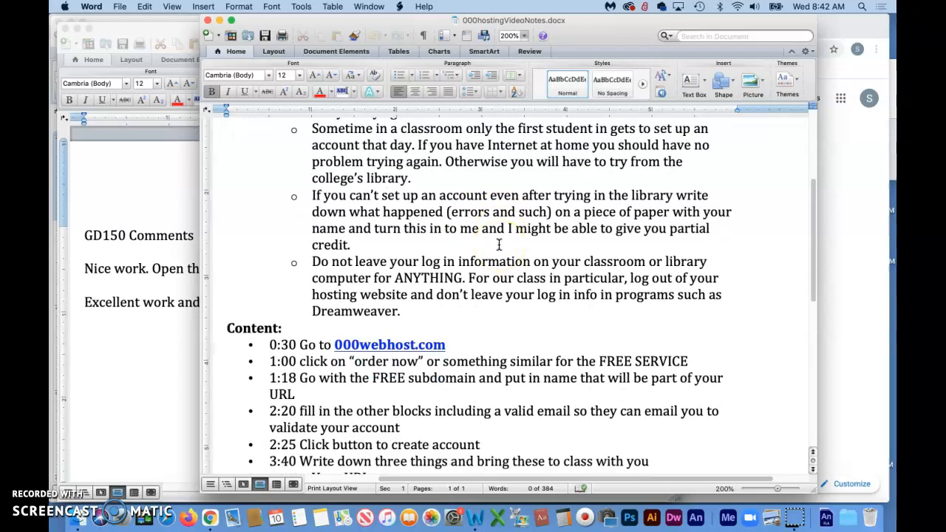
pyautogui.moveTo(151, 471)
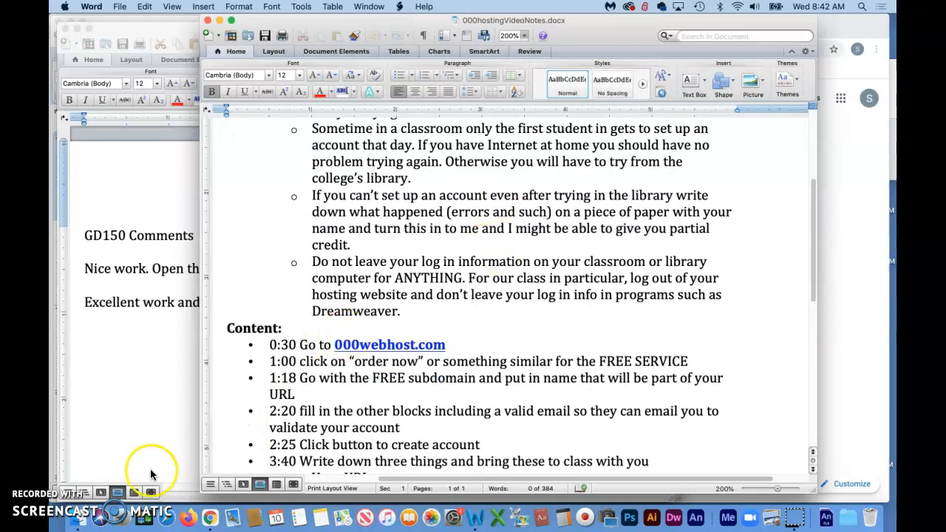
pyautogui.moveTo(82, 488)
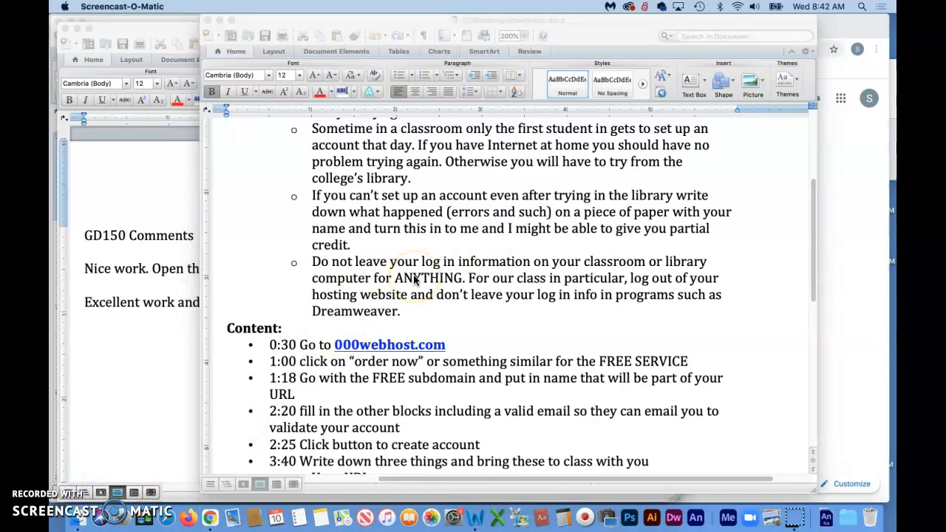
pyautogui.scroll(-3)
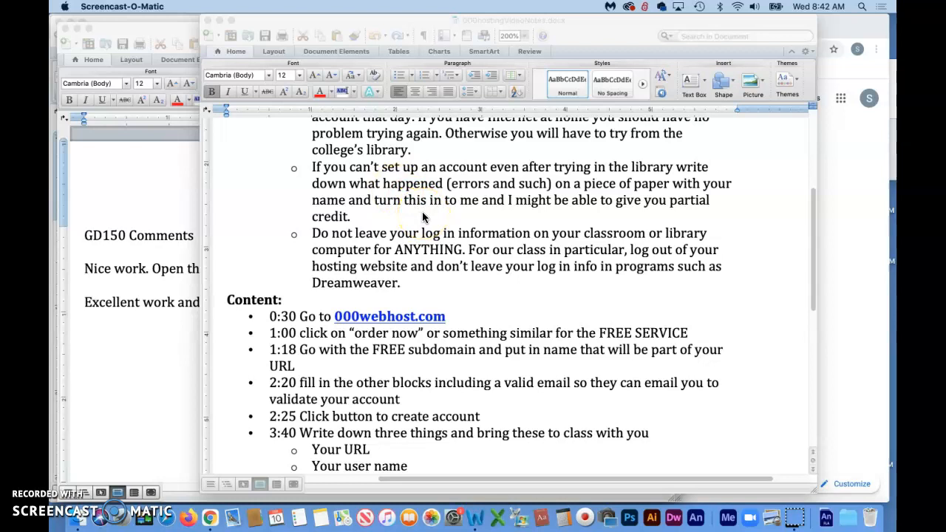
pyautogui.moveTo(440, 205)
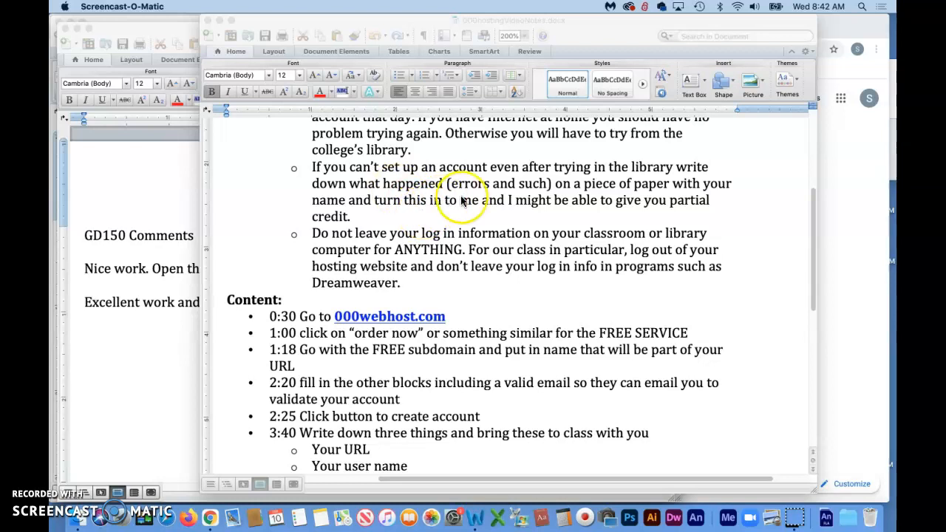
pyautogui.moveTo(471, 215)
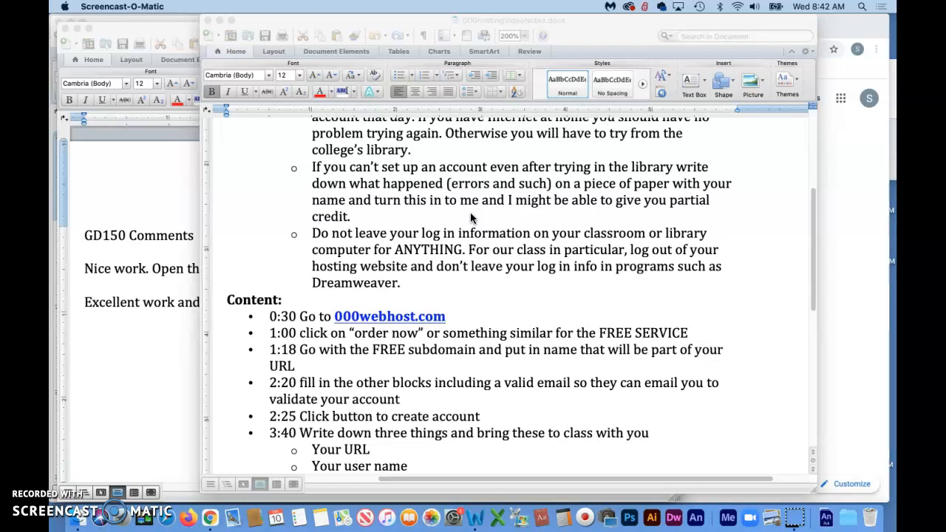
pyautogui.moveTo(573, 225)
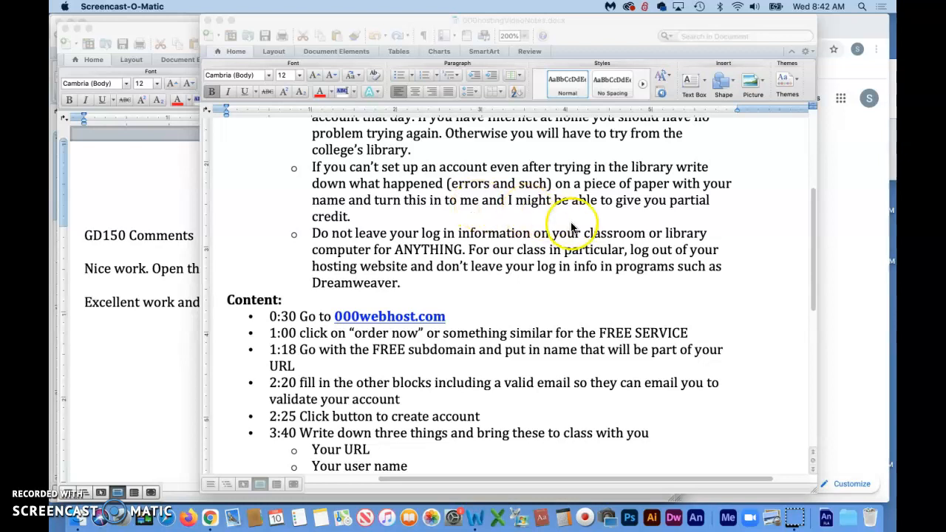
pyautogui.scroll(-3)
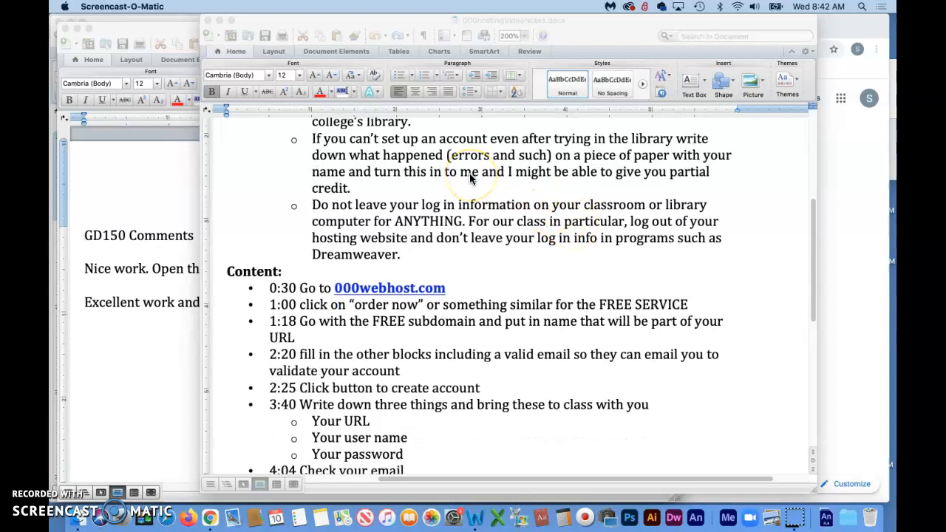
pyautogui.moveTo(481, 266)
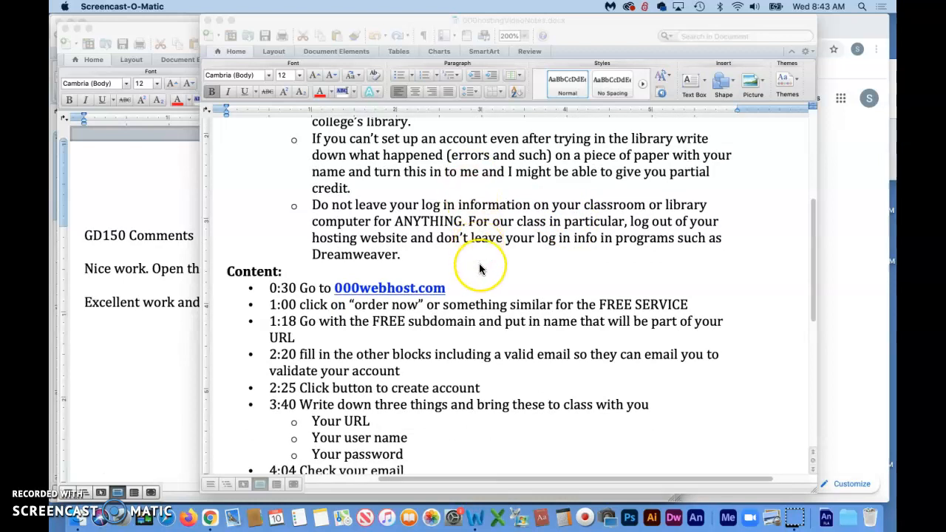
pyautogui.scroll(-3)
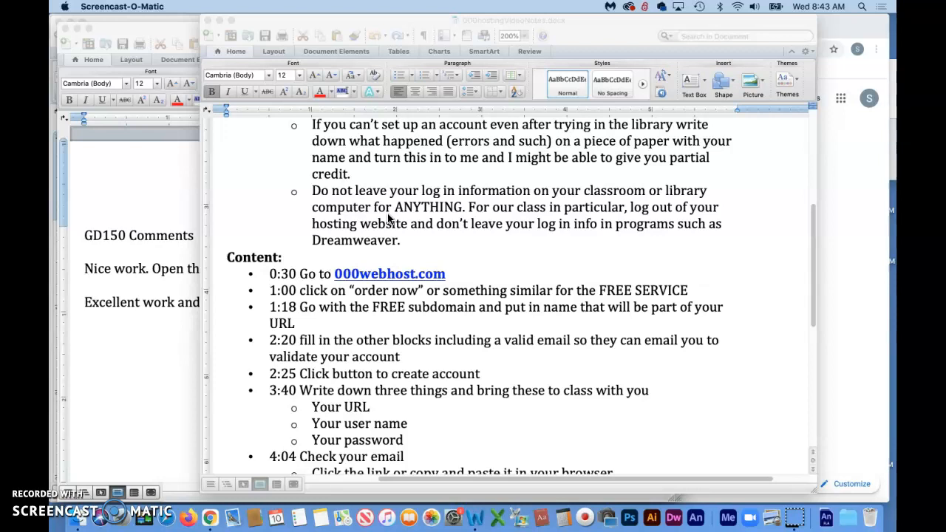
pyautogui.moveTo(79, 480)
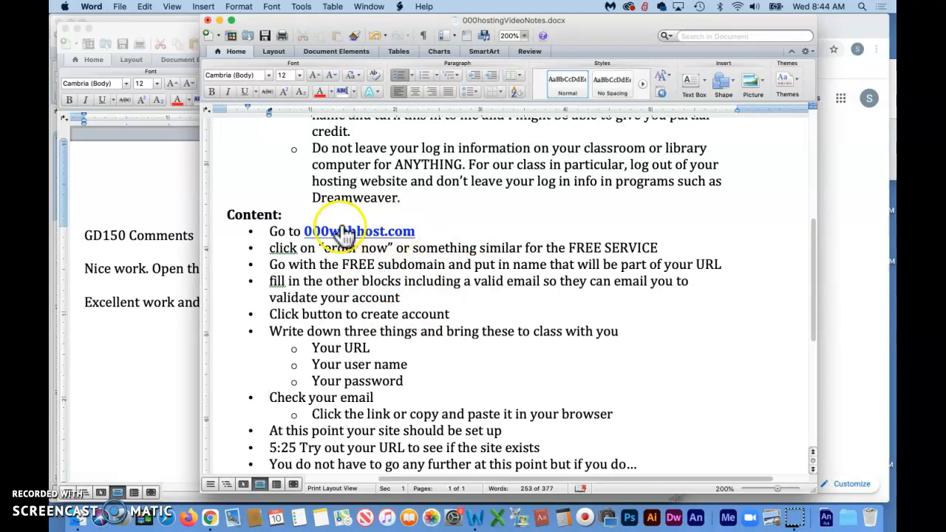
pyautogui.moveTo(377, 244)
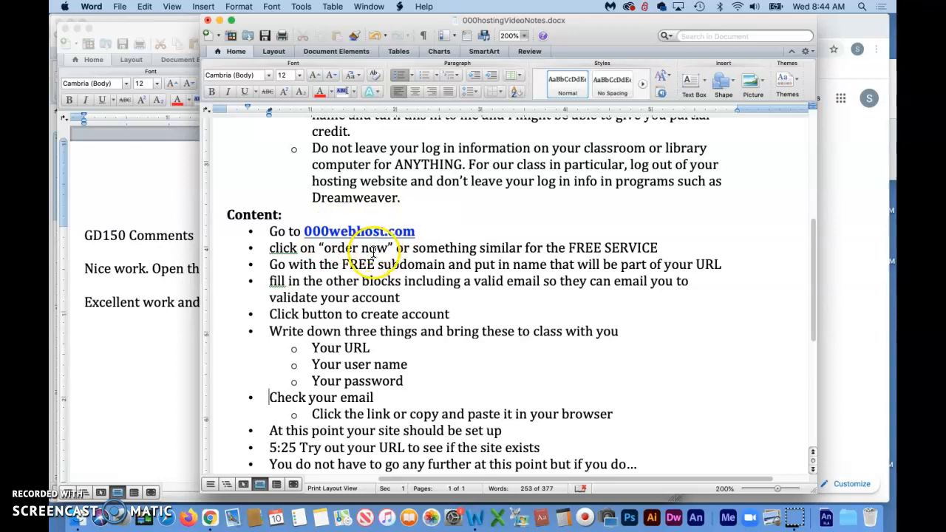
pyautogui.moveTo(432, 254)
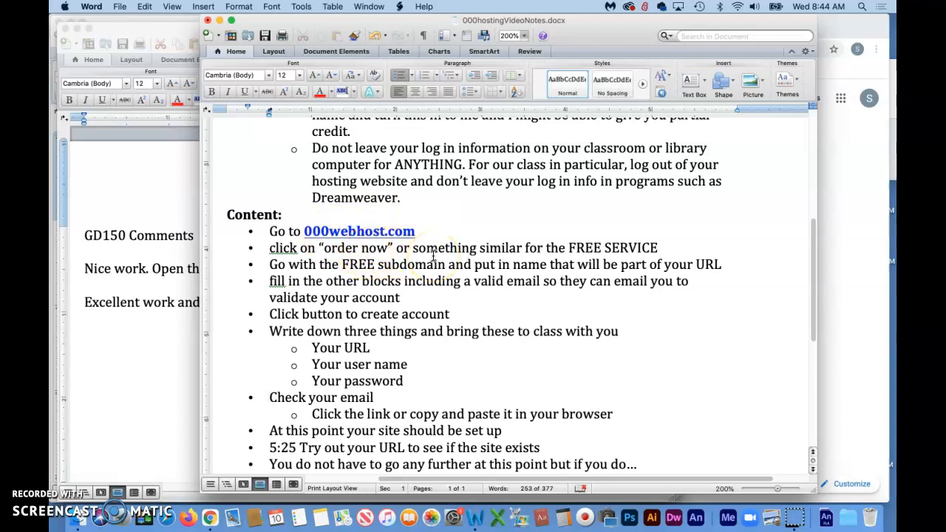
pyautogui.scroll(-3)
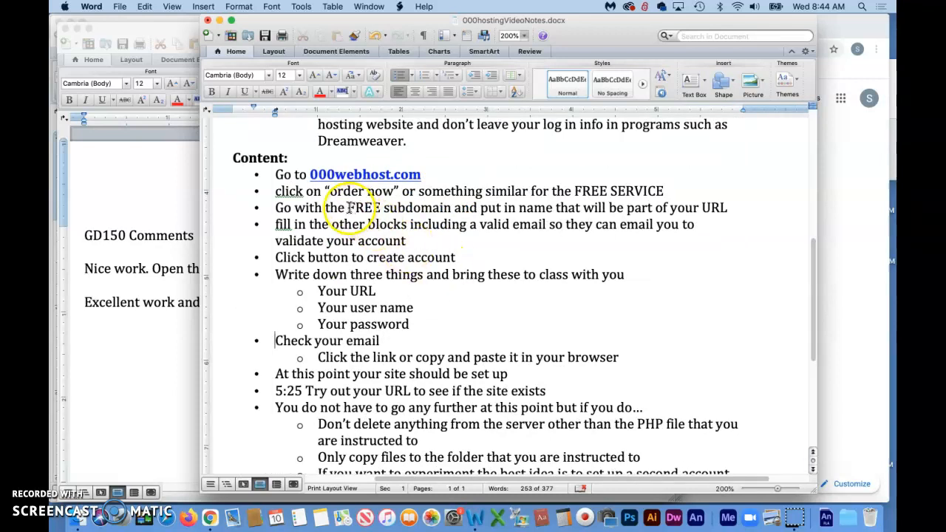
pyautogui.doubleClick(399, 207)
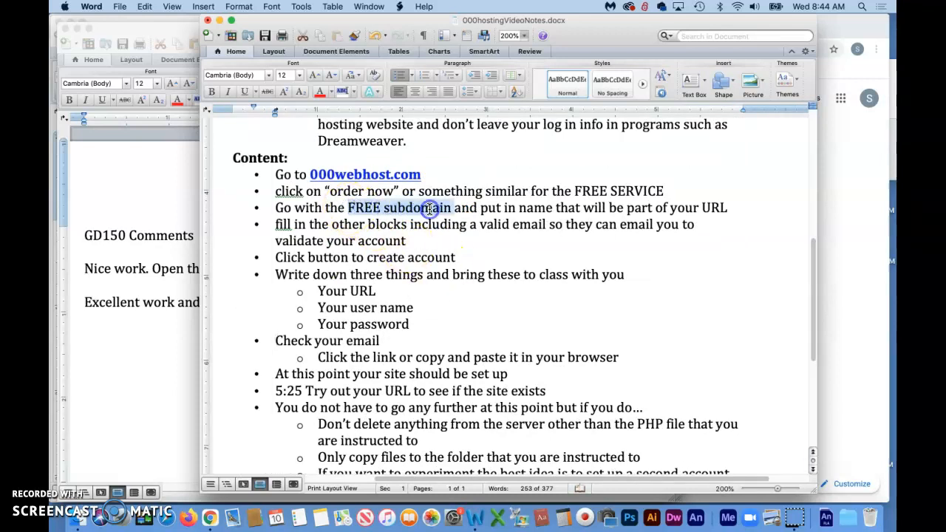
pyautogui.click(430, 207)
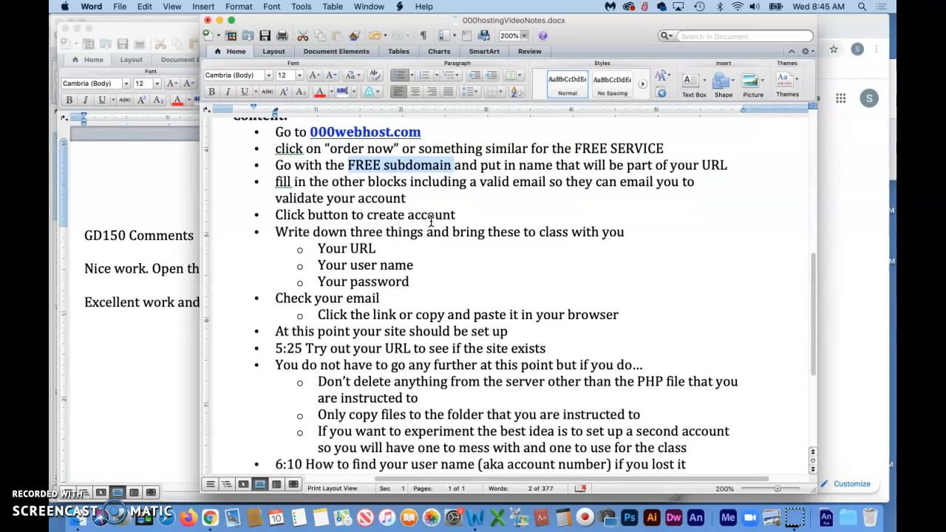
pyautogui.moveTo(183, 381)
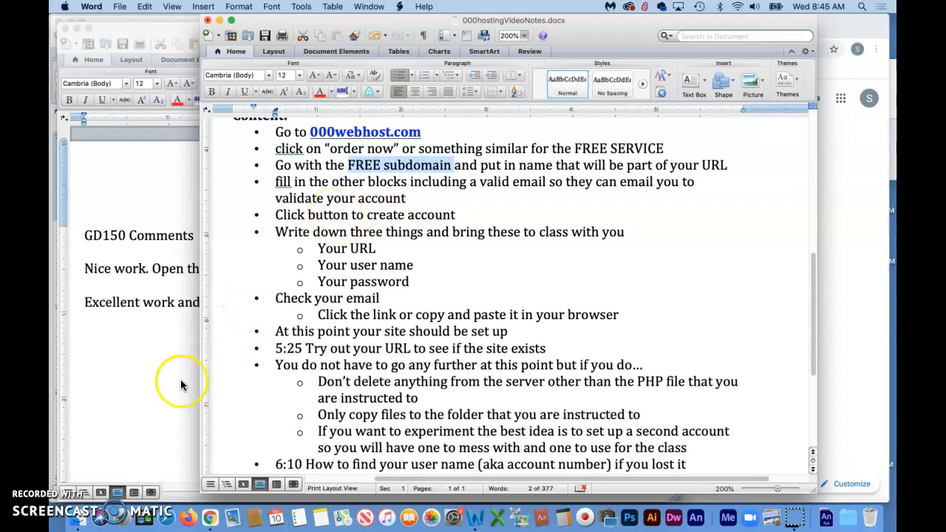
pyautogui.moveTo(74, 480)
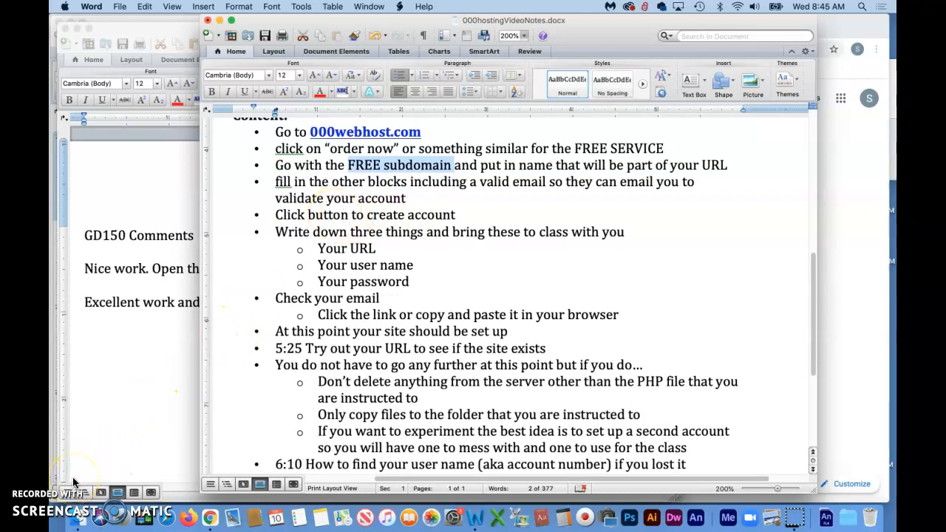
pyautogui.moveTo(186, 517)
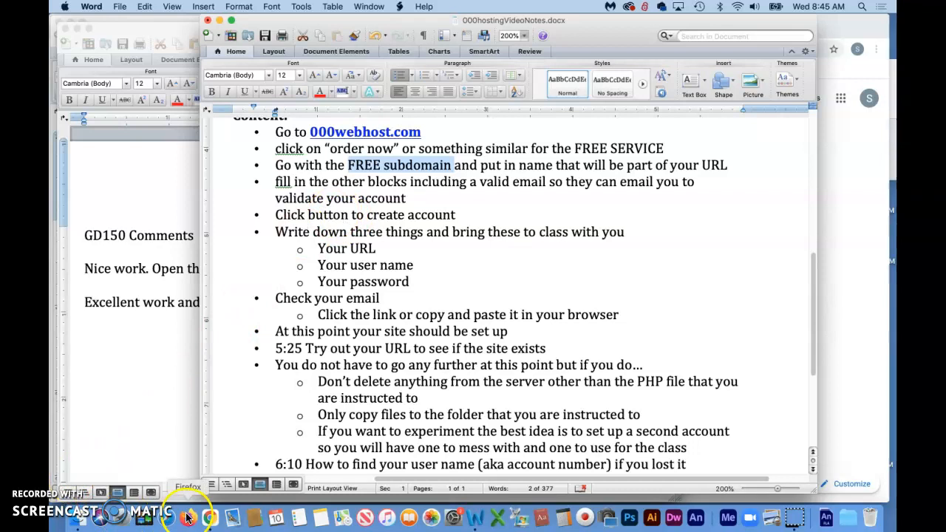
# - Load 000webhost.com from the Chrome address bar
pyautogui.click(210, 517)
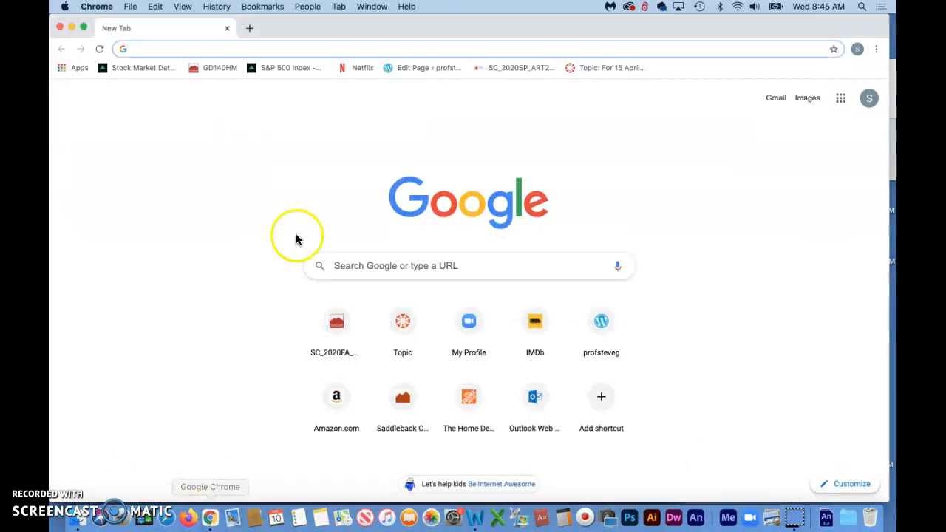
pyautogui.moveTo(317, 61)
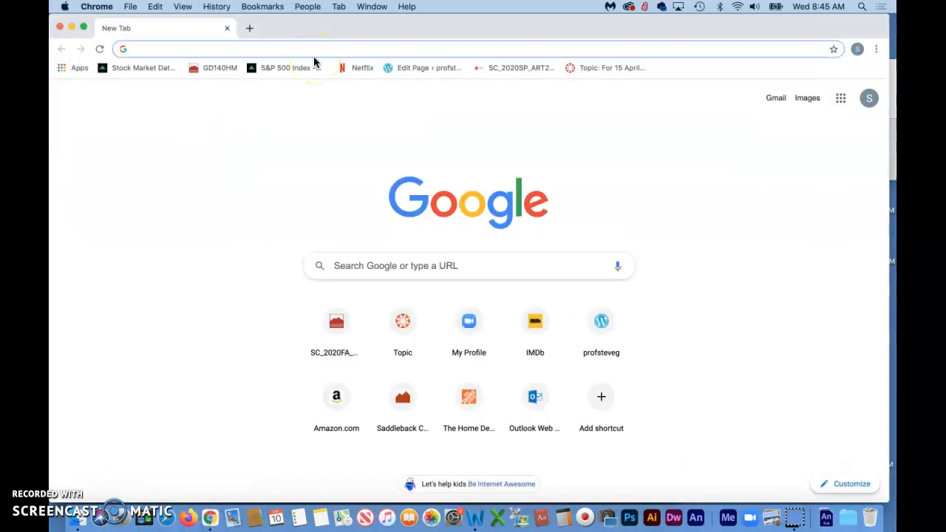
pyautogui.write('000webhost.com')
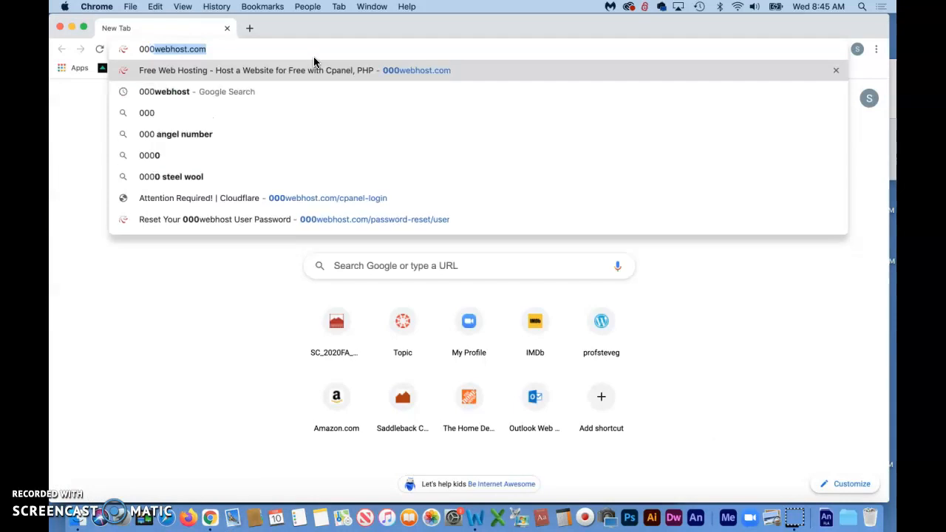
pyautogui.write('.com')
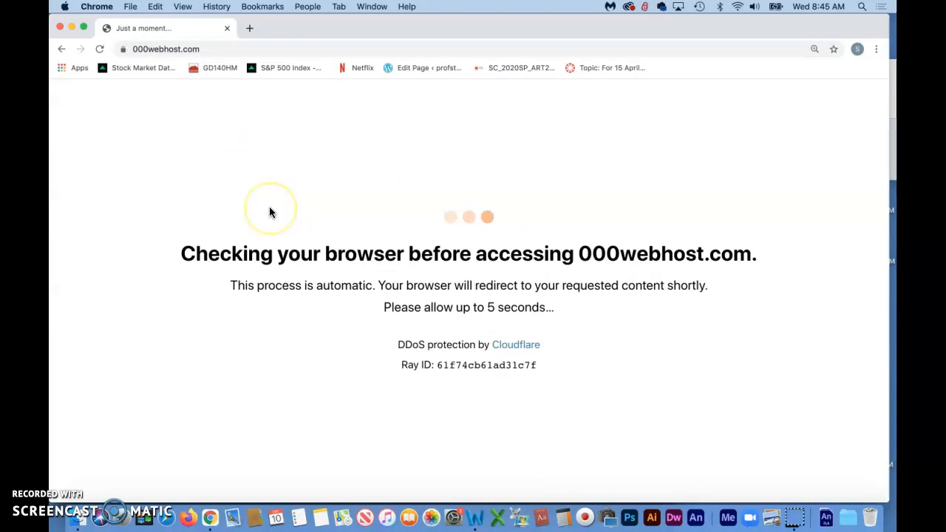
pyautogui.moveTo(500, 290)
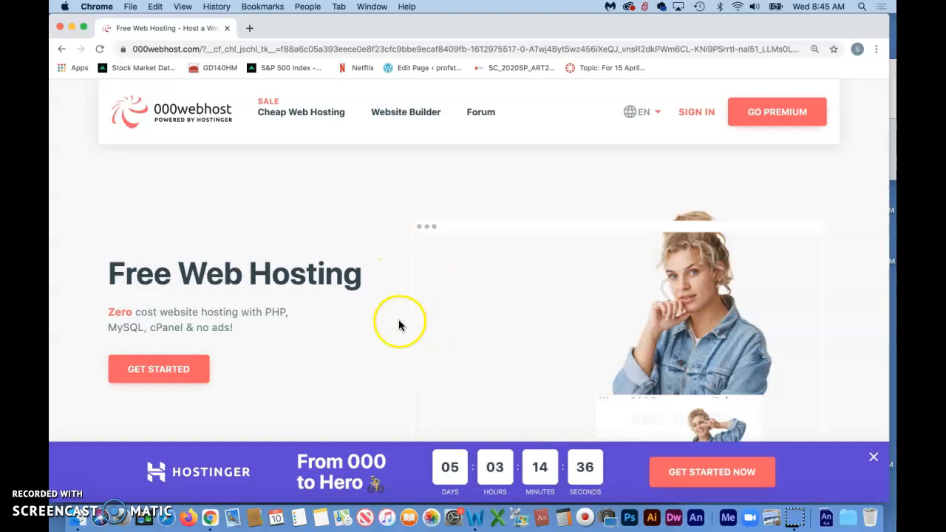
pyautogui.moveTo(391, 229)
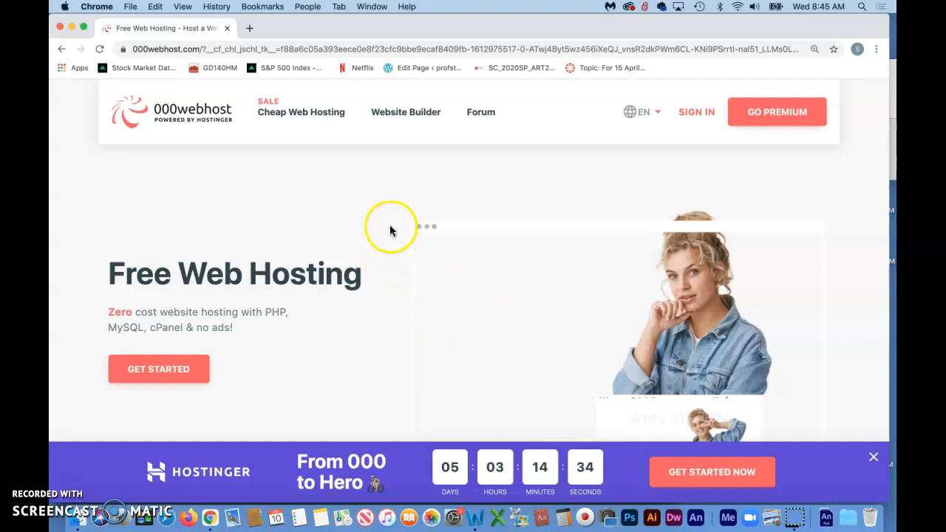
pyautogui.moveTo(396, 186)
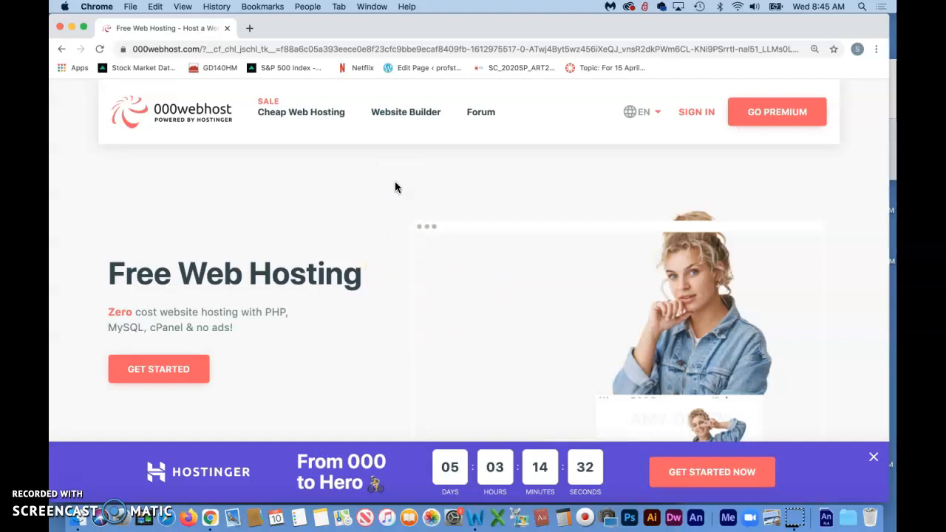
# - Review the pricing plans and choose Select under Free Web Hosting
pyautogui.scroll(-3)
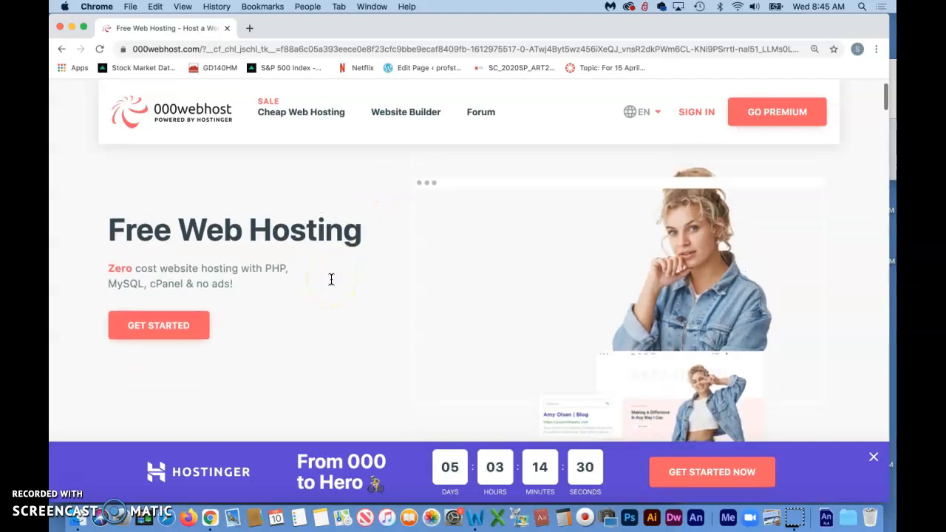
pyautogui.scroll(3)
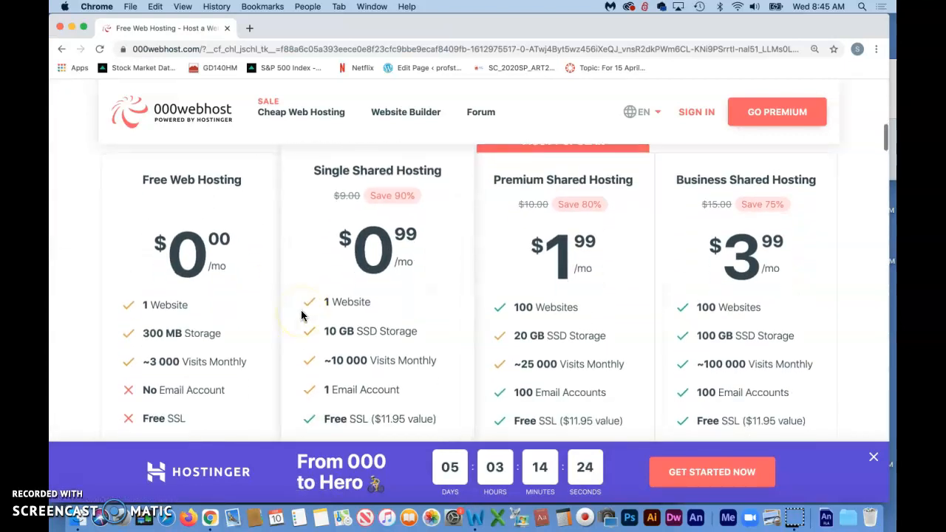
pyautogui.scroll(-3)
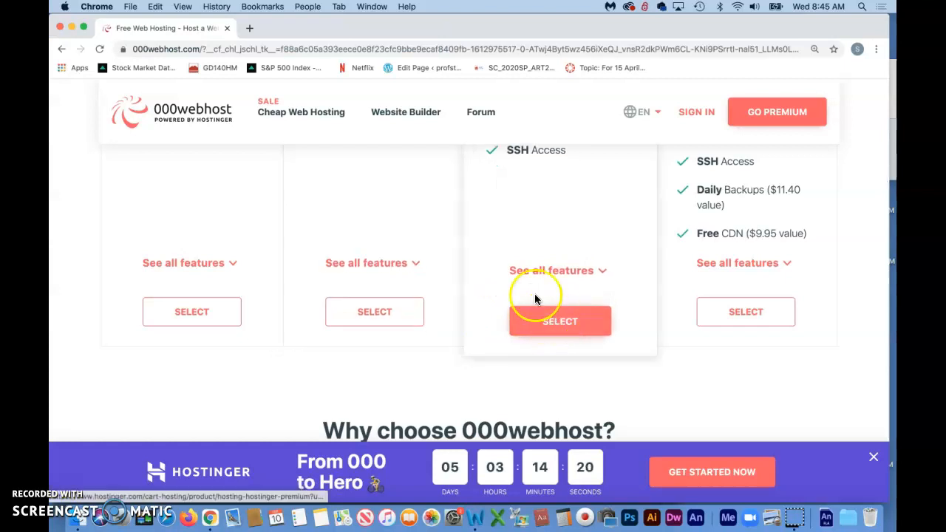
pyautogui.scroll(3)
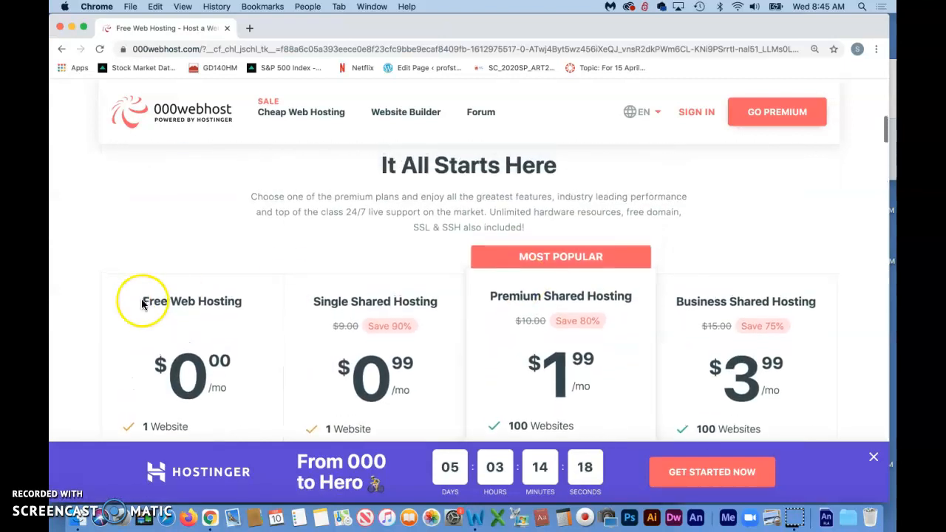
pyautogui.scroll(-3)
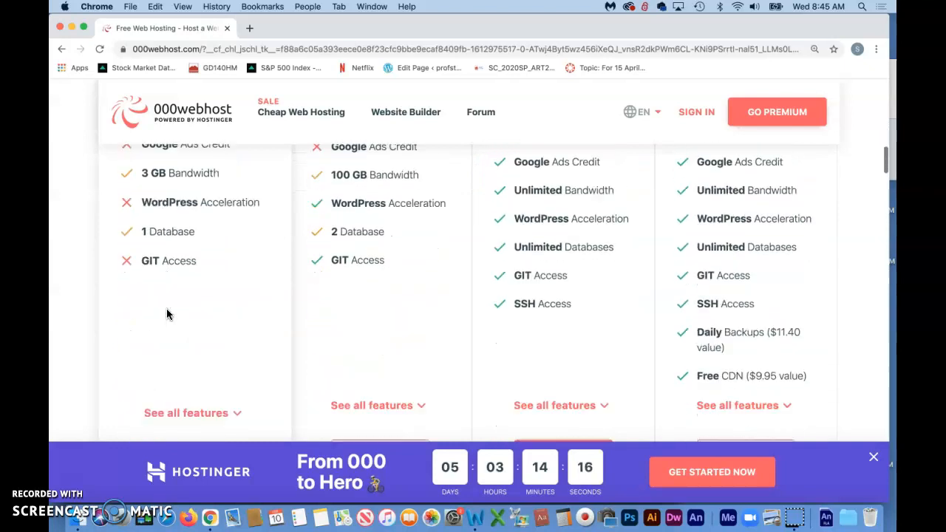
pyautogui.click(195, 342)
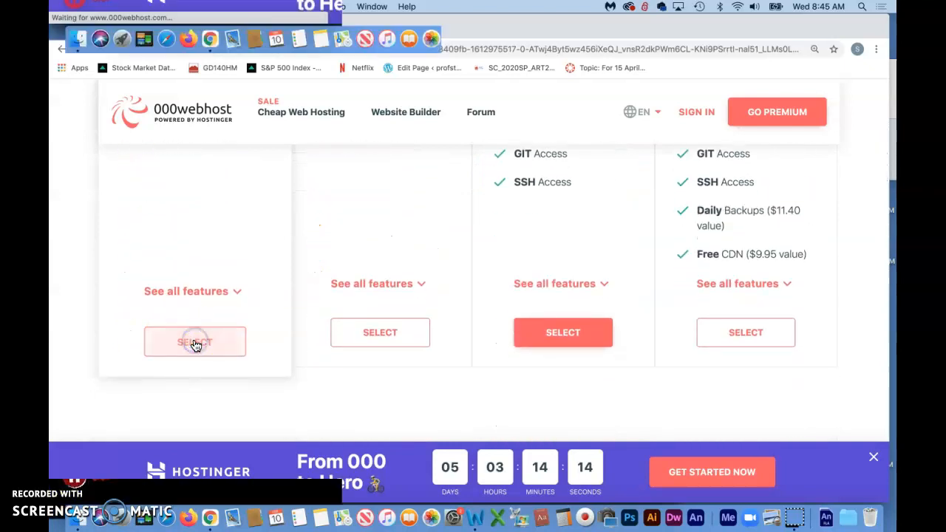
# - Fill in the Sign Up form's email and password fields and submit to reach the creativegonzo welcome page
pyautogui.click(195, 341)
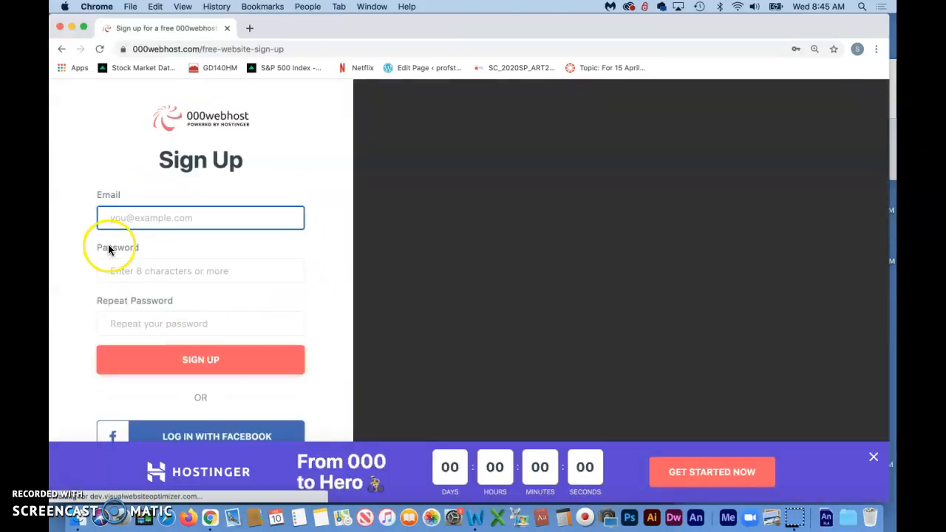
pyautogui.click(201, 359)
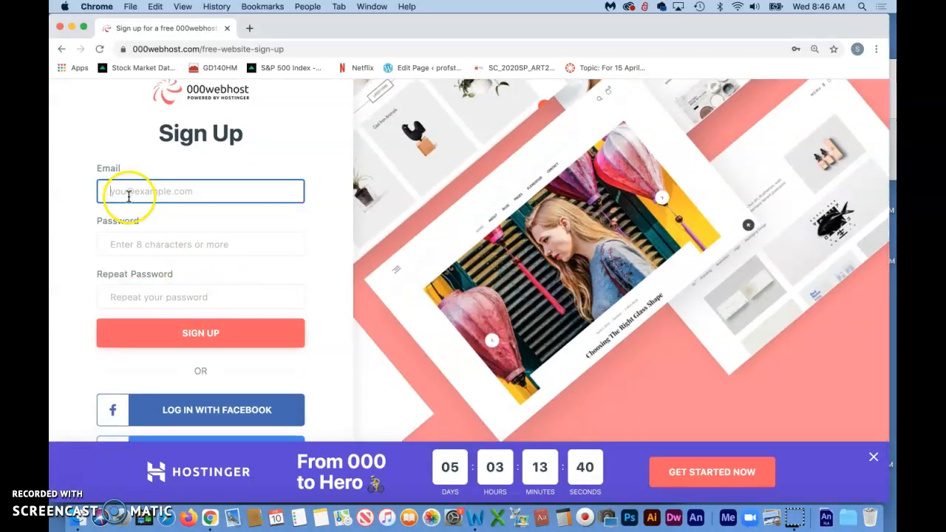
pyautogui.click(201, 332)
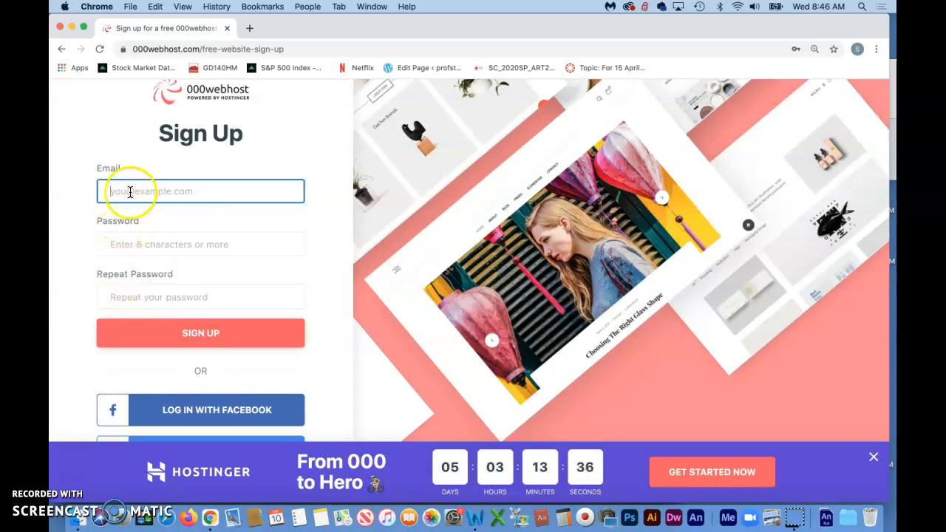
pyautogui.click(200, 332)
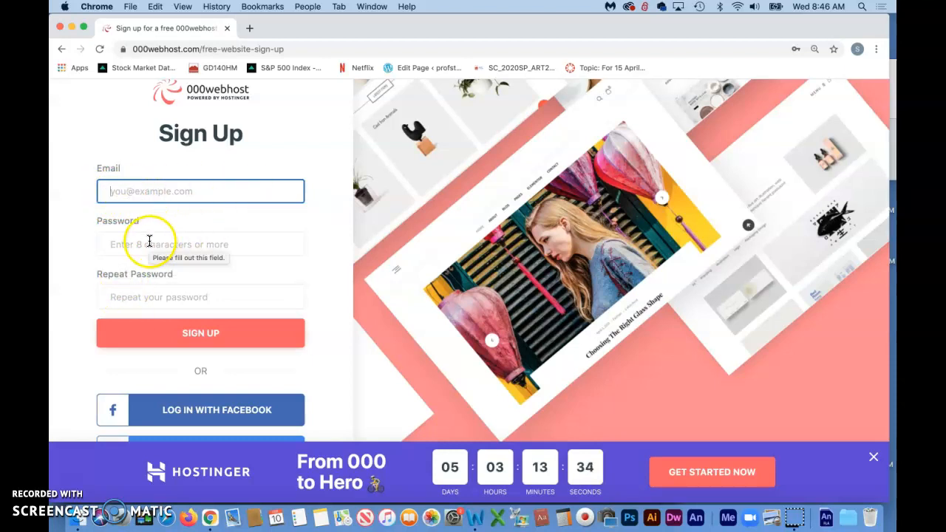
pyautogui.click(201, 332)
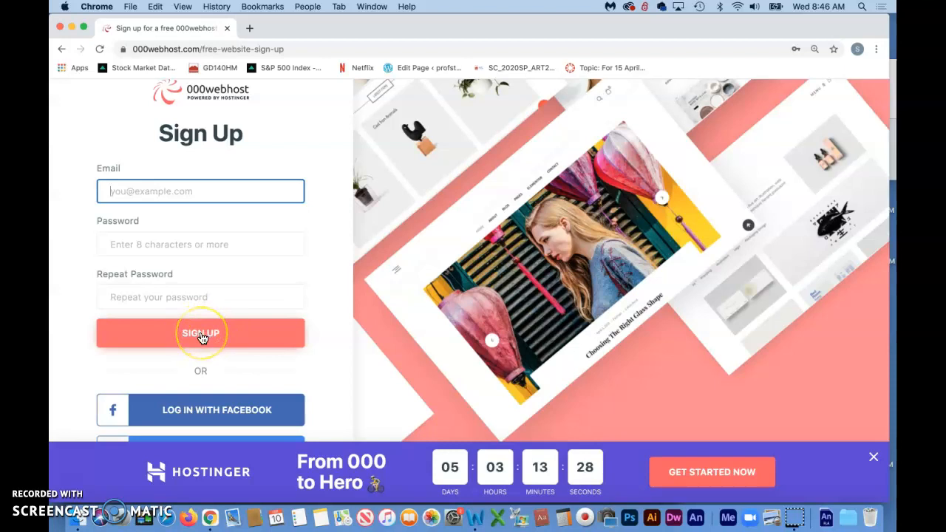
pyautogui.moveTo(73, 482)
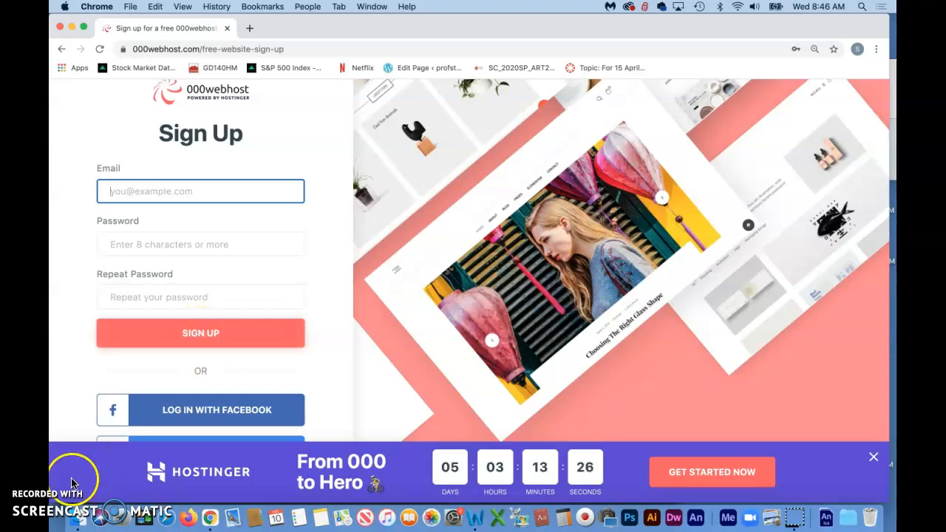
pyautogui.click(201, 333)
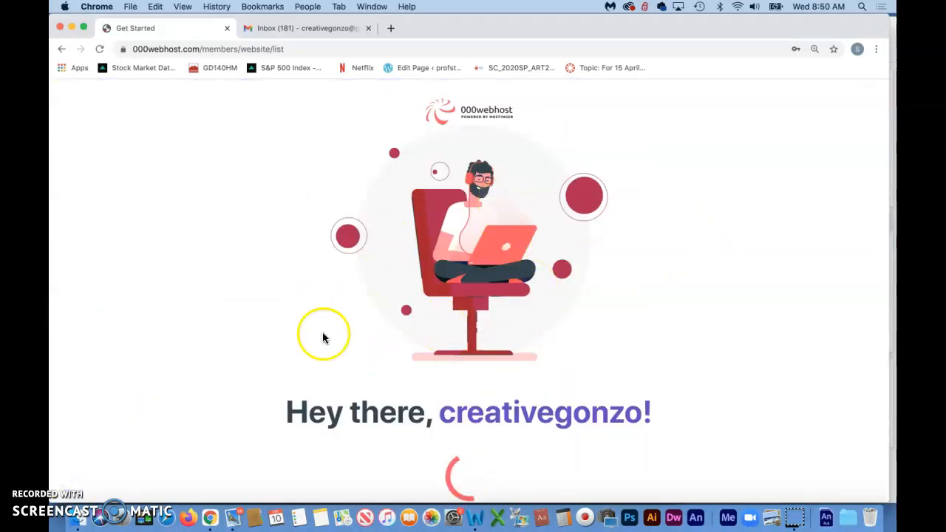
pyautogui.moveTo(305, 301)
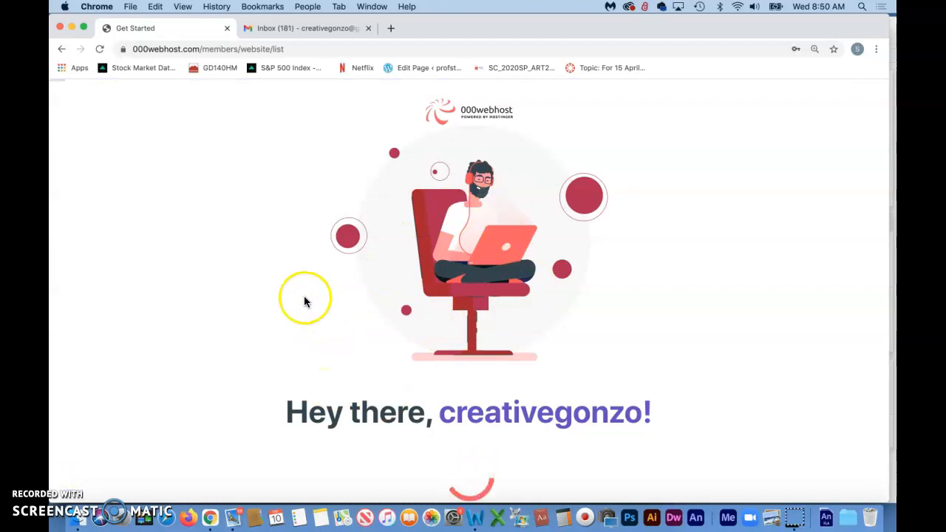
pyautogui.moveTo(263, 215)
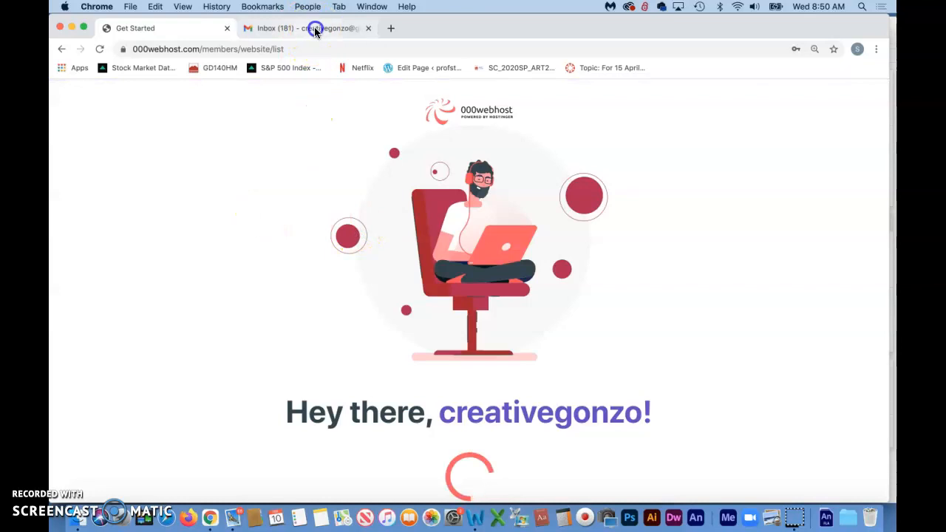
# - Switch to the Gmail Inbox tab showing the 000webhost verification email
pyautogui.click(310, 28)
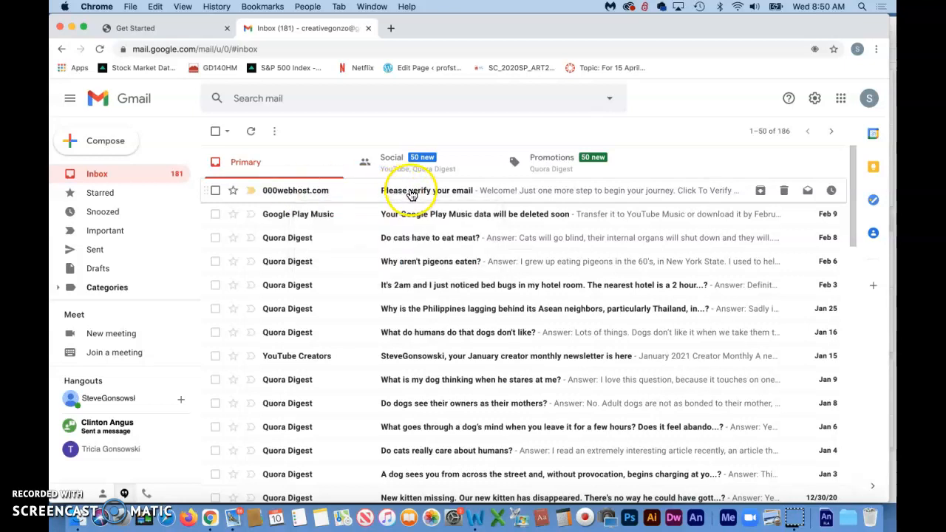
# - Read the 'Please verify your email' message and follow Click To Verify Email
pyautogui.click(427, 189)
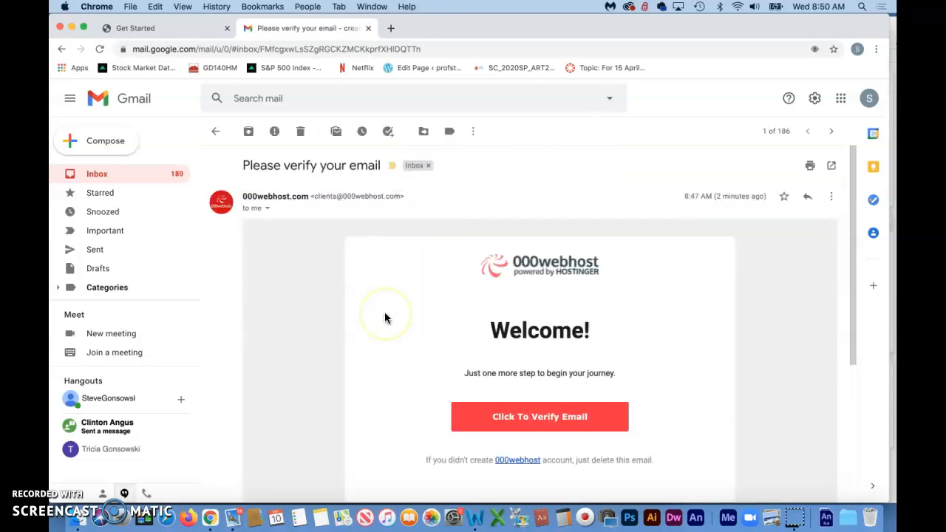
pyautogui.scroll(-3)
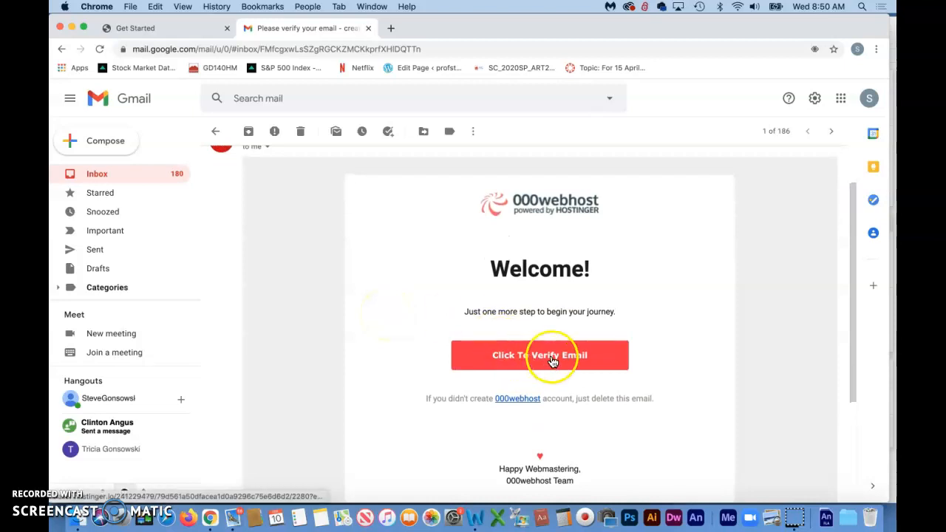
pyautogui.click(540, 355)
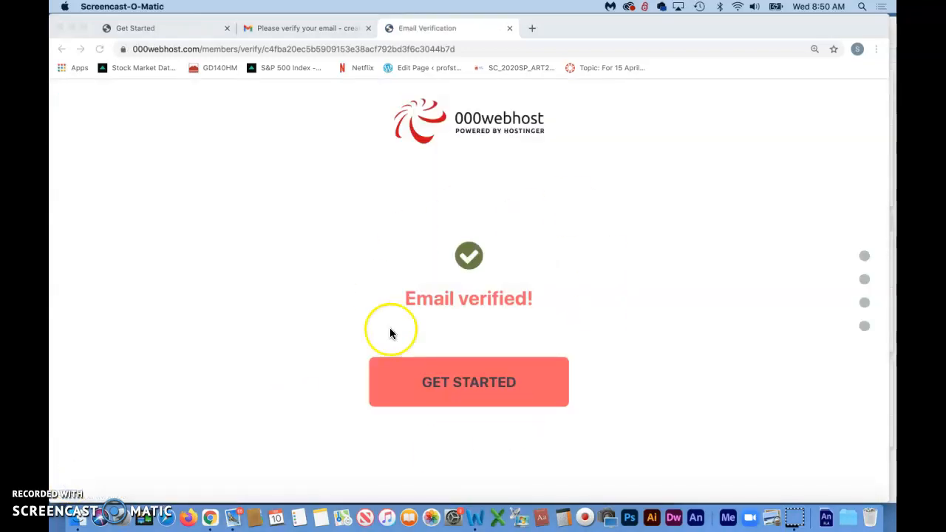
pyautogui.moveTo(440, 379)
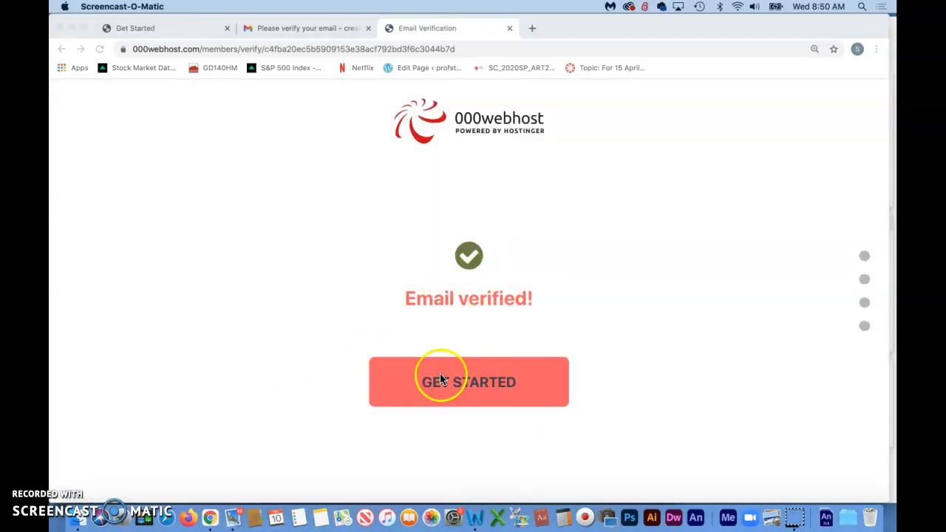
# - Continue from the Email verified page to the Get Started purpose choices
pyautogui.click(468, 381)
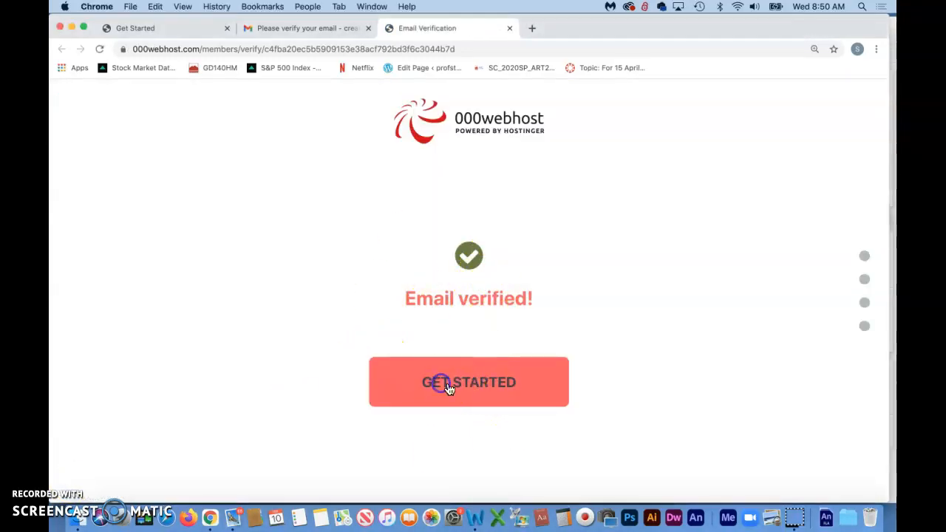
pyautogui.click(469, 382)
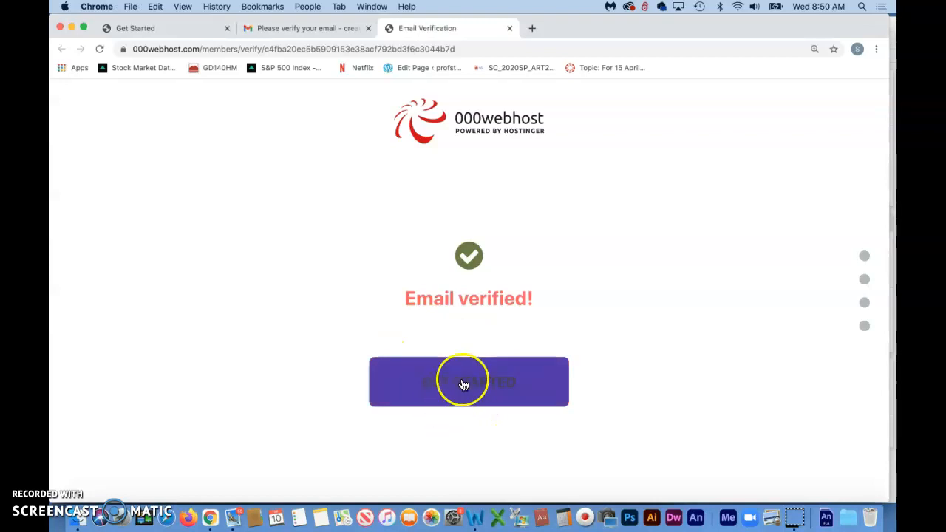
pyautogui.click(468, 381)
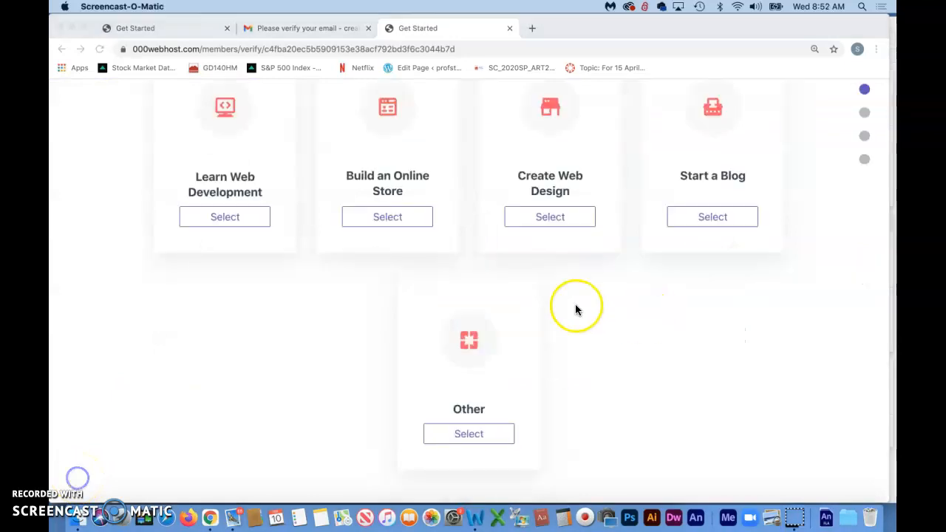
# - Bring the full 'What would you like to do?' question and its choices into view
pyautogui.scroll(3)
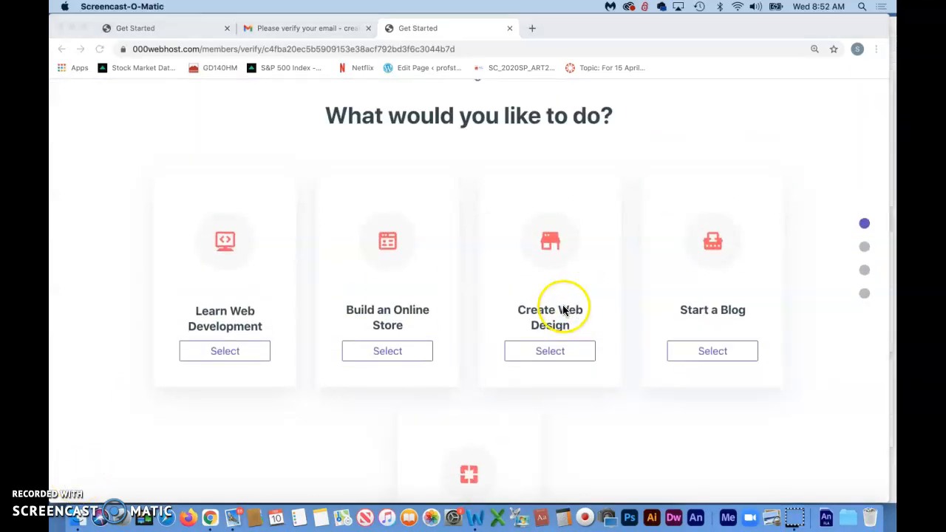
pyautogui.moveTo(550, 331)
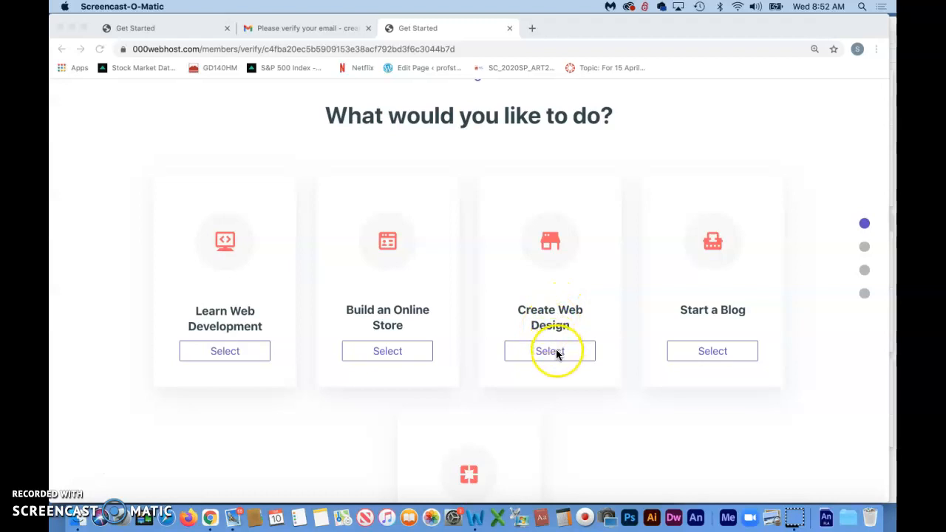
pyautogui.moveTo(94, 464)
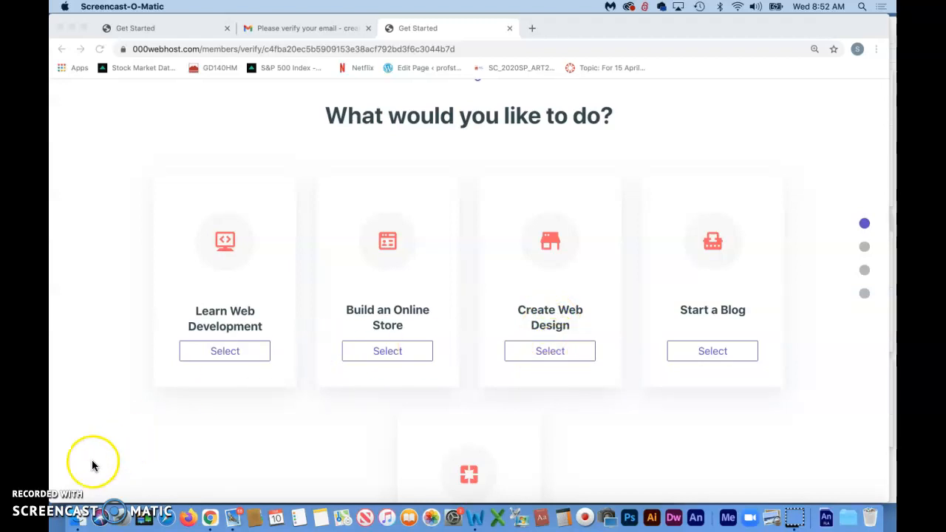
pyautogui.moveTo(77, 482)
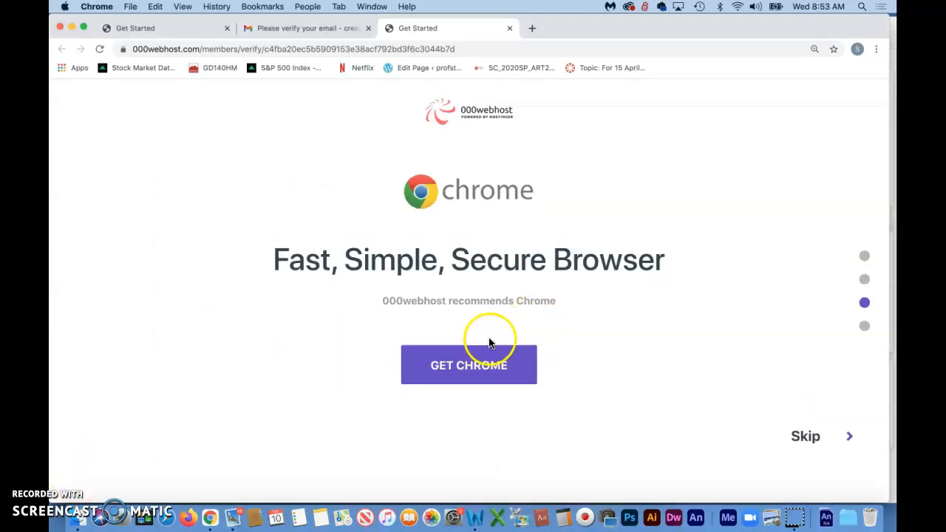
pyautogui.moveTo(628, 322)
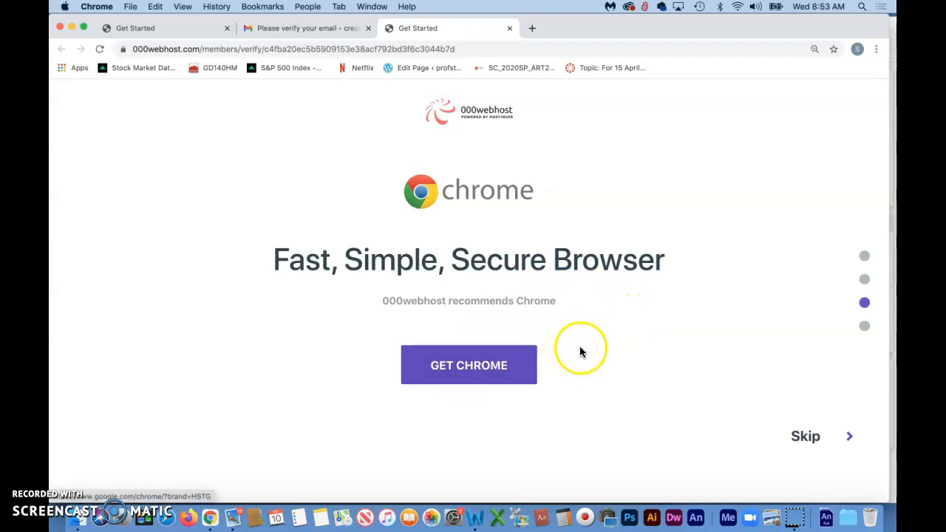
pyautogui.moveTo(520, 310)
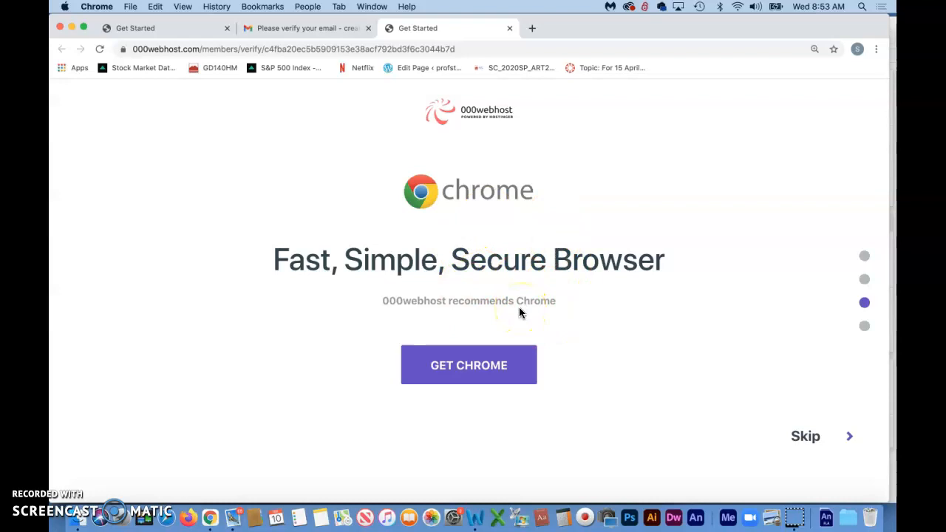
pyautogui.moveTo(468, 363)
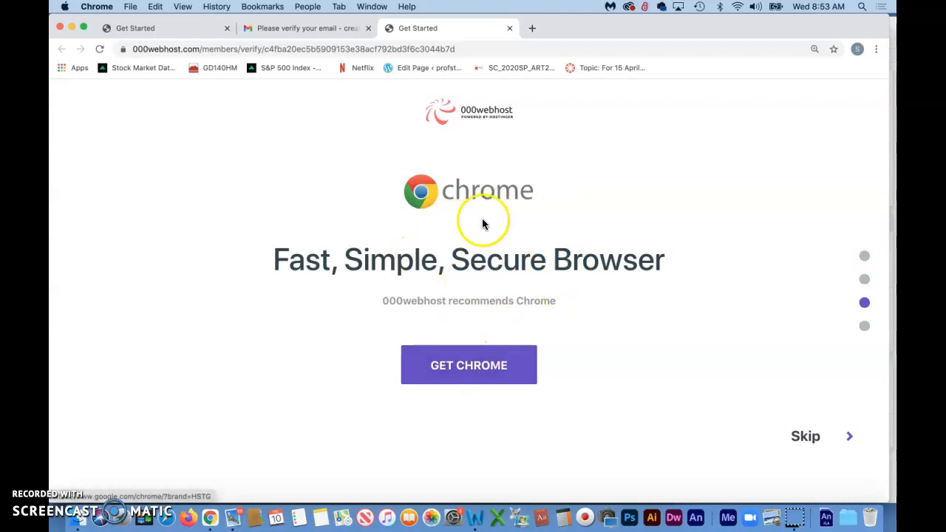
pyautogui.moveTo(468, 365)
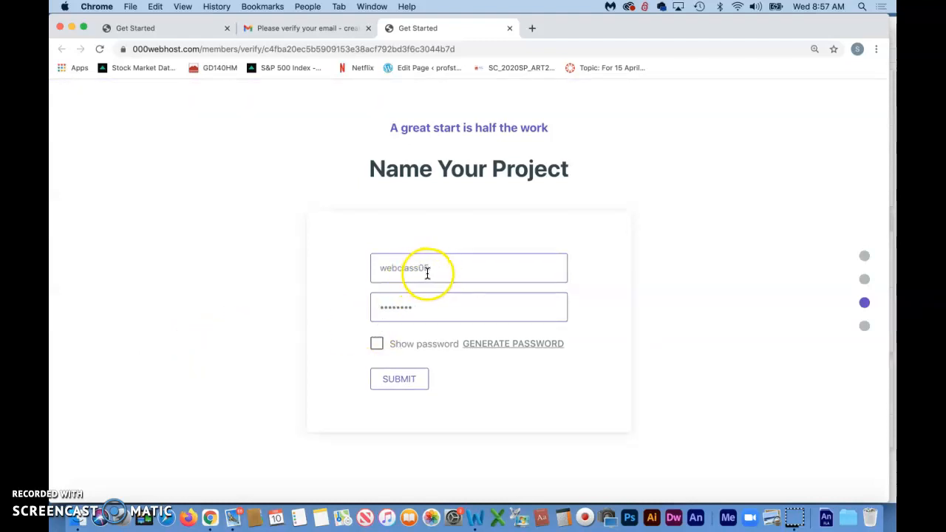
pyautogui.moveTo(425, 263)
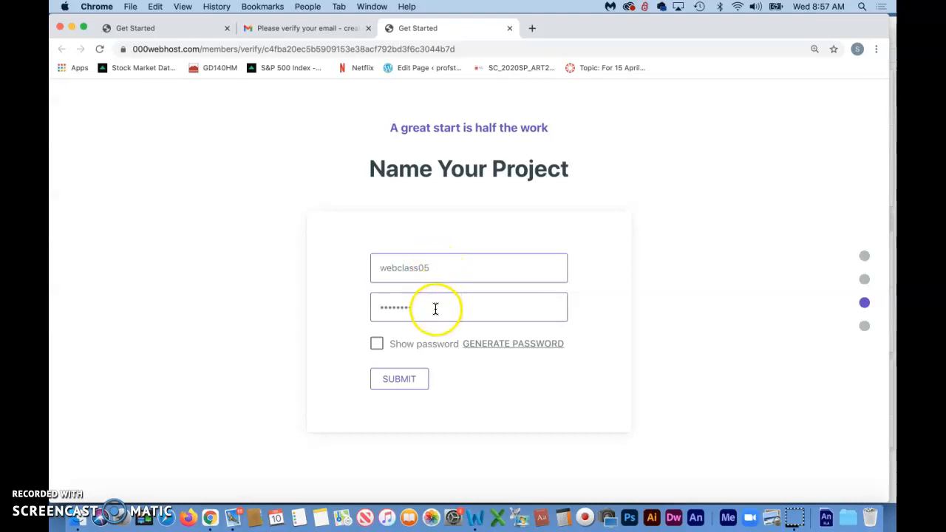
pyautogui.moveTo(235, 397)
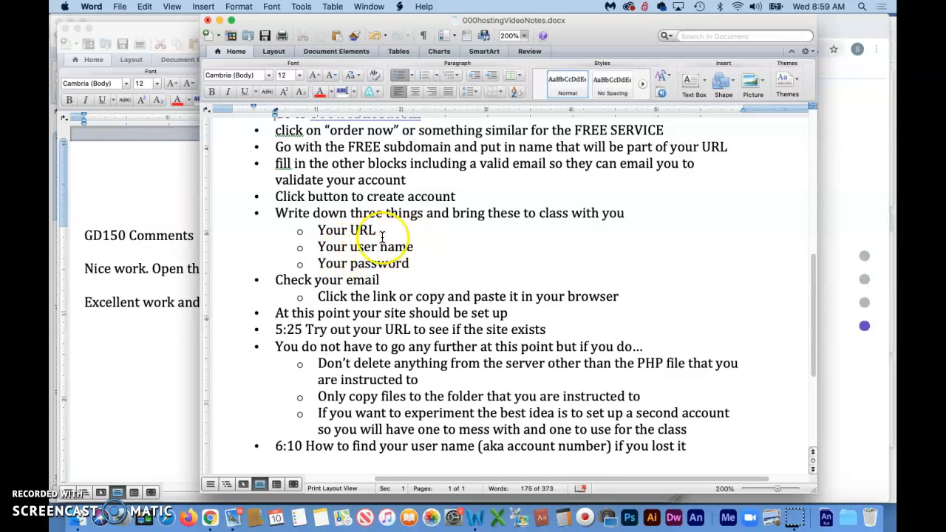
pyautogui.moveTo(340, 245)
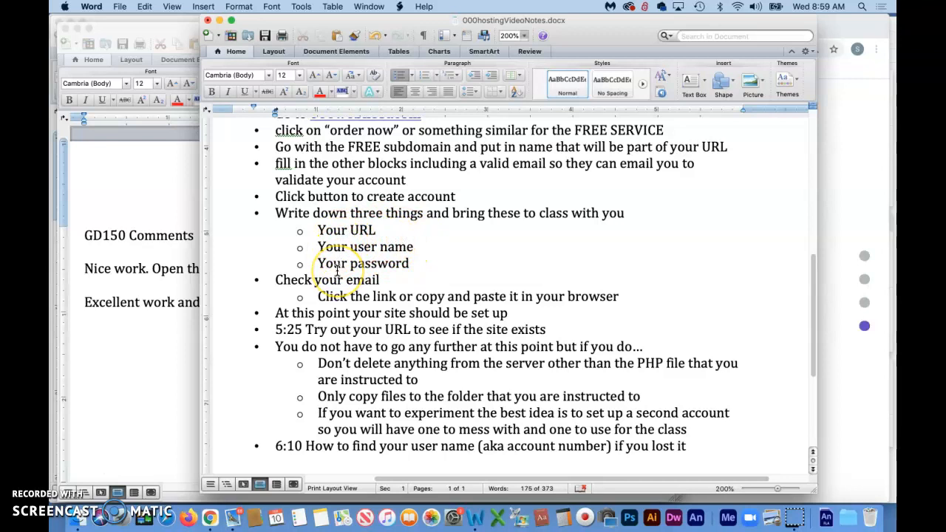
pyautogui.moveTo(328, 231)
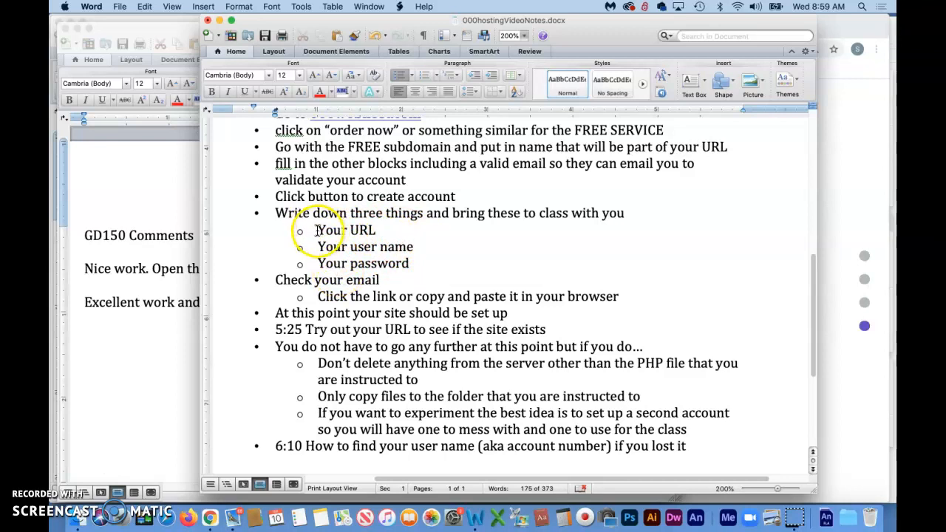
pyautogui.moveTo(316, 231); pyautogui.dragTo(410, 263)
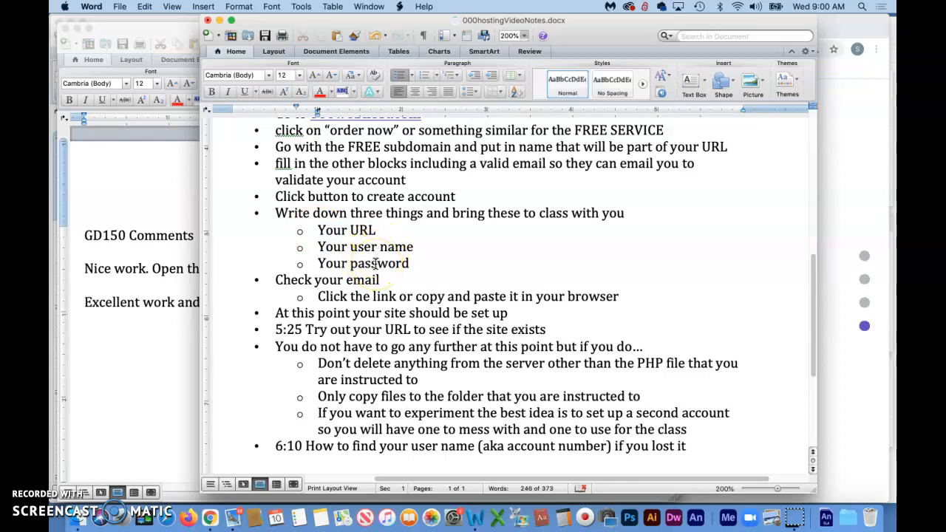
pyautogui.click(414, 245)
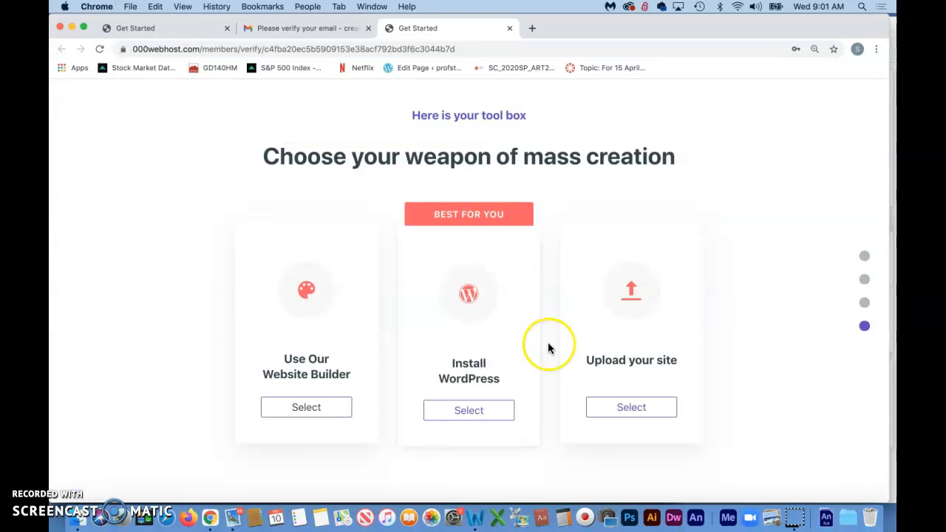
pyautogui.moveTo(637, 331)
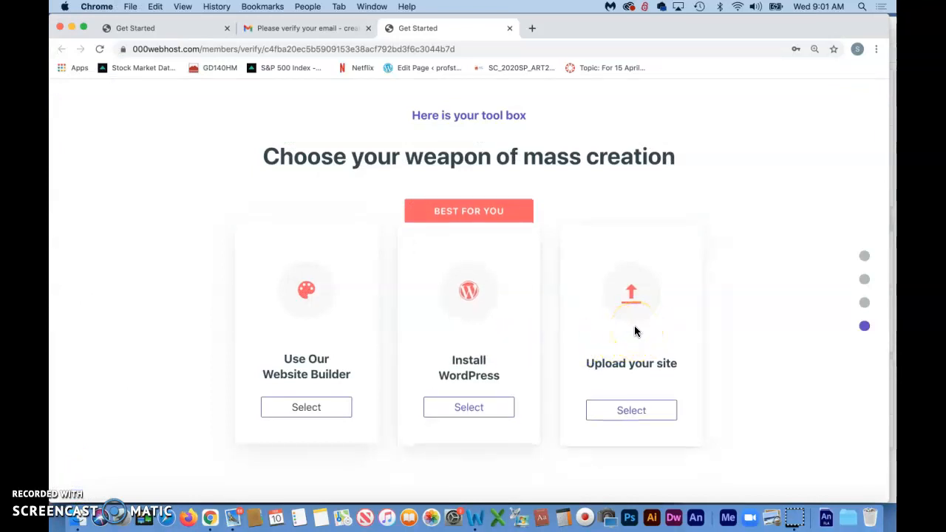
pyautogui.moveTo(479, 334)
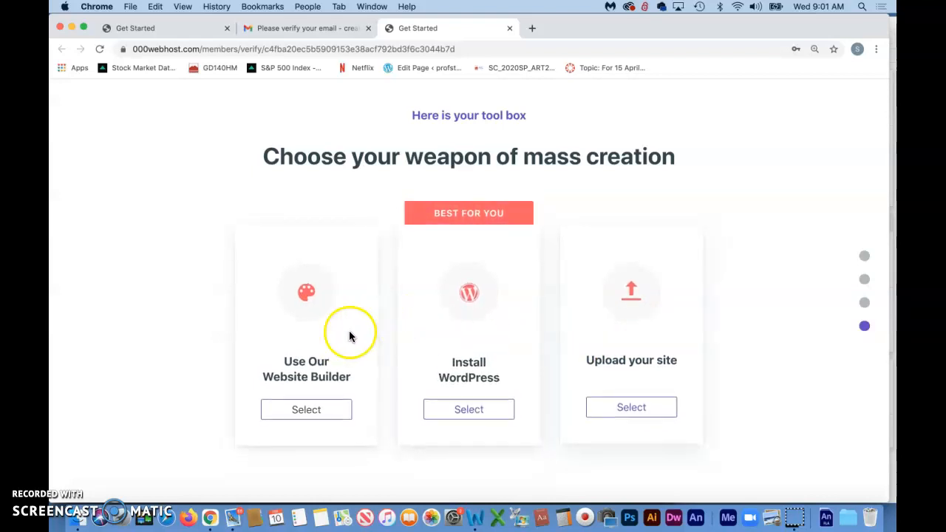
pyautogui.moveTo(431, 355)
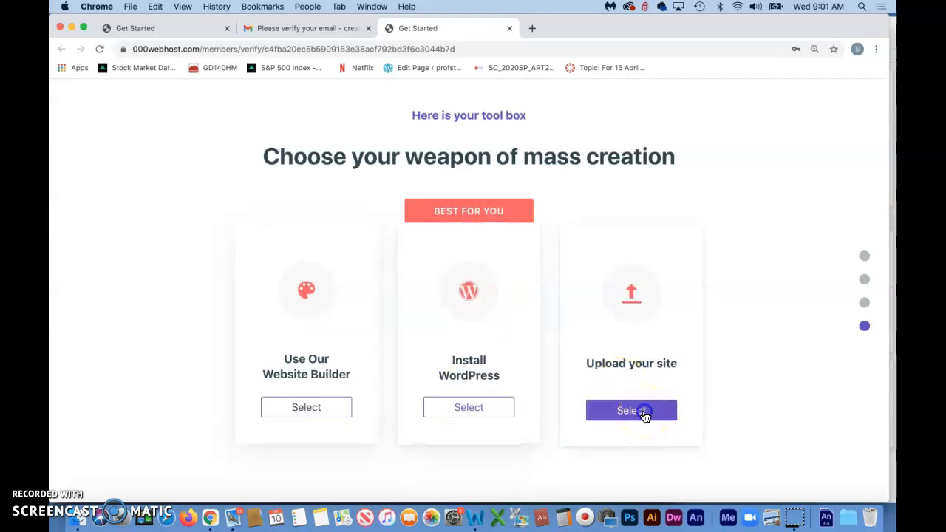
# - Choose Upload your site, opening the File Manager login page
pyautogui.click(631, 411)
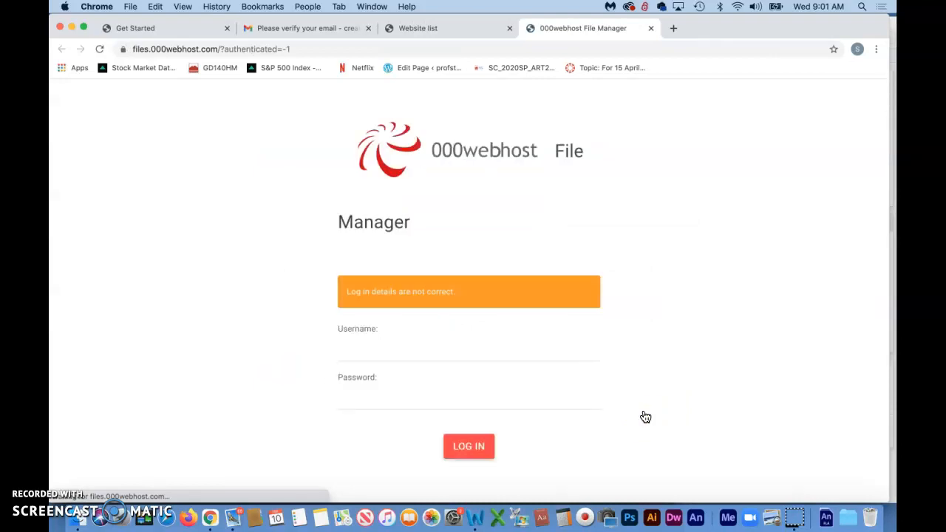
pyautogui.moveTo(72, 472)
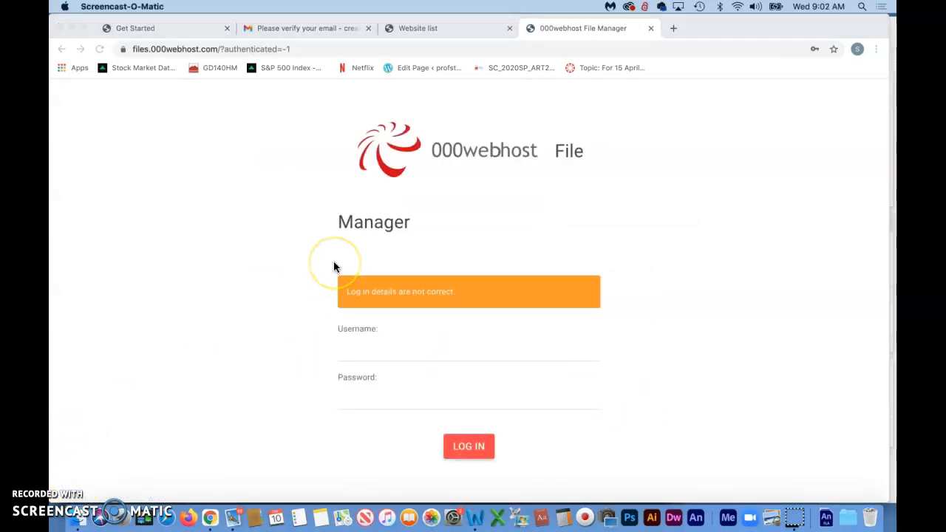
pyautogui.moveTo(466, 151)
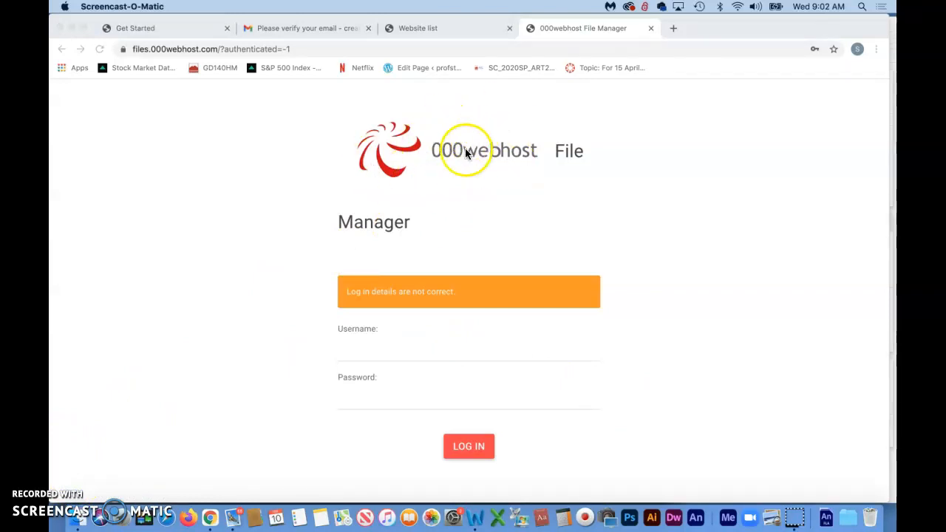
pyautogui.moveTo(421, 204)
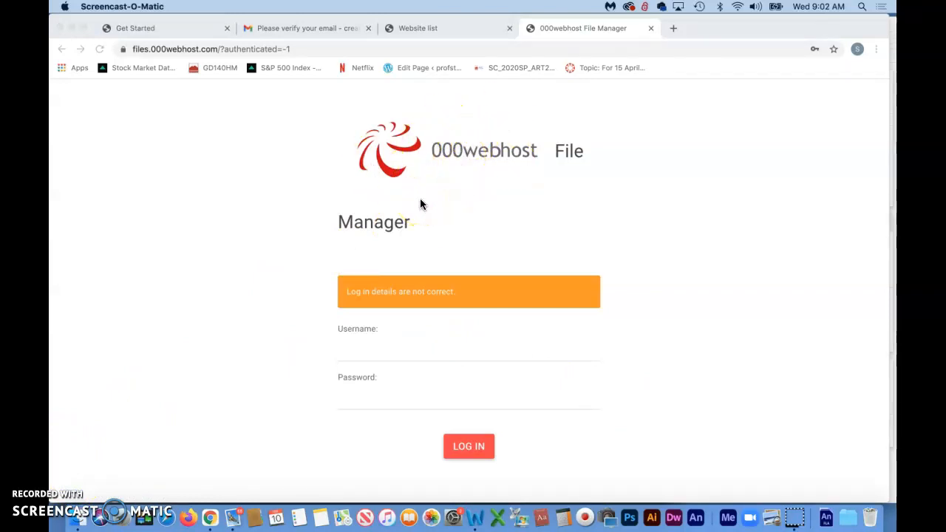
pyautogui.moveTo(405, 306)
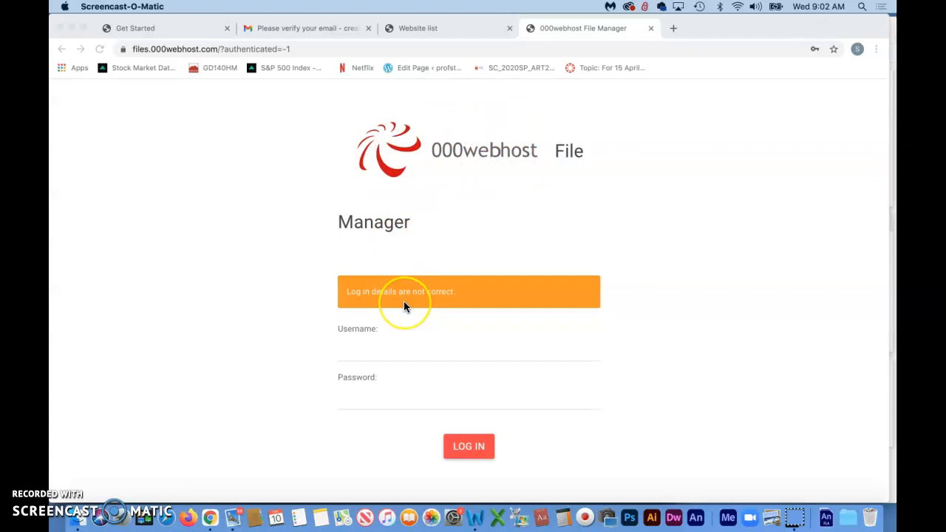
pyautogui.moveTo(405, 306)
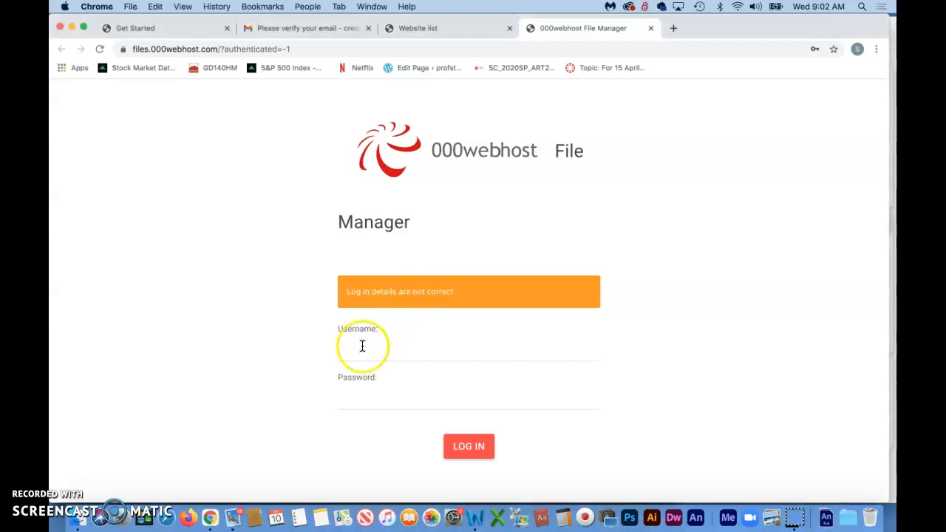
pyautogui.moveTo(372, 337)
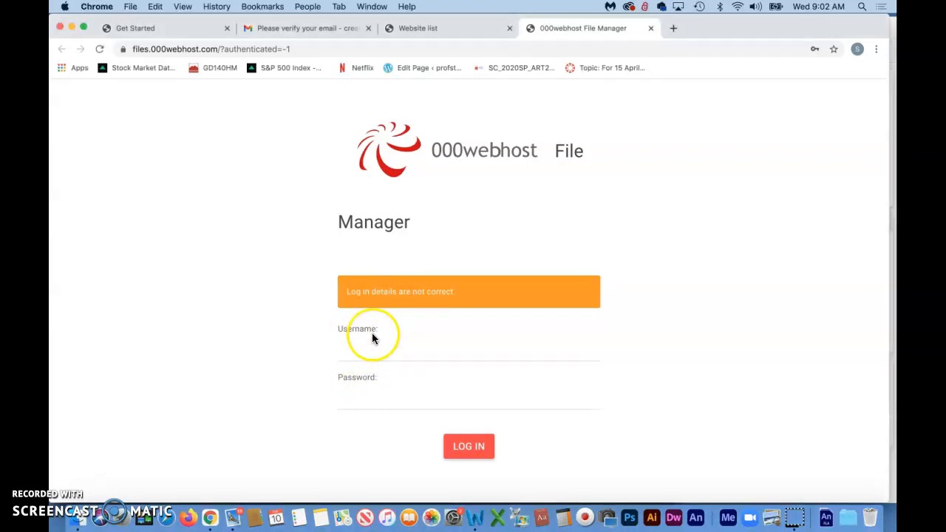
pyautogui.moveTo(340, 334)
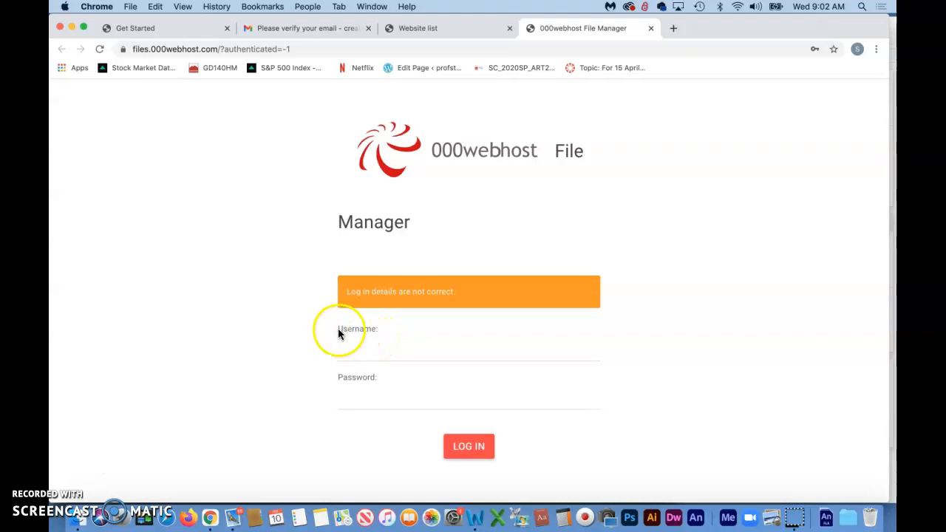
pyautogui.moveTo(74, 485)
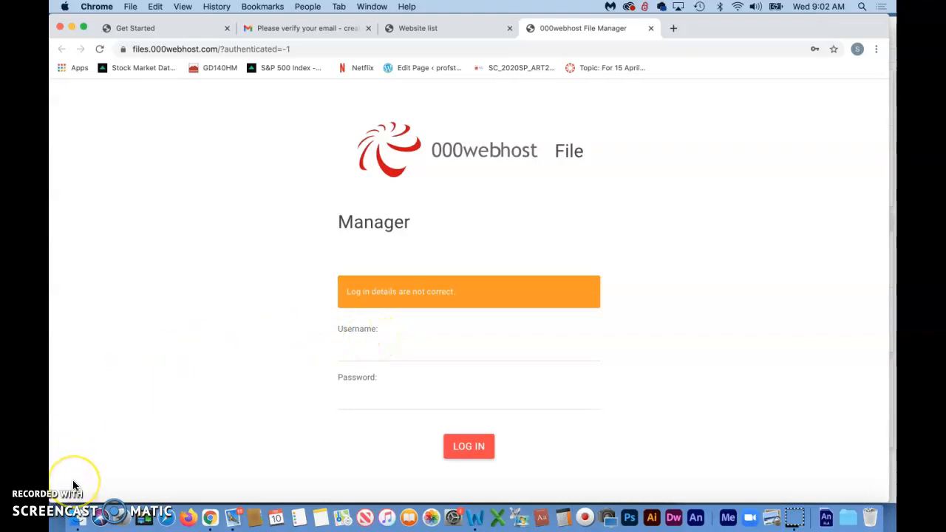
pyautogui.click(468, 447)
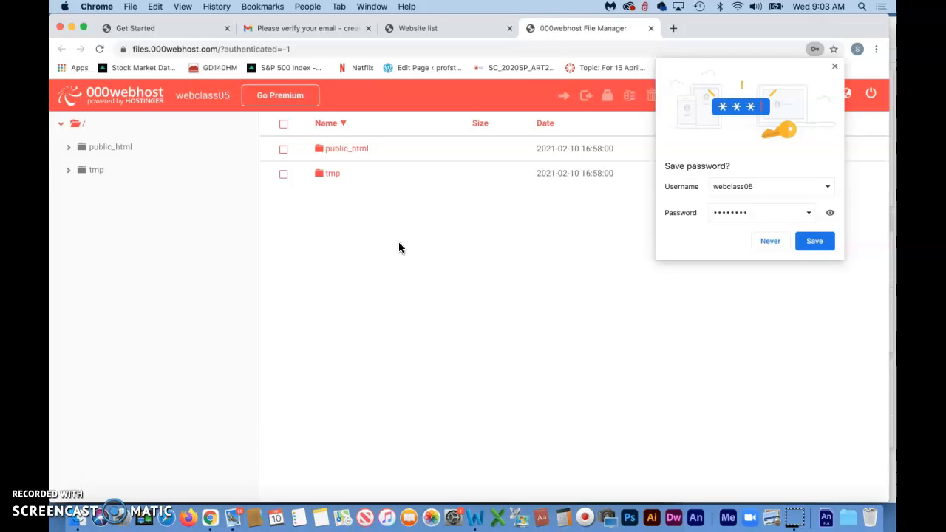
pyautogui.moveTo(761, 12)
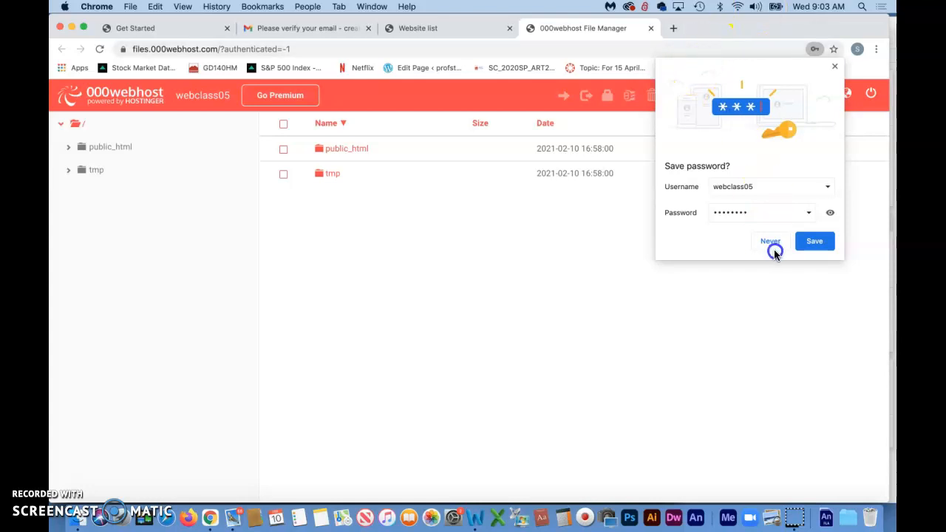
pyautogui.moveTo(845, 80)
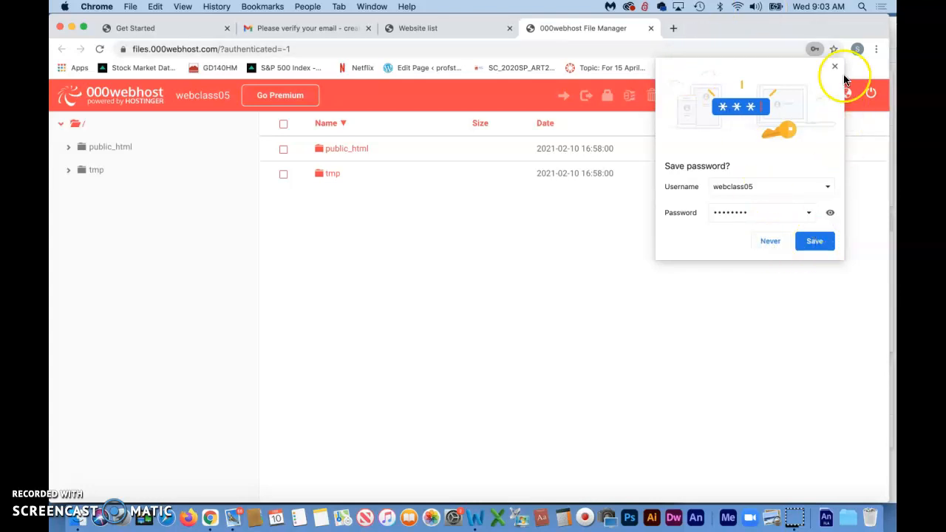
# - Dismiss Chrome's Save password prompt, leaving File Manager showing public_html and tmp
pyautogui.click(833, 67)
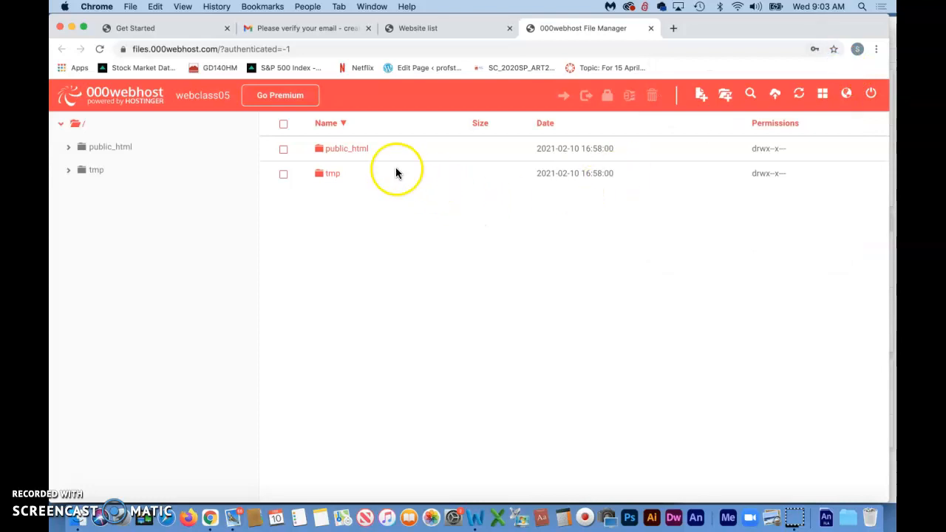
pyautogui.moveTo(330, 153)
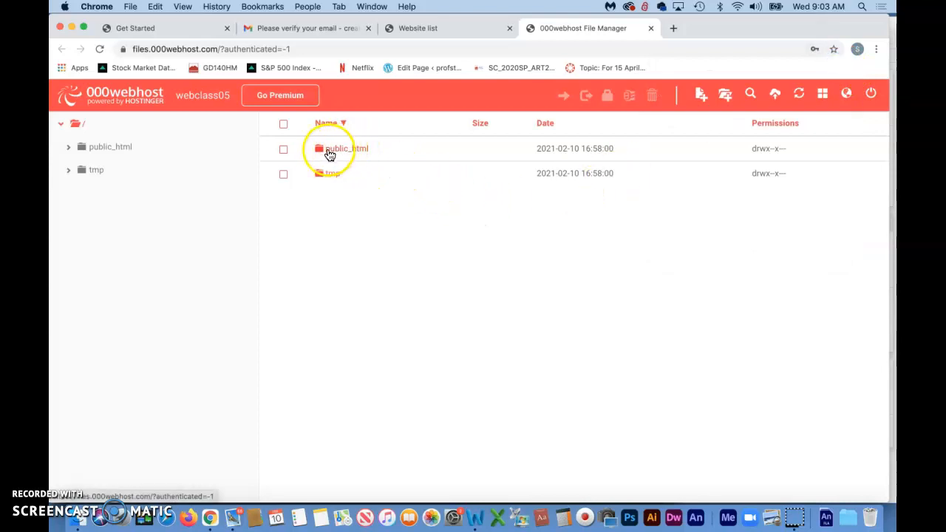
pyautogui.moveTo(337, 155)
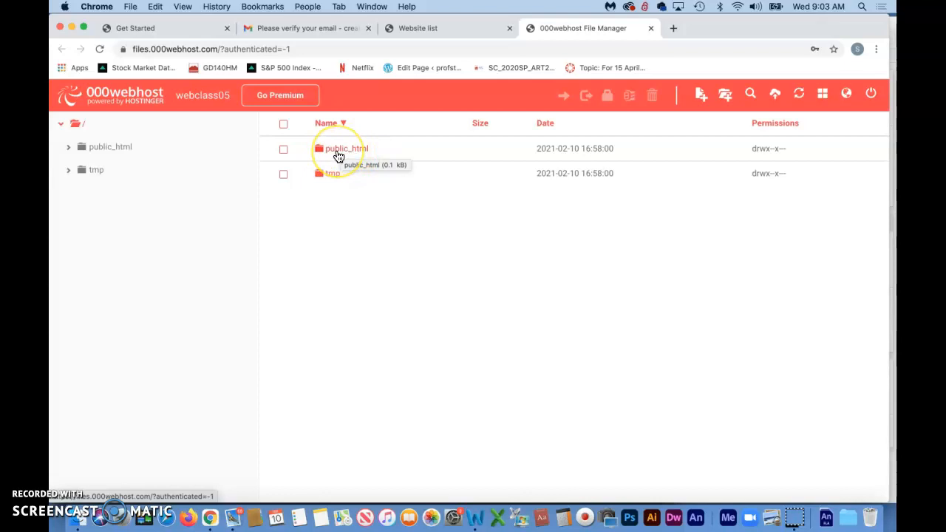
pyautogui.moveTo(80, 464)
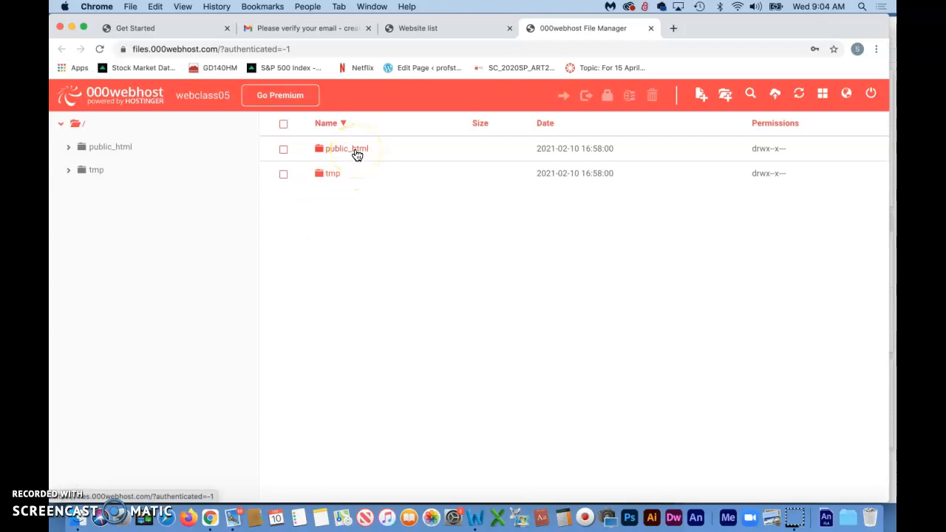
pyautogui.moveTo(74, 484)
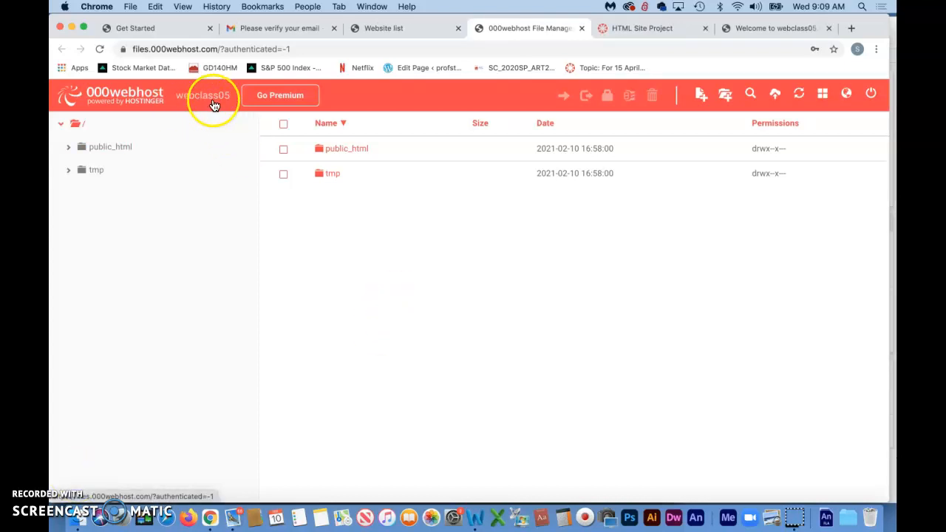
pyautogui.moveTo(213, 144)
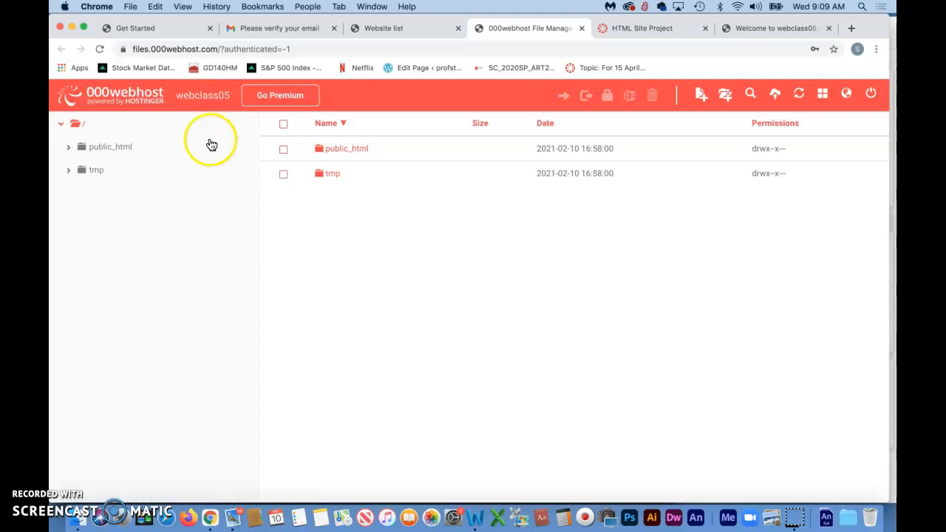
pyautogui.moveTo(184, 104)
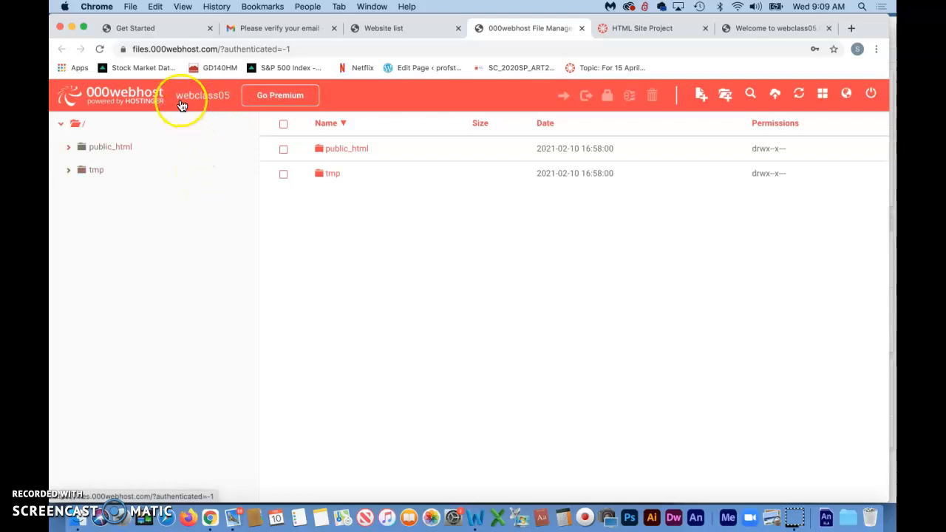
pyautogui.moveTo(176, 95)
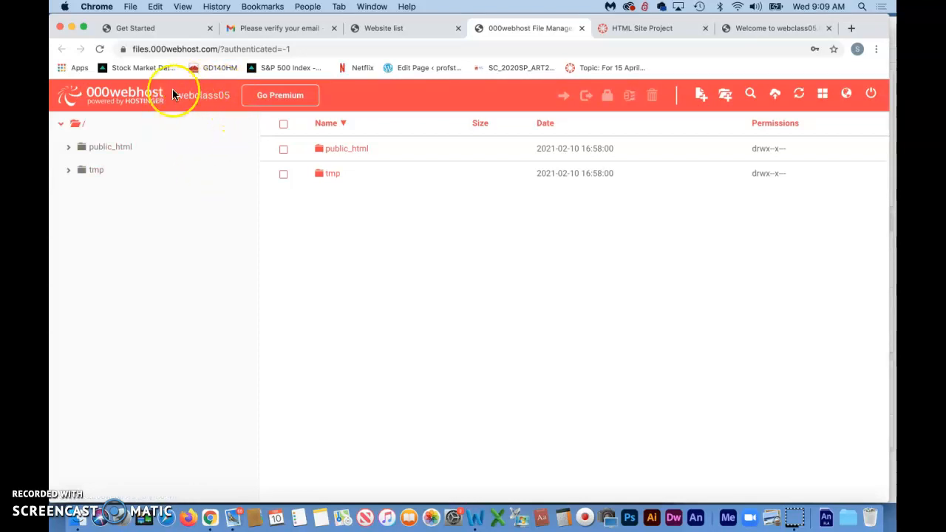
pyautogui.moveTo(190, 104)
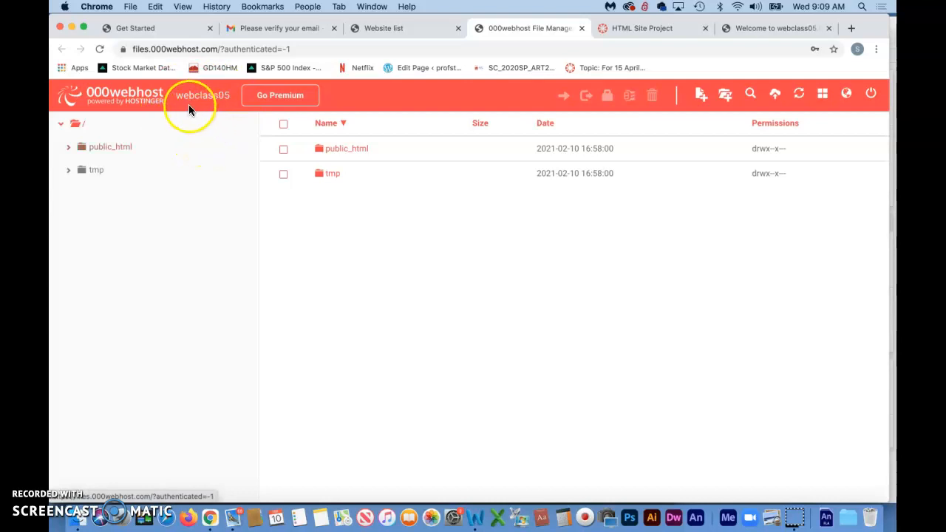
pyautogui.moveTo(199, 166)
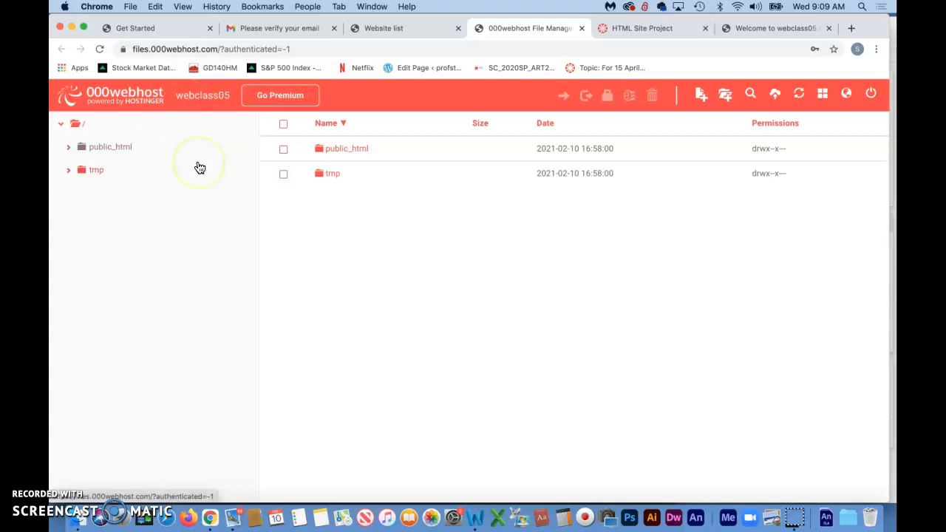
pyautogui.moveTo(204, 148)
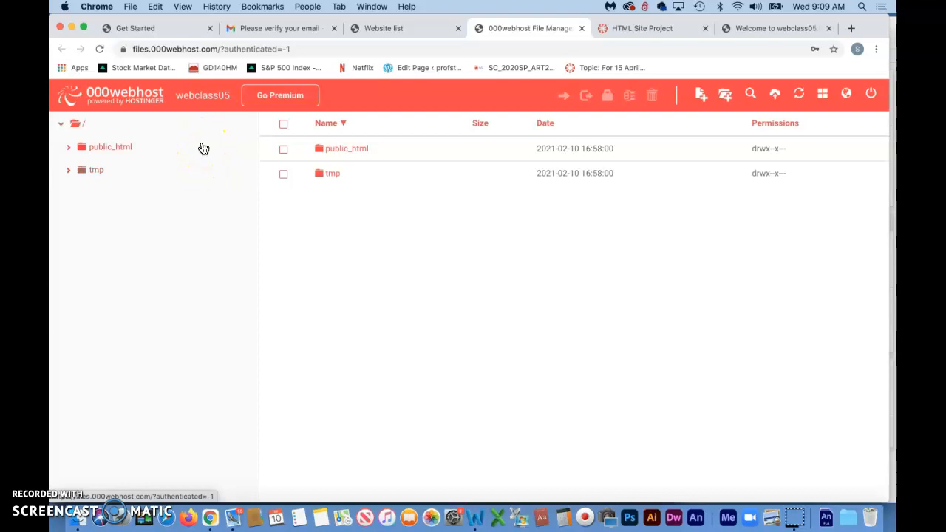
pyautogui.moveTo(210, 122)
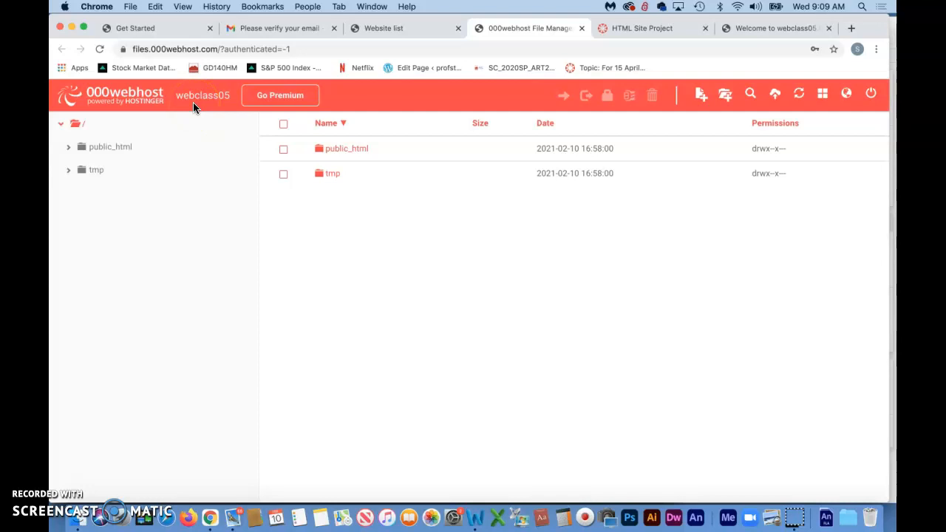
pyautogui.moveTo(401, 46)
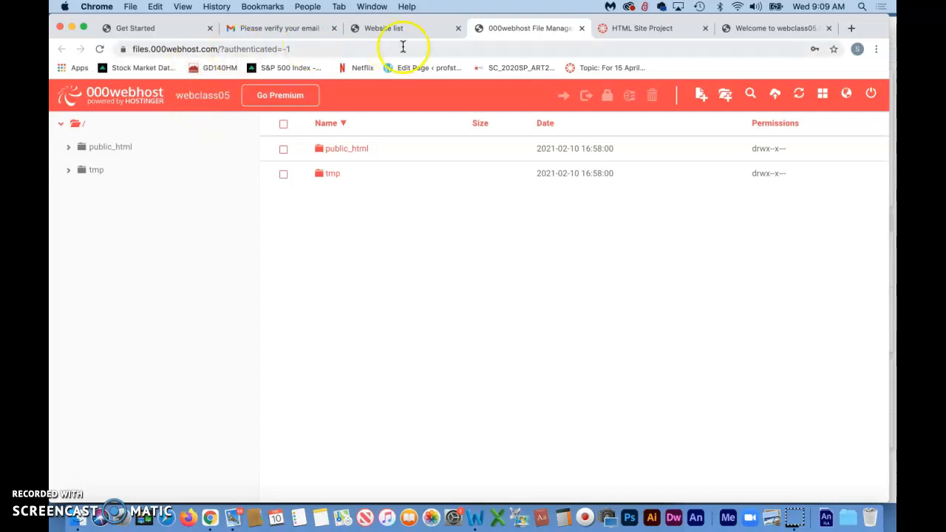
pyautogui.click(641, 28)
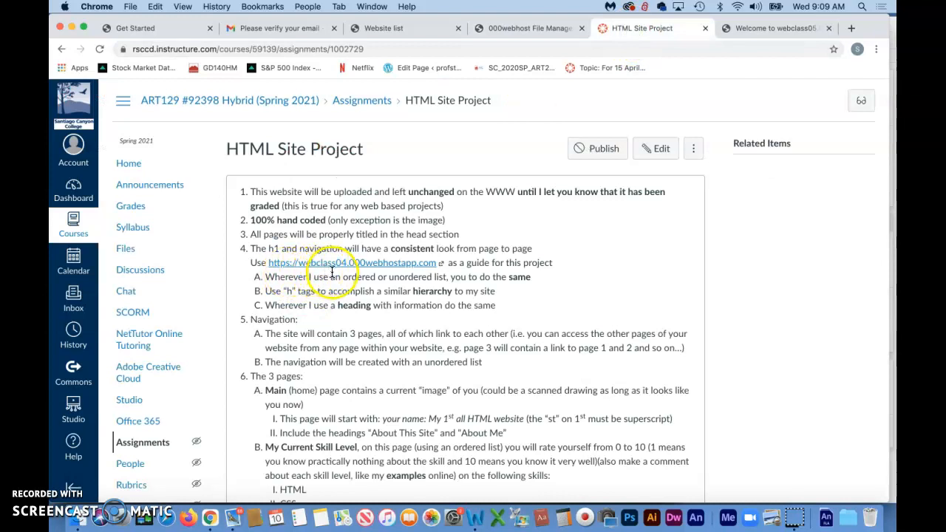
pyautogui.moveTo(302, 263)
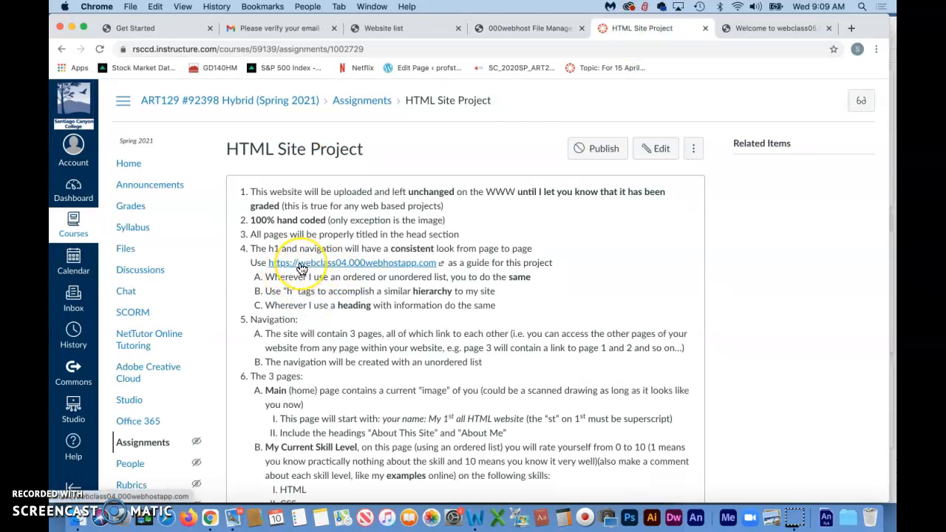
pyautogui.moveTo(307, 266)
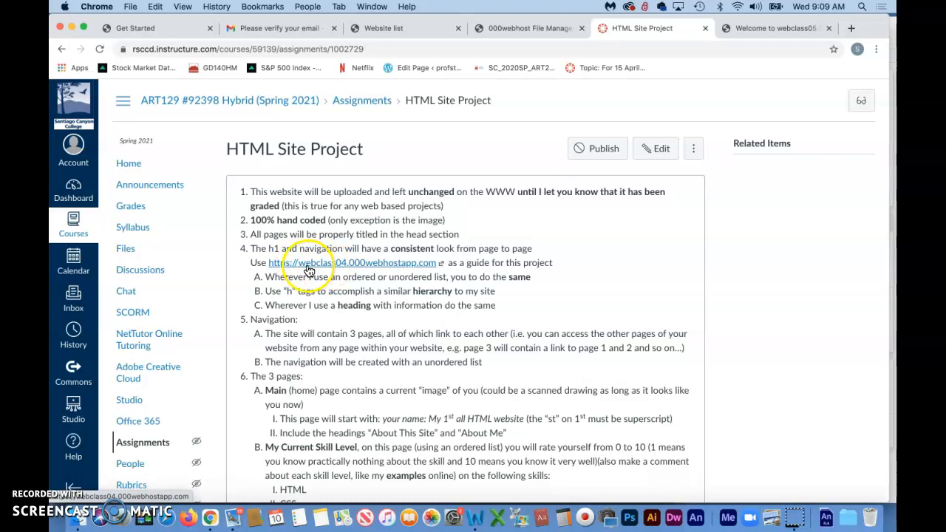
pyautogui.moveTo(342, 268)
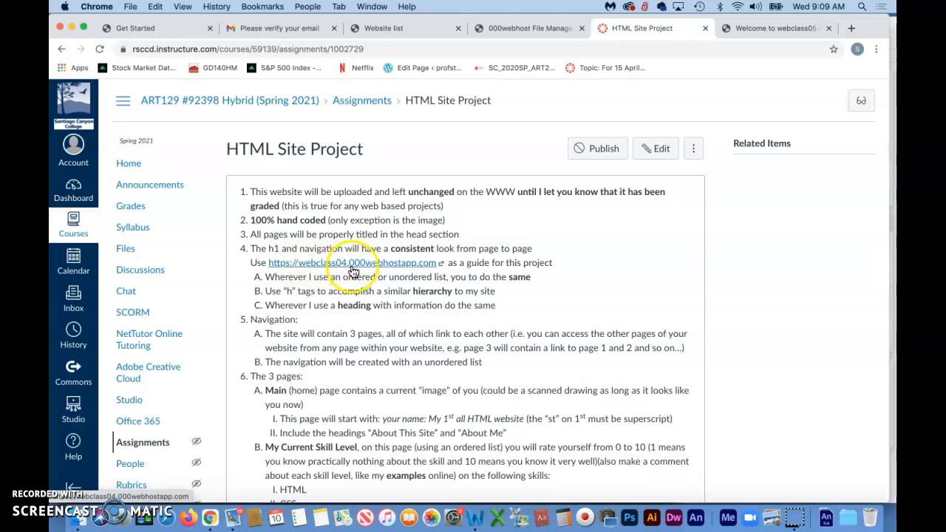
pyautogui.moveTo(421, 271)
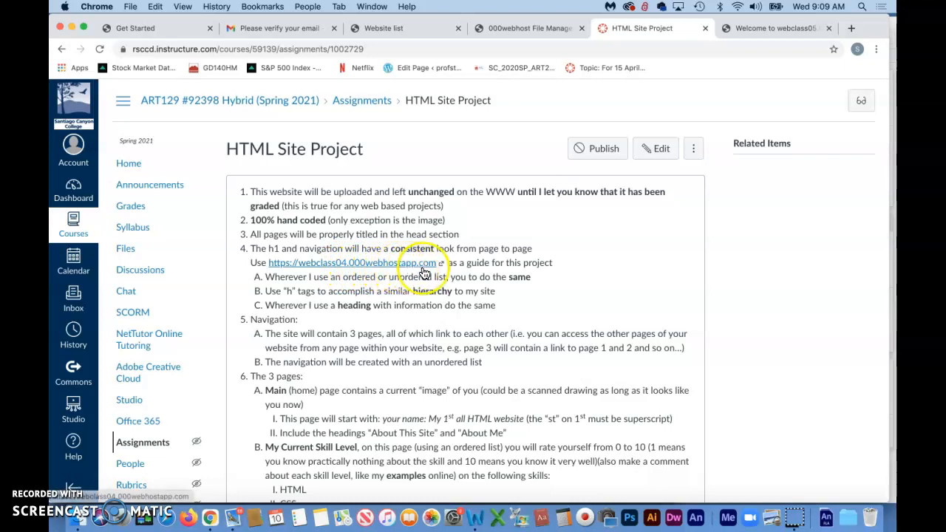
pyautogui.moveTo(366, 268)
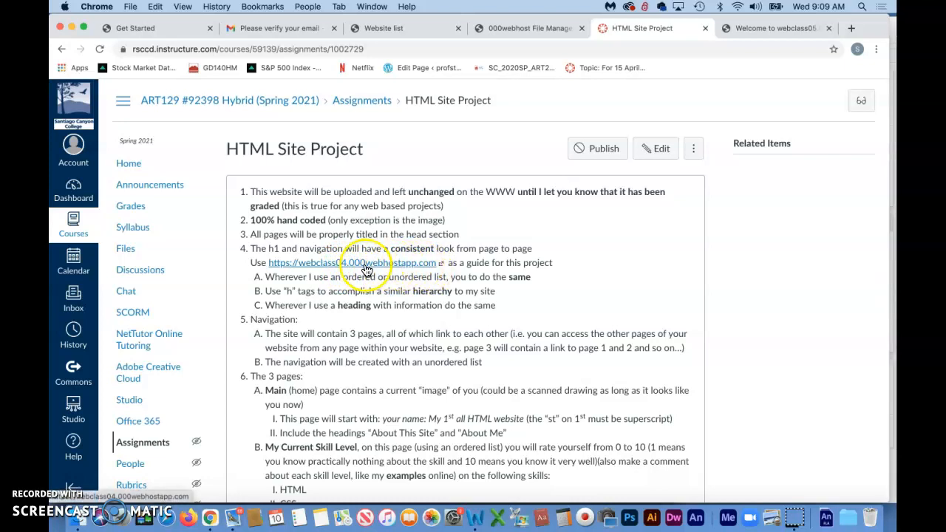
pyautogui.moveTo(398, 271)
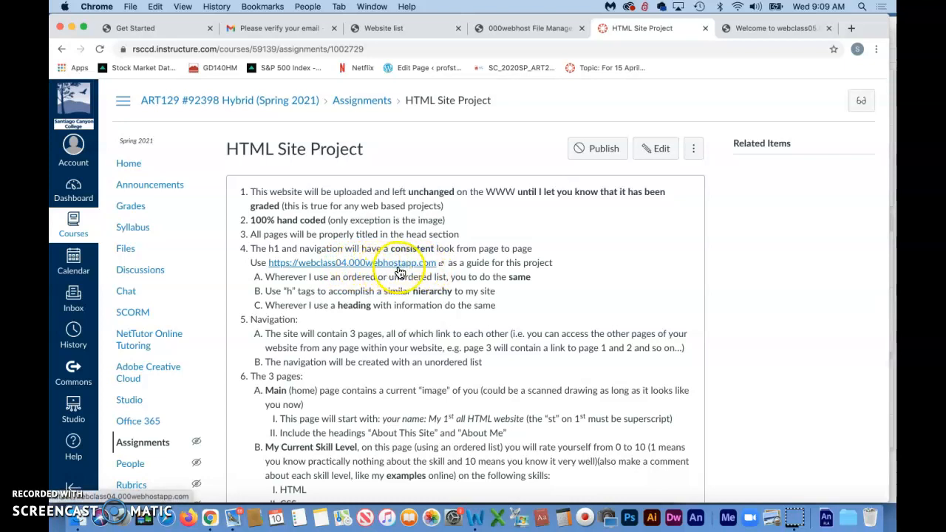
pyautogui.moveTo(437, 260)
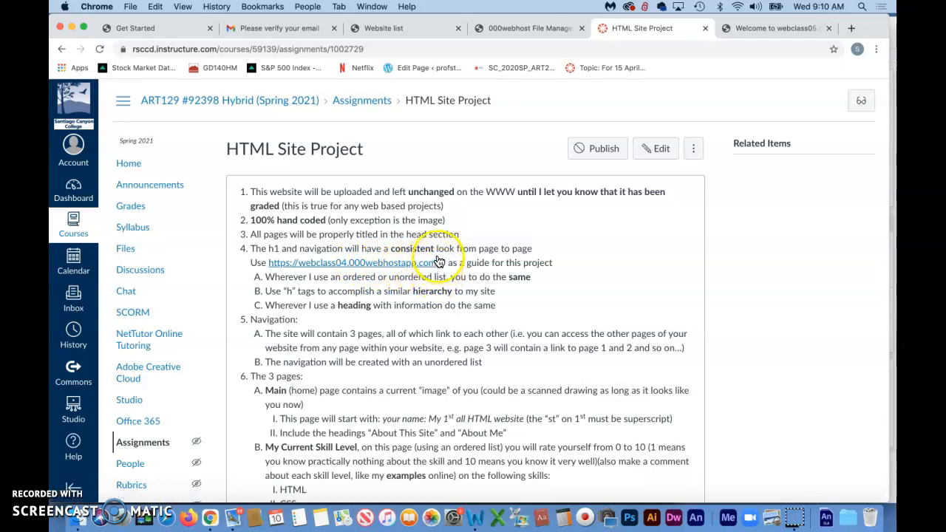
pyautogui.moveTo(309, 268)
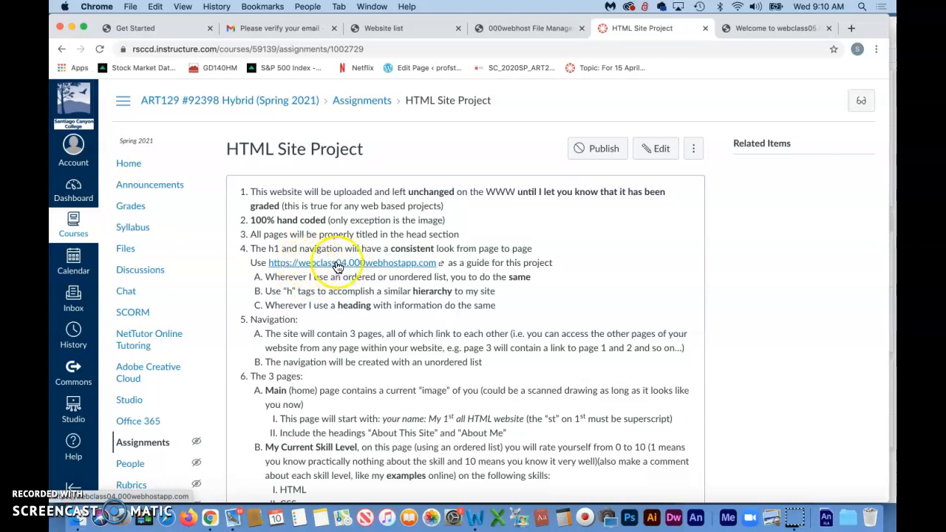
pyautogui.moveTo(767, 48)
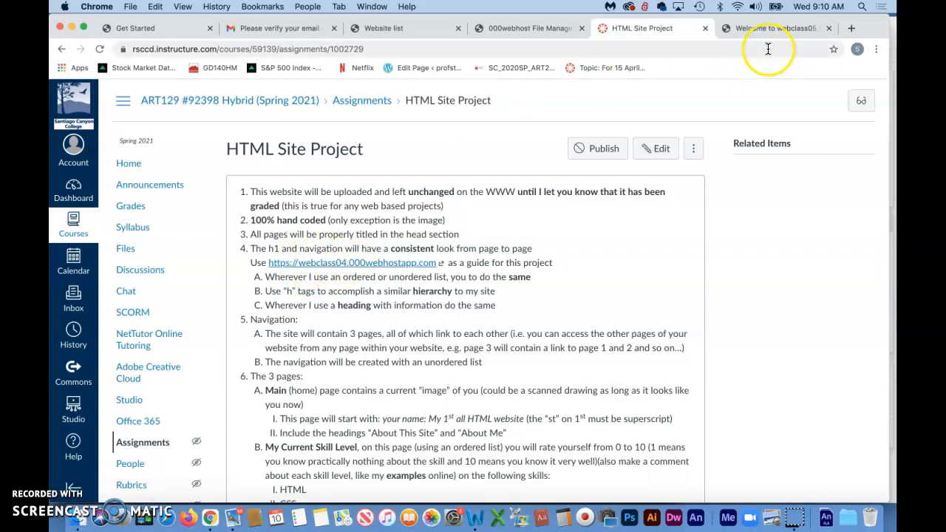
# - View the live webclass05.000webhostapp.com welcome page in its Chrome tab
pyautogui.click(774, 28)
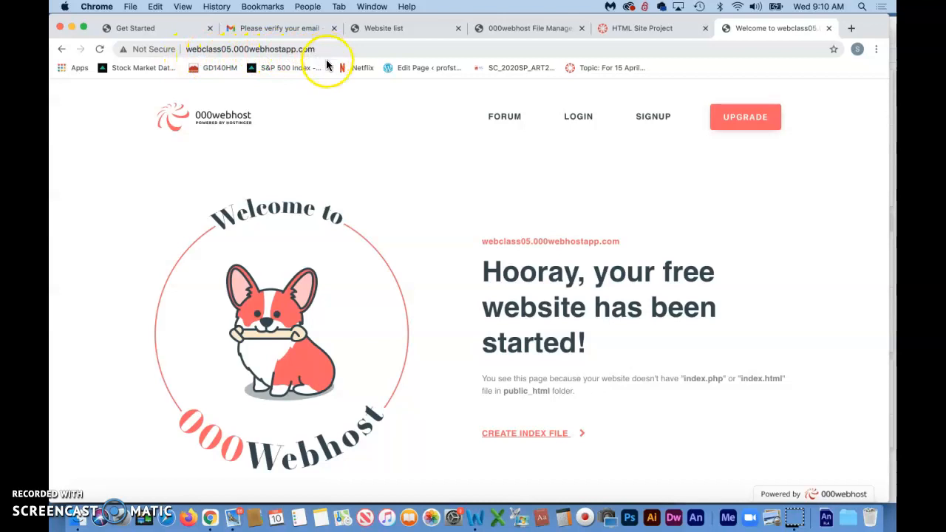
pyautogui.moveTo(461, 266)
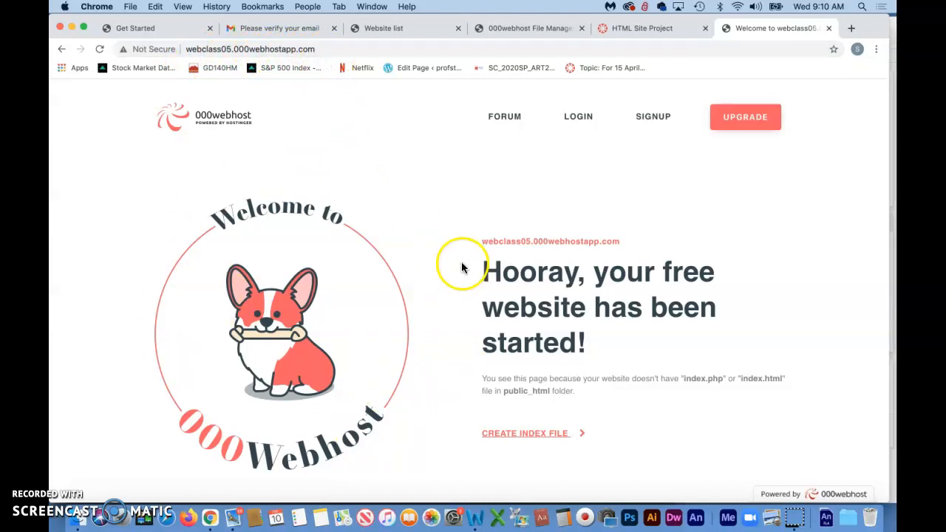
pyautogui.moveTo(553, 287)
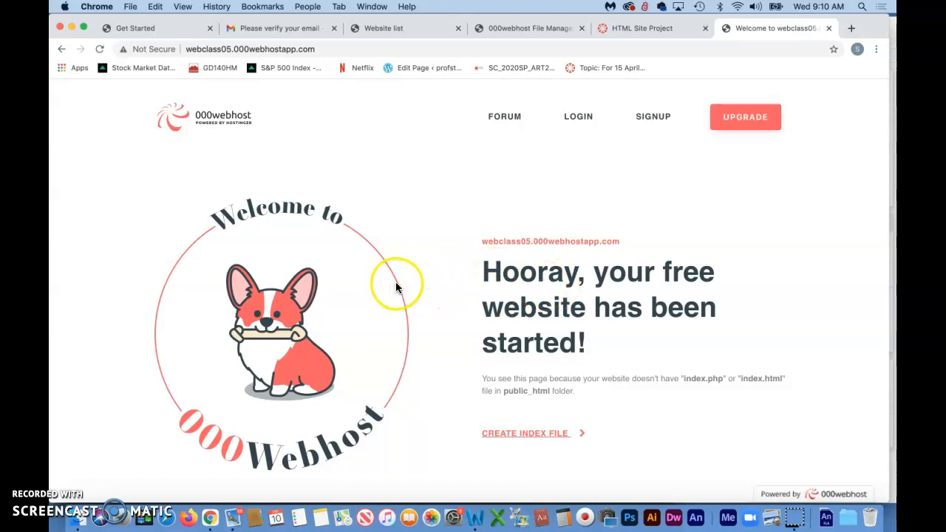
pyautogui.moveTo(77, 480)
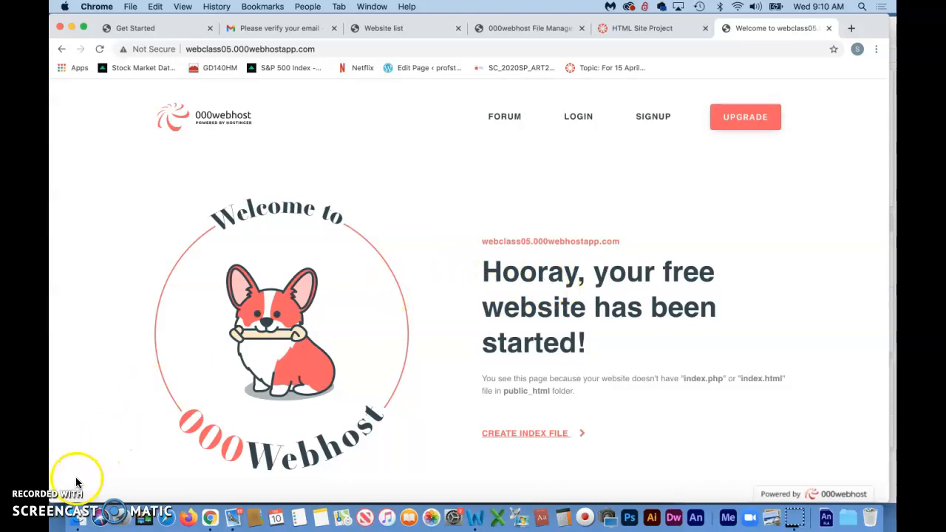
# - Return to the 000webhost File Manager listing public_html and tmp
pyautogui.click(529, 28)
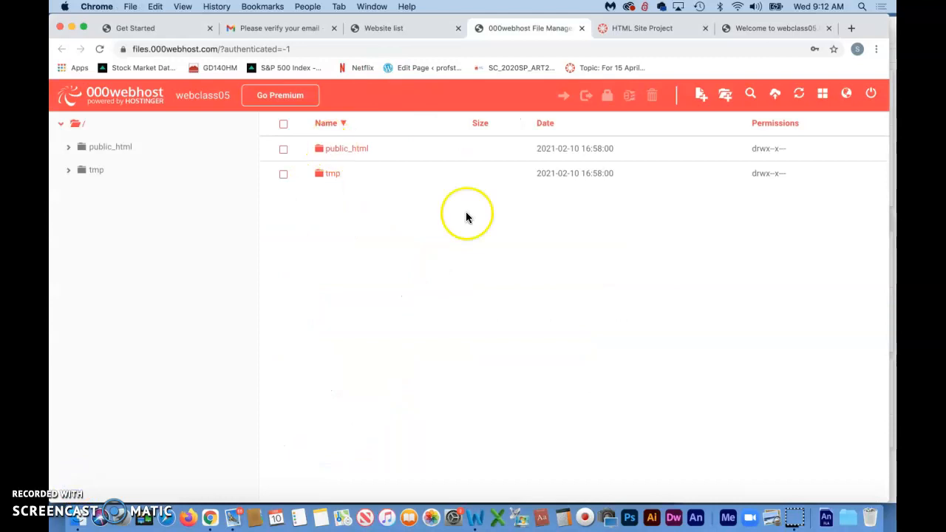
pyautogui.moveTo(390, 239)
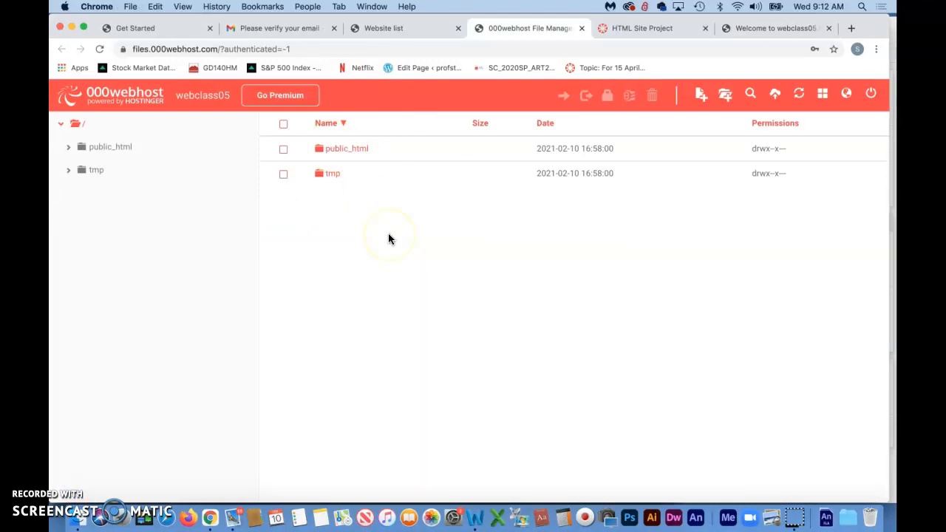
pyautogui.moveTo(390, 238)
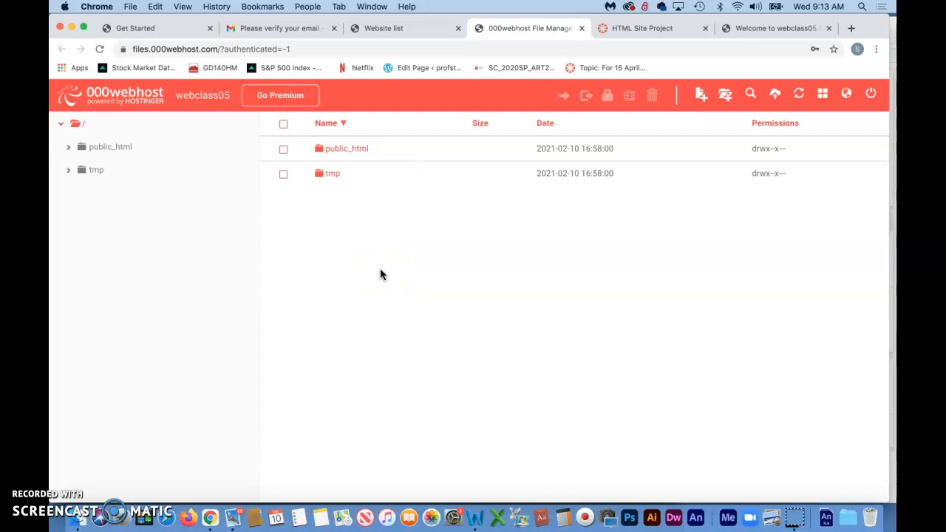
pyautogui.moveTo(381, 177)
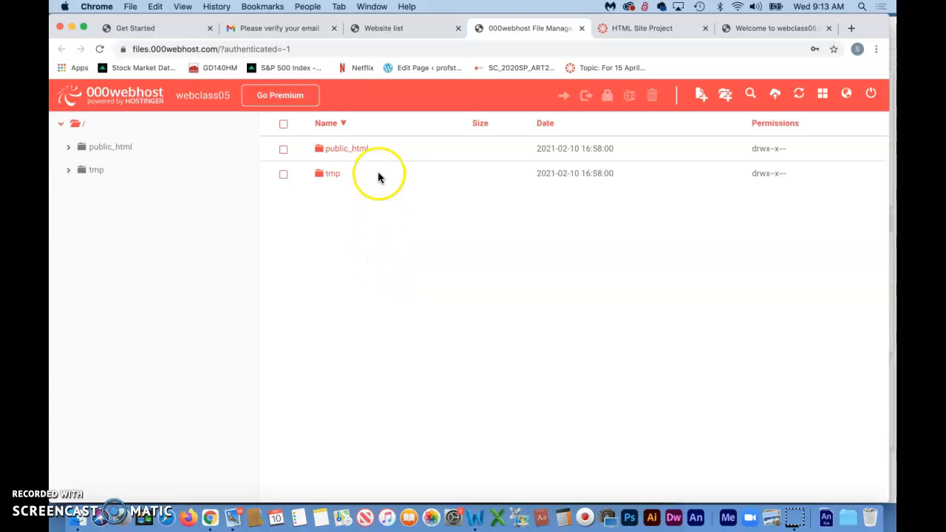
pyautogui.moveTo(393, 301)
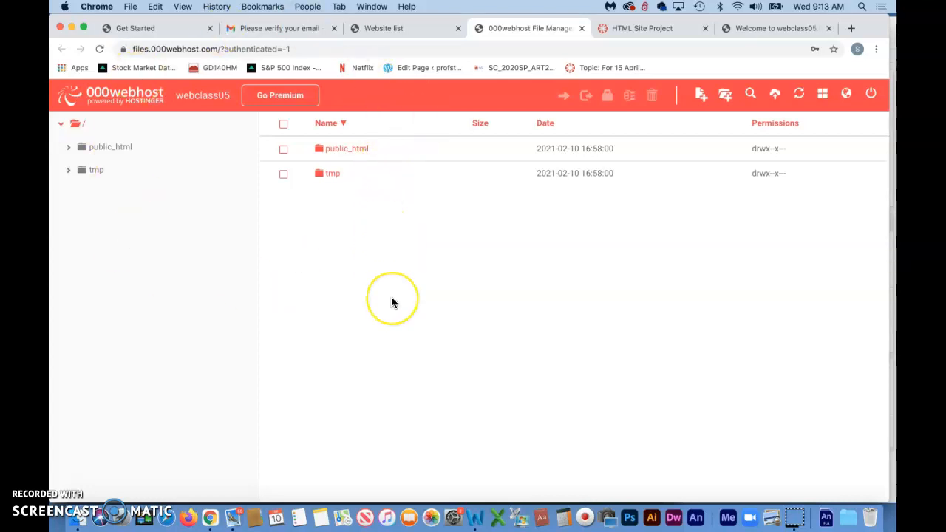
pyautogui.moveTo(393, 302)
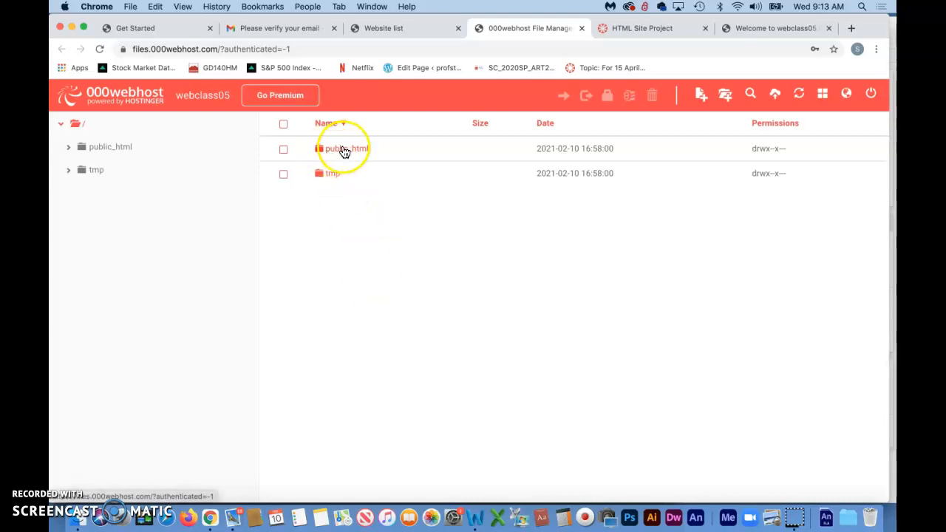
pyautogui.moveTo(345, 148)
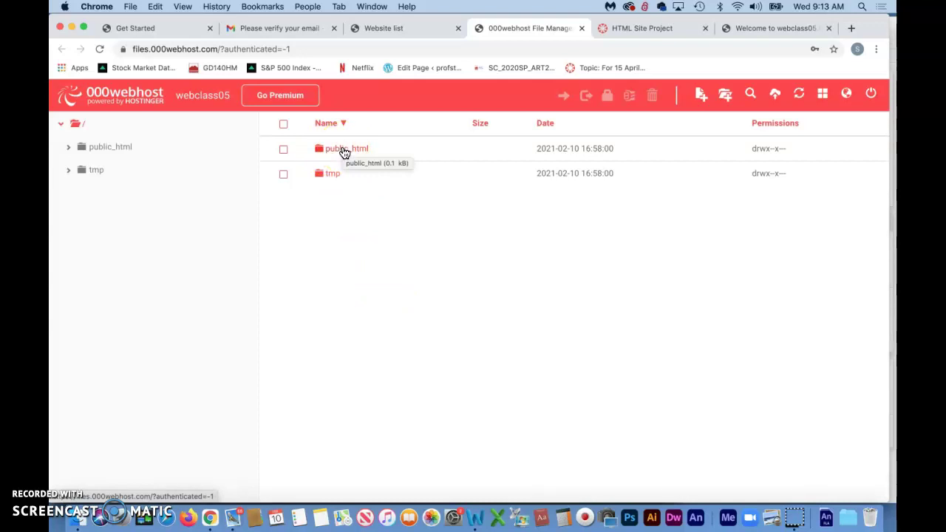
pyautogui.moveTo(383, 189)
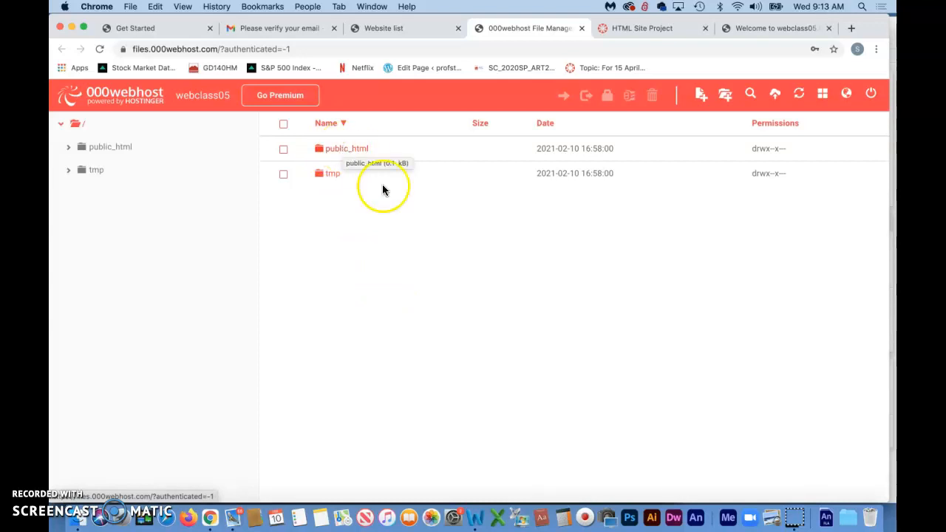
pyautogui.moveTo(399, 230)
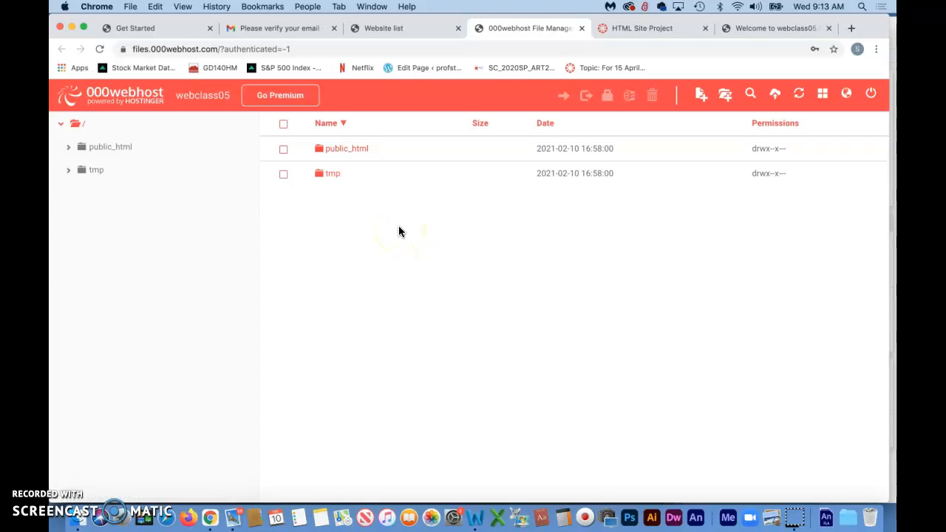
pyautogui.moveTo(362, 176)
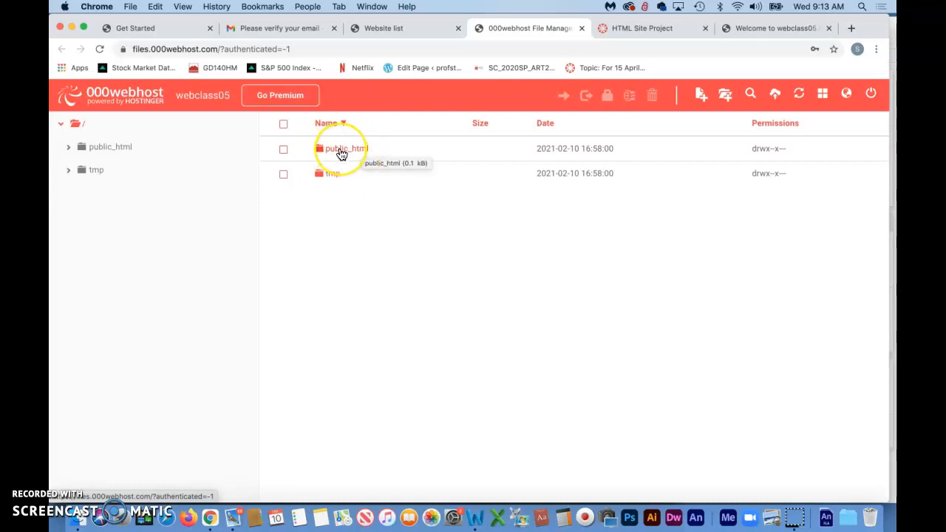
pyautogui.moveTo(323, 152)
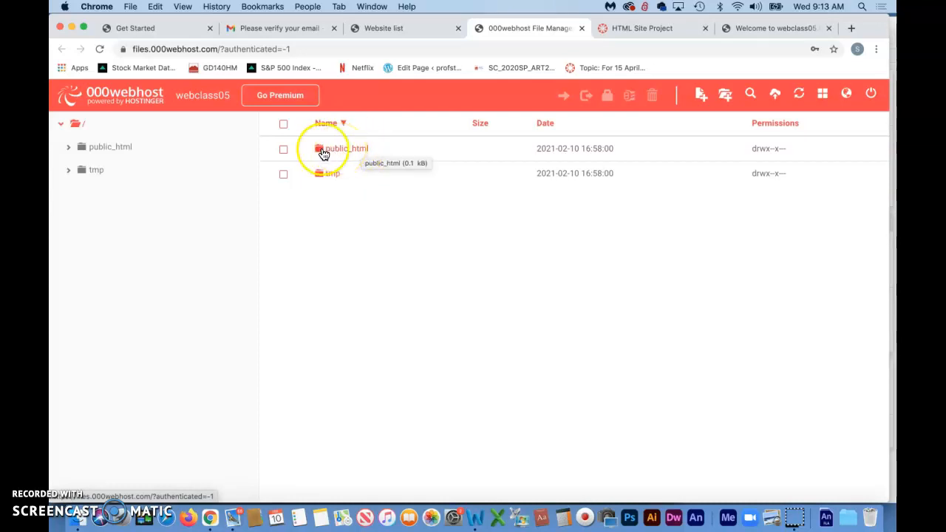
pyautogui.moveTo(378, 146)
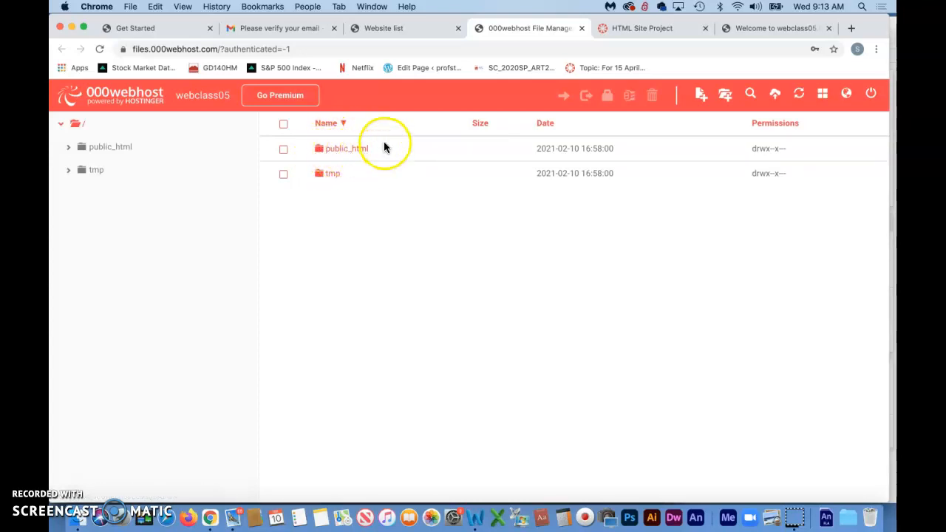
pyautogui.moveTo(378, 157)
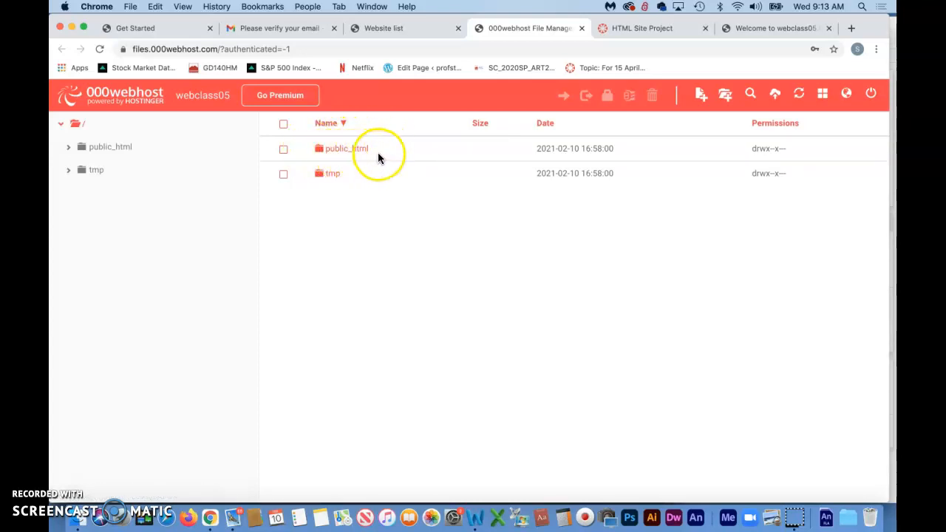
pyautogui.moveTo(328, 157)
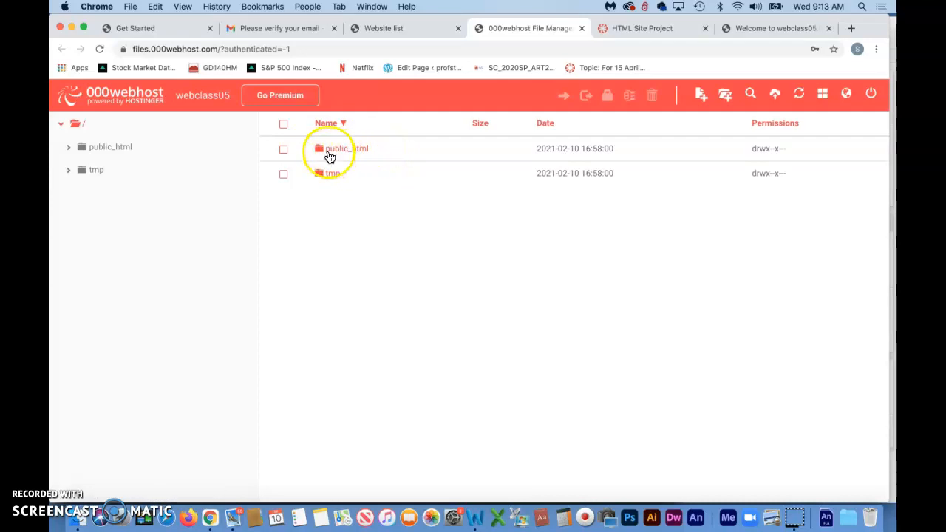
pyautogui.moveTo(320, 151)
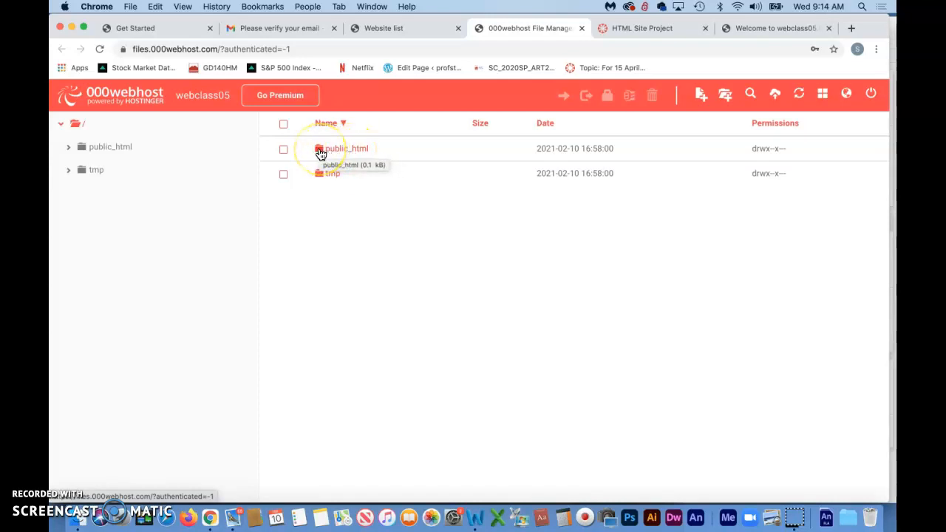
pyautogui.click(319, 148)
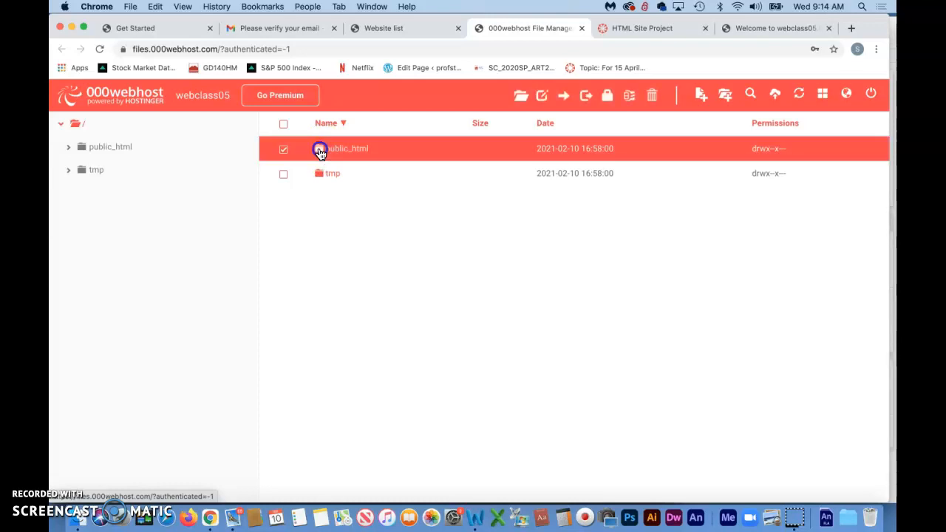
pyautogui.doubleClick(347, 148)
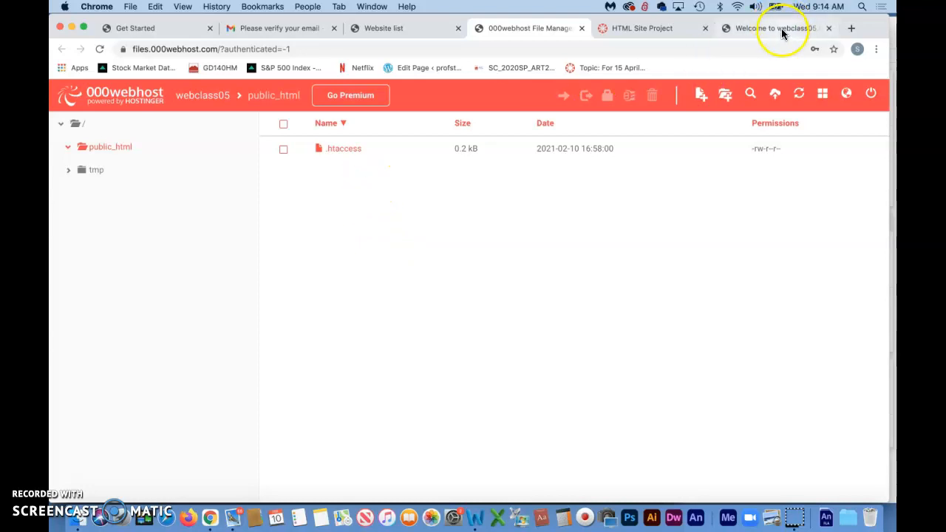
pyautogui.click(775, 28)
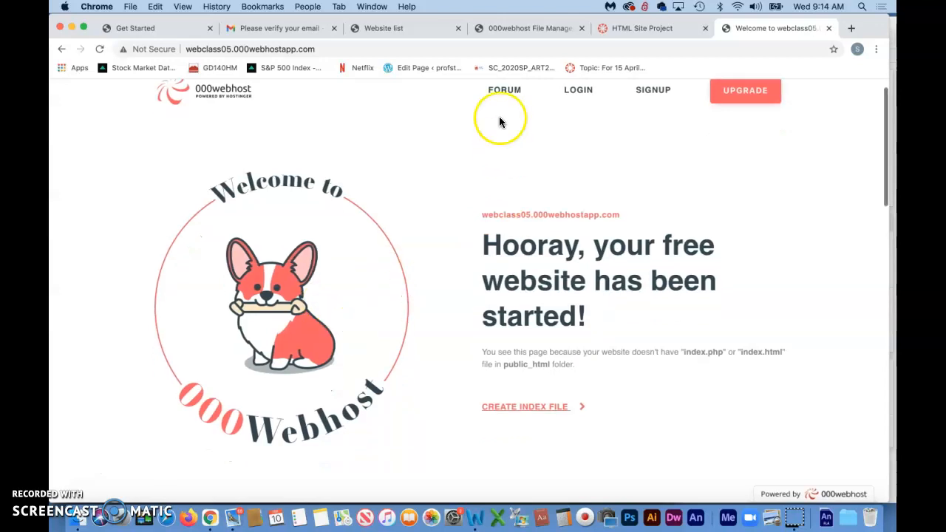
pyautogui.click(529, 28)
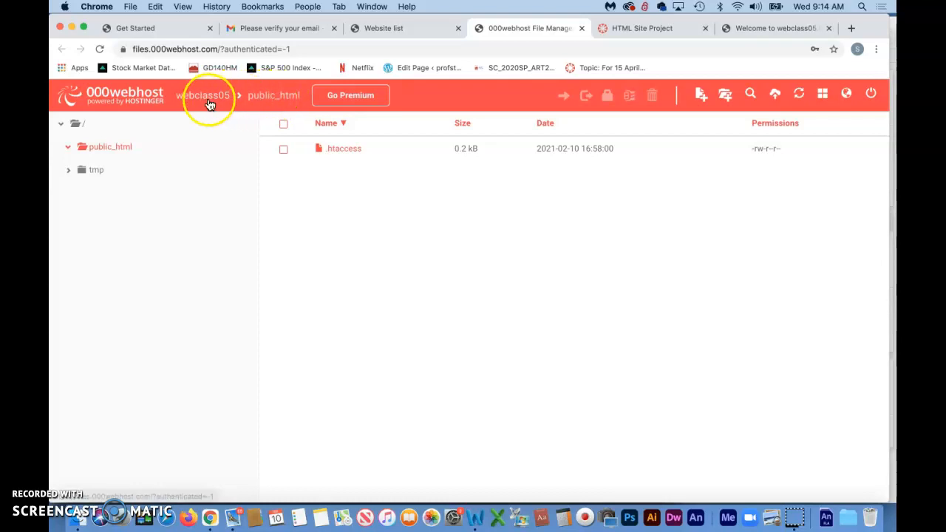
pyautogui.moveTo(343, 213)
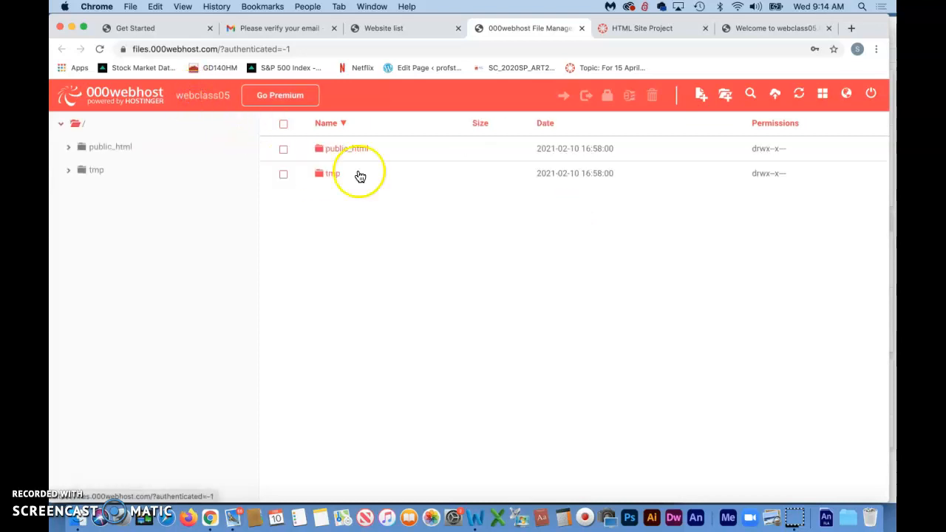
pyautogui.moveTo(71, 474)
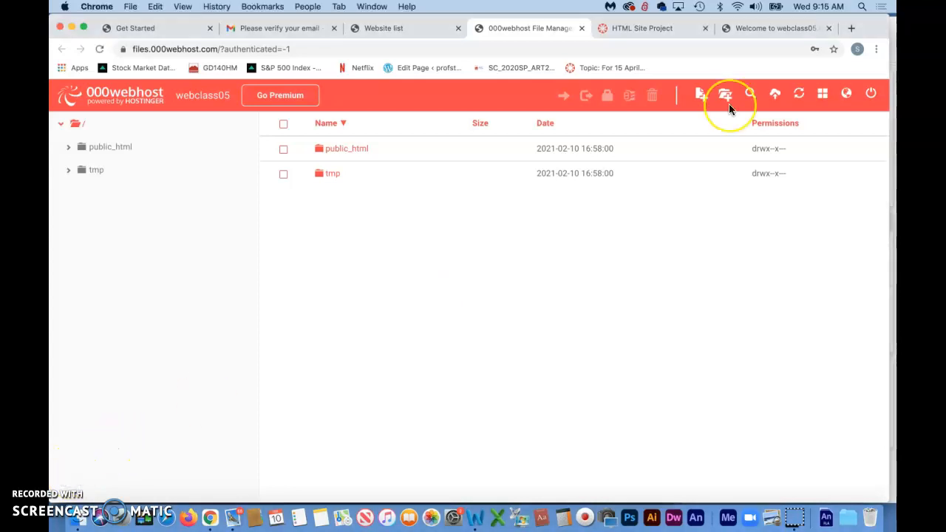
pyautogui.moveTo(730, 100)
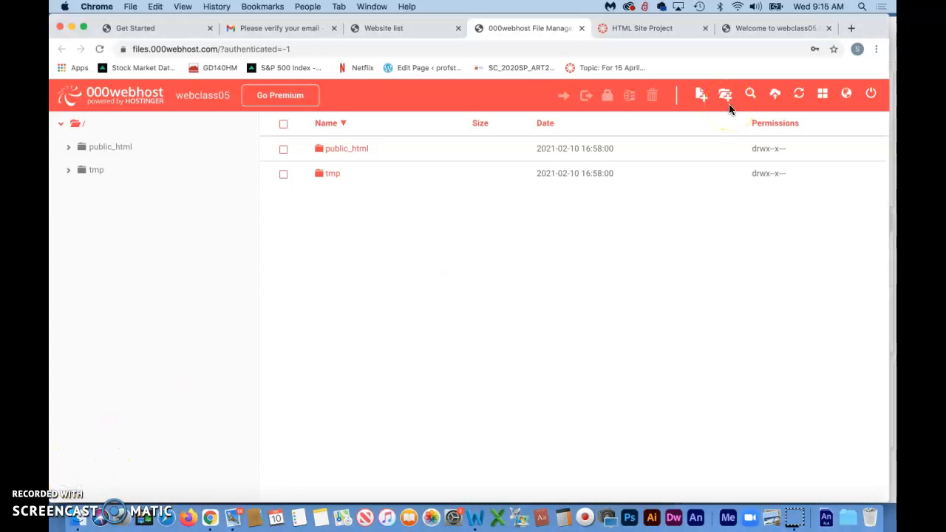
pyautogui.moveTo(830, 133)
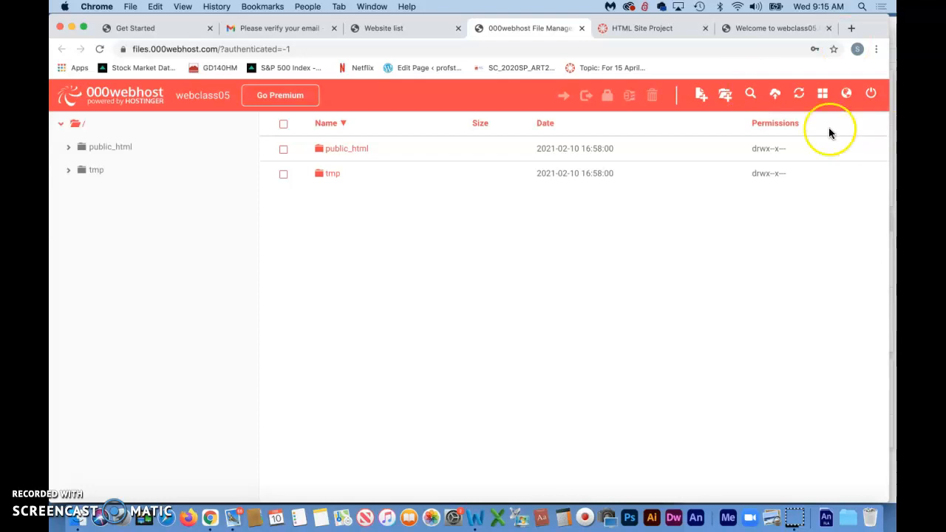
pyautogui.moveTo(871, 94)
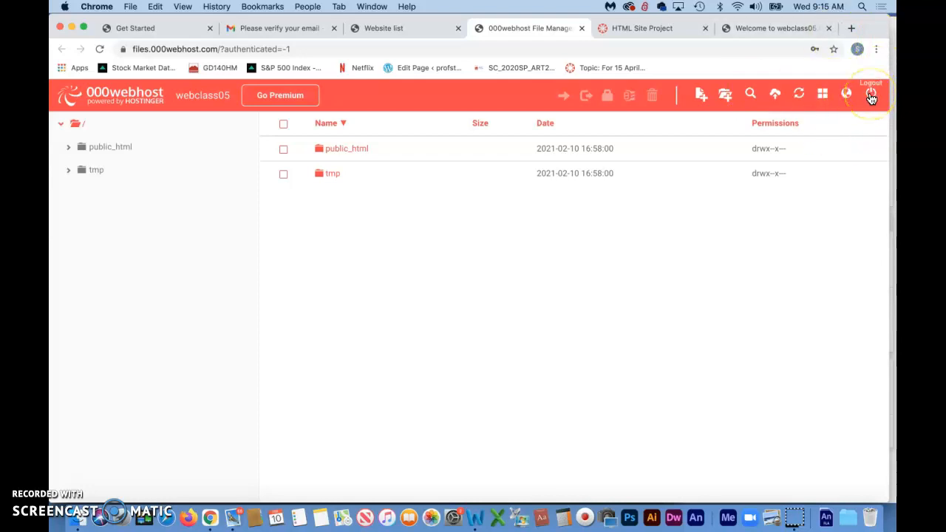
pyautogui.click(870, 94)
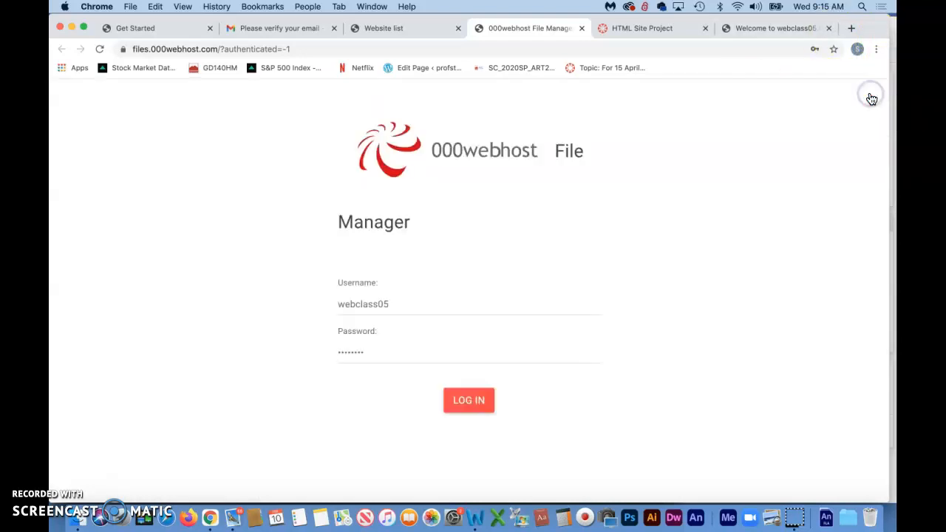
pyautogui.moveTo(319, 209)
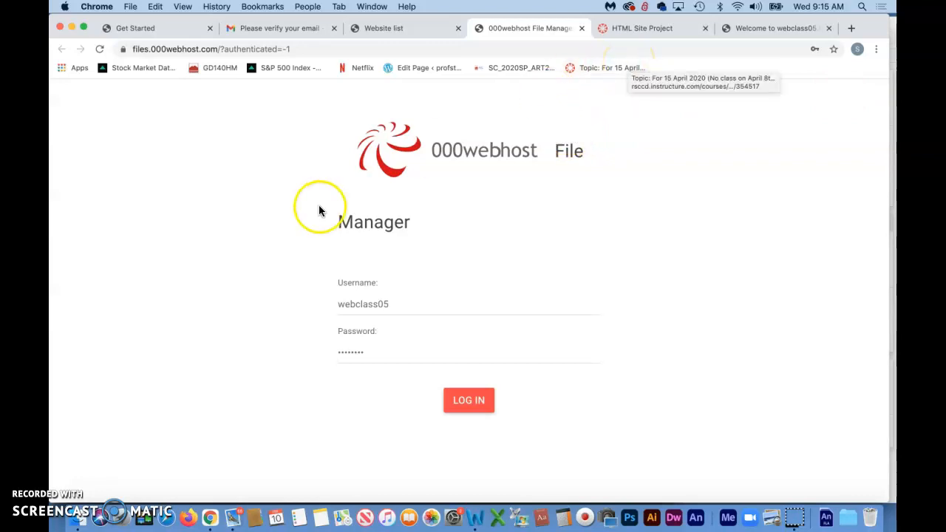
pyautogui.moveTo(74, 476)
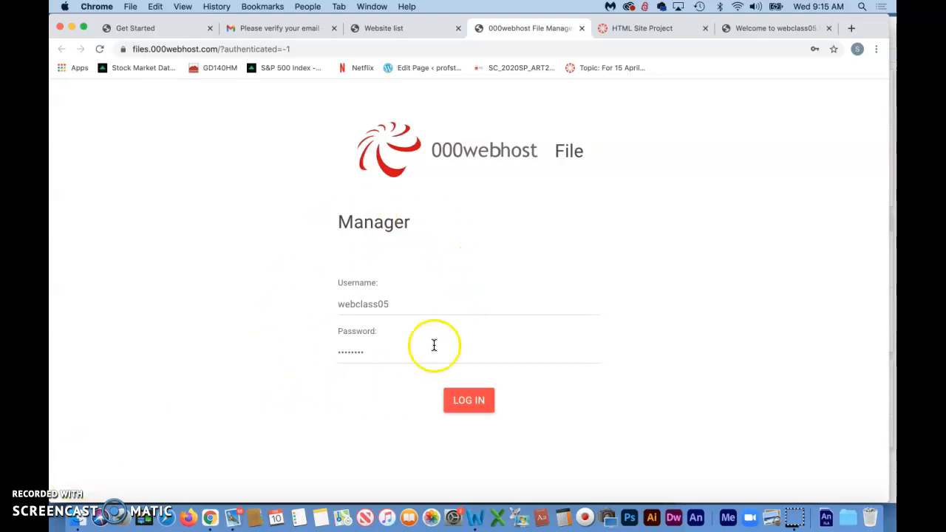
pyautogui.moveTo(288, 321)
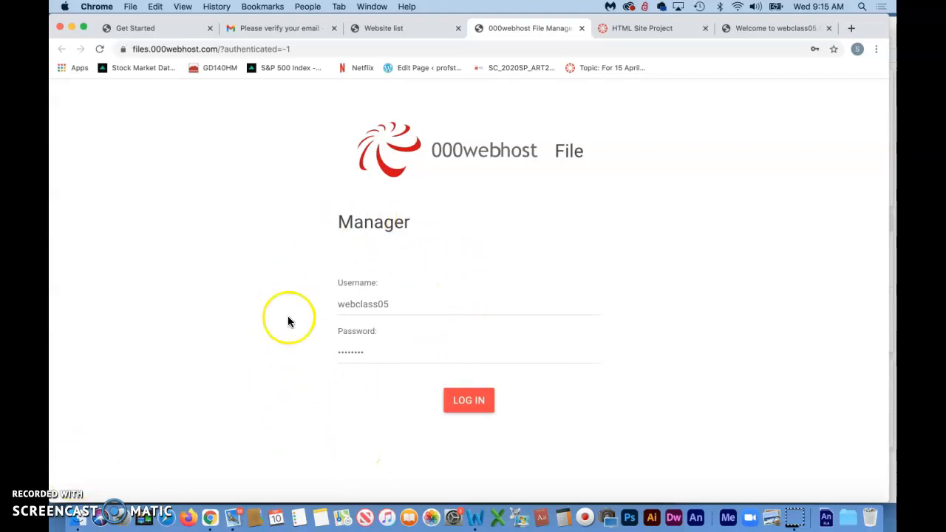
pyautogui.moveTo(74, 491)
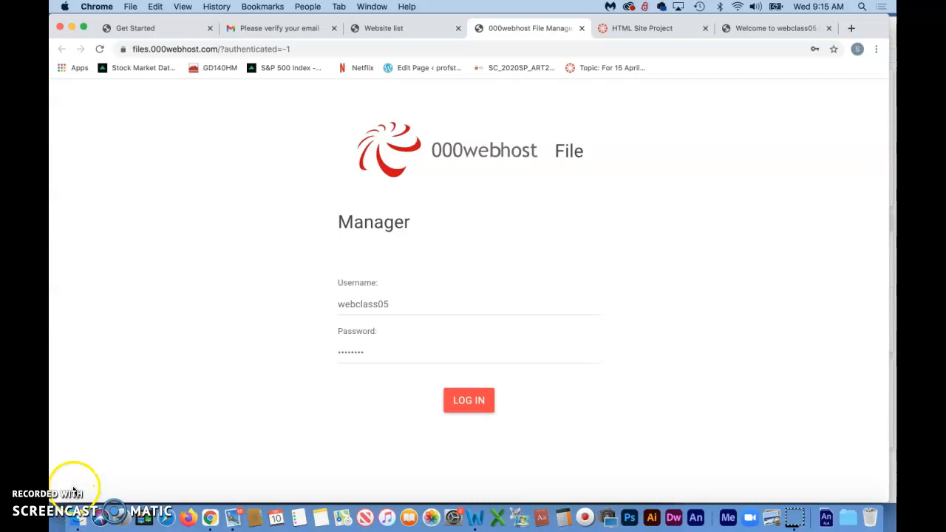
pyautogui.moveTo(72, 481)
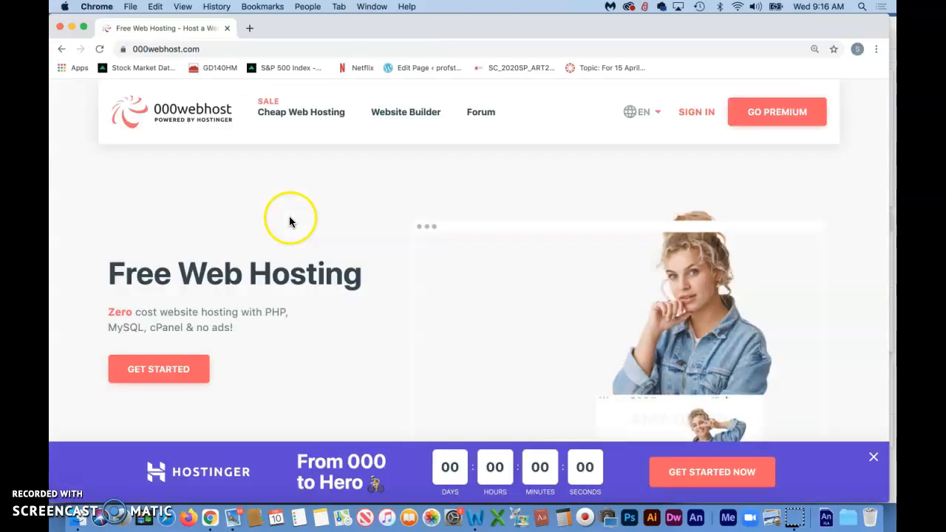
pyautogui.moveTo(668, 115)
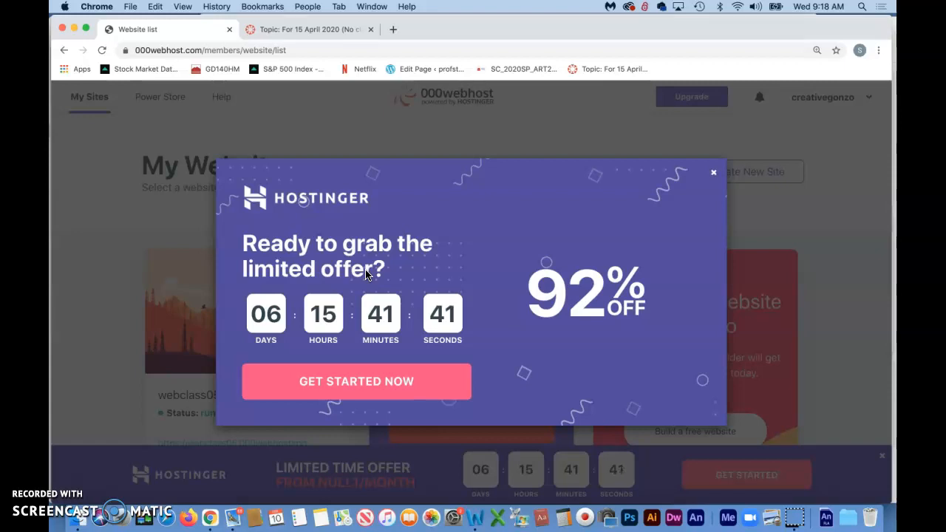
pyautogui.moveTo(402, 208)
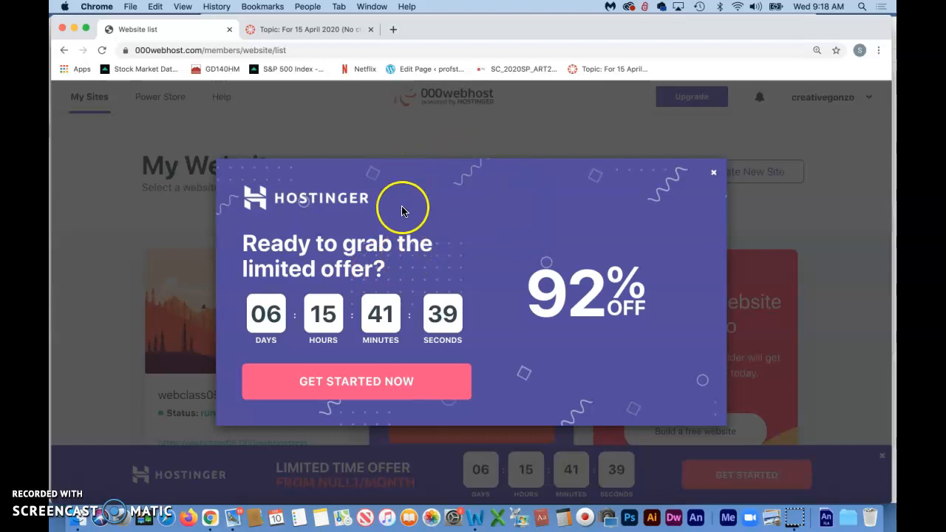
pyautogui.moveTo(473, 140)
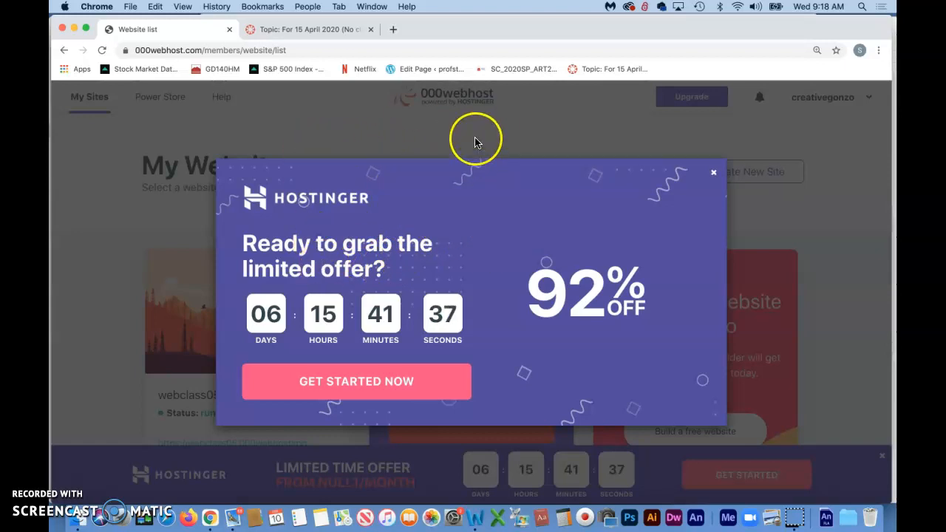
pyautogui.moveTo(452, 231)
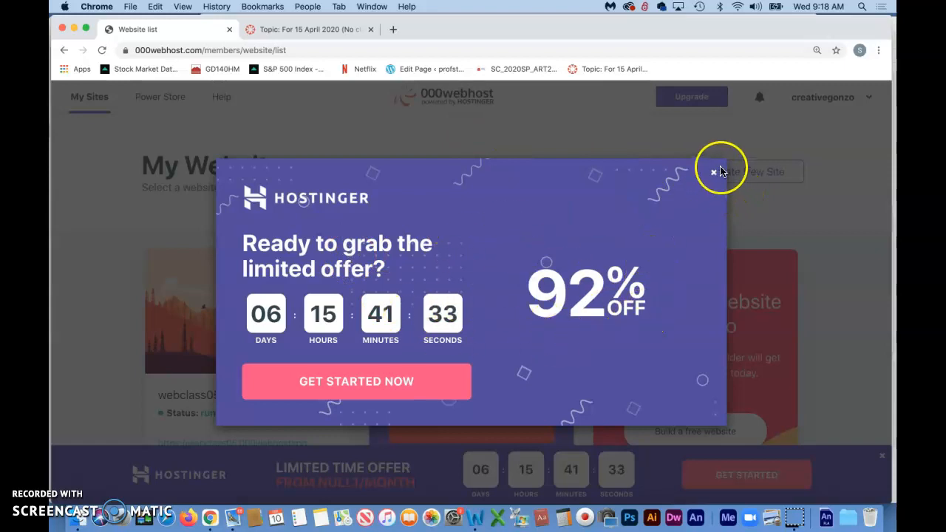
# - Dismiss the Hostinger limited-offer pop-up to reveal the My Websites list
pyautogui.click(713, 171)
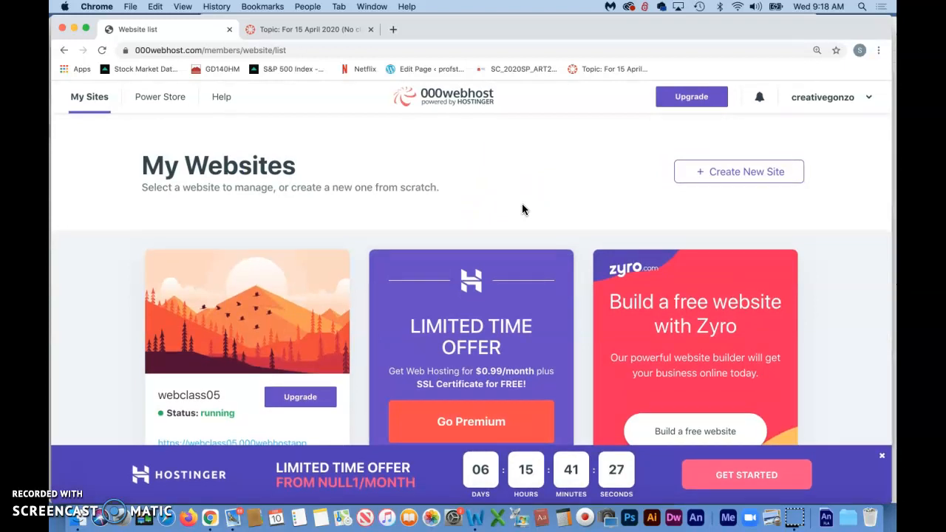
pyautogui.moveTo(263, 156)
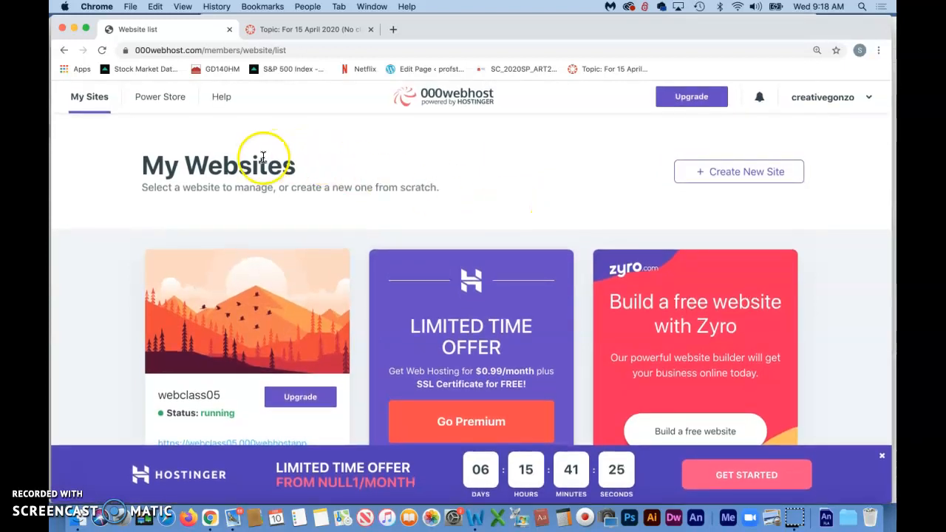
pyautogui.moveTo(618, 303)
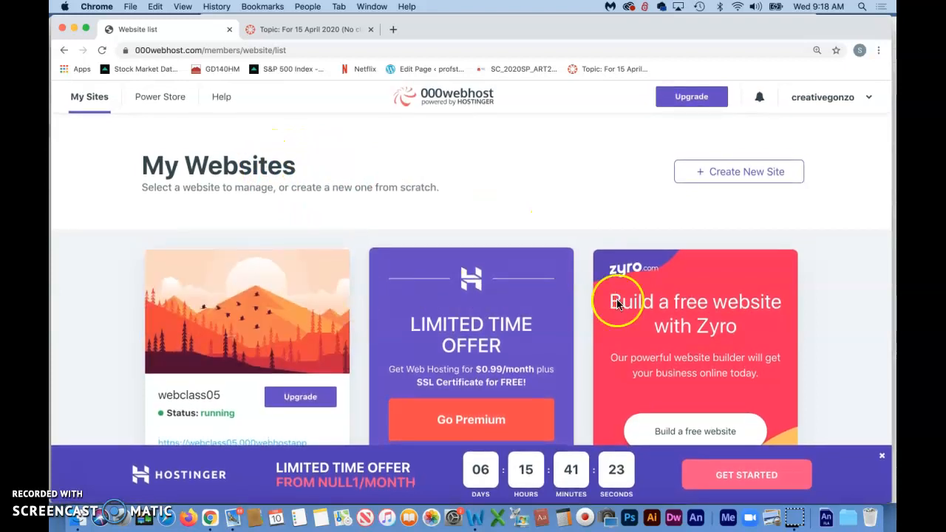
pyautogui.moveTo(115, 249)
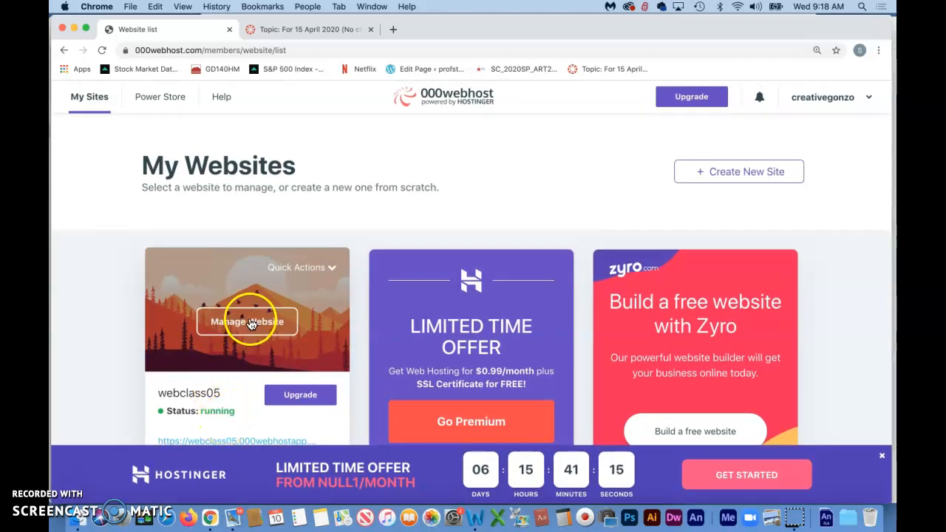
# - Choose Manage Website on the webclass05 card to load its dashboard
pyautogui.click(247, 322)
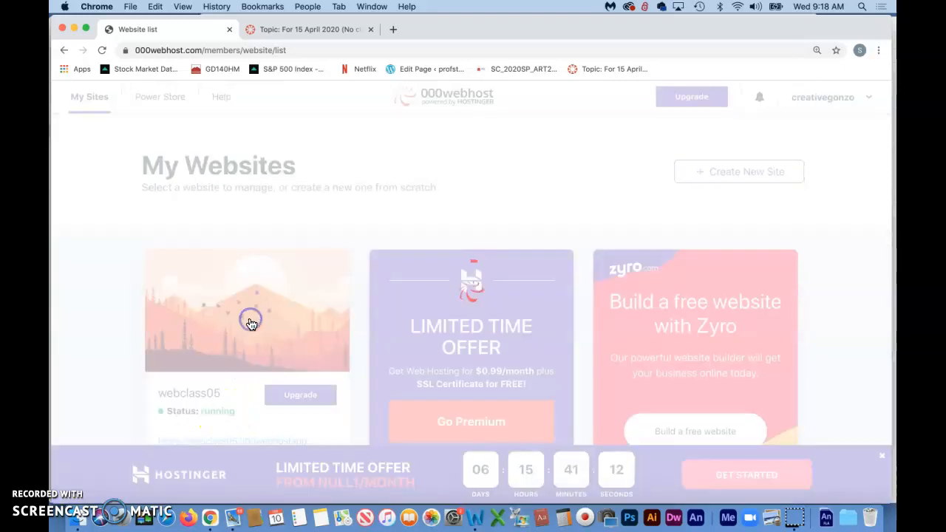
pyautogui.moveTo(319, 280)
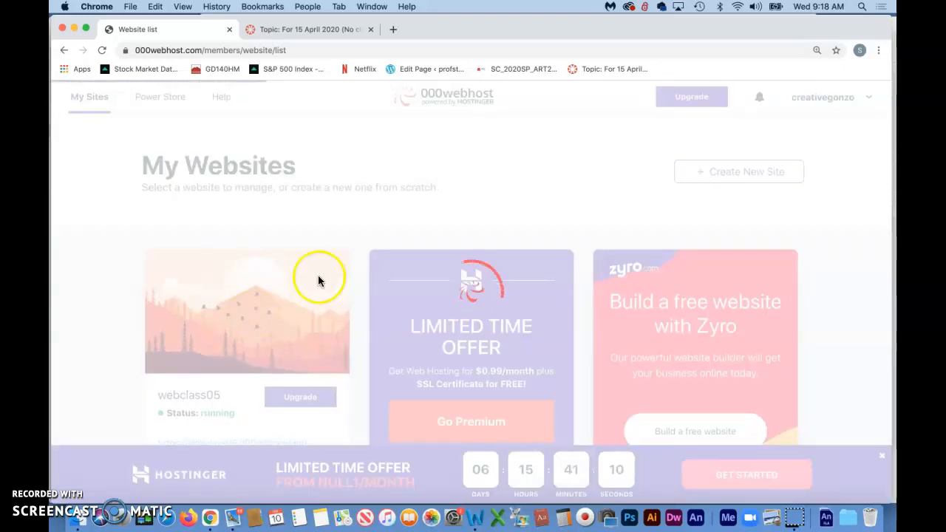
pyautogui.moveTo(331, 227)
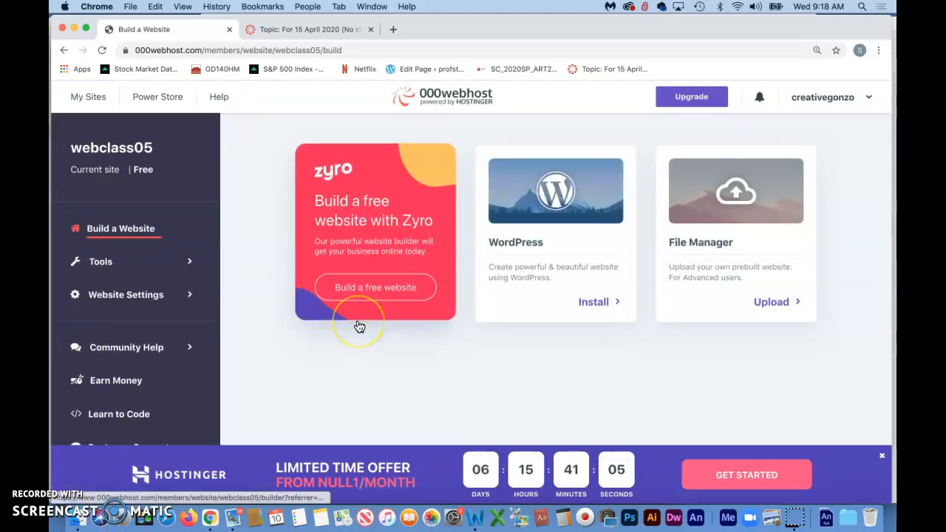
pyautogui.moveTo(280, 306)
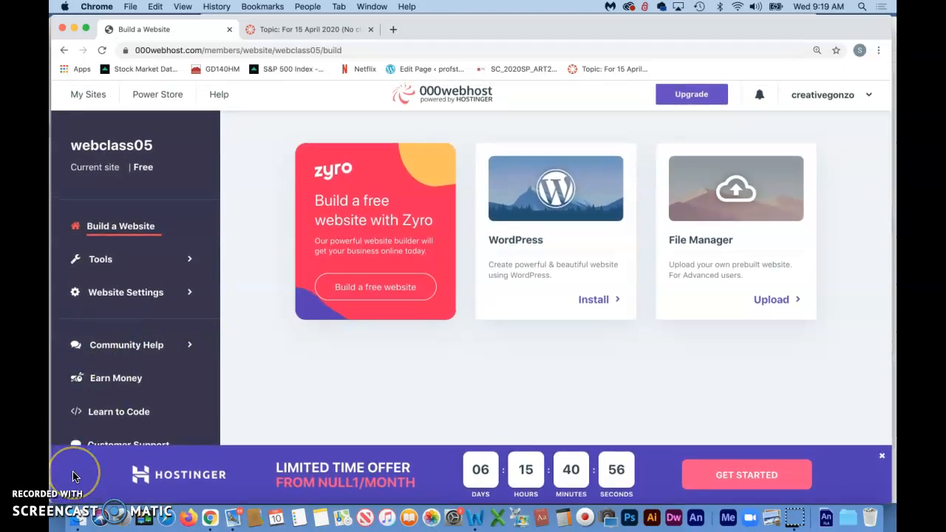
pyautogui.moveTo(667, 310)
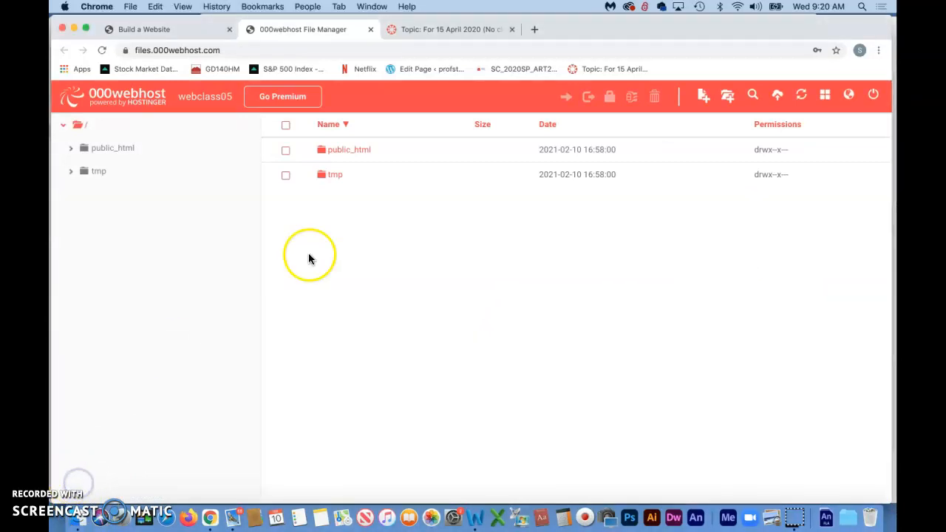
pyautogui.moveTo(346, 174)
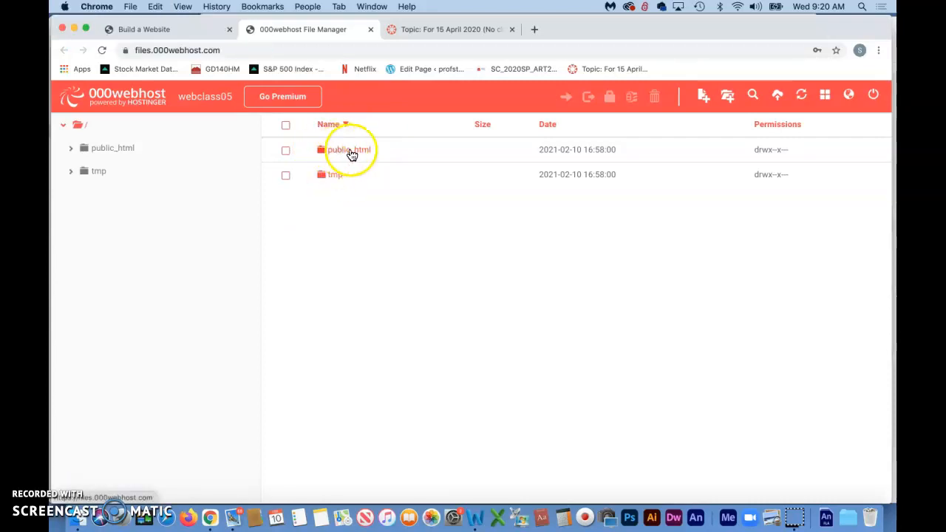
pyautogui.moveTo(368, 156)
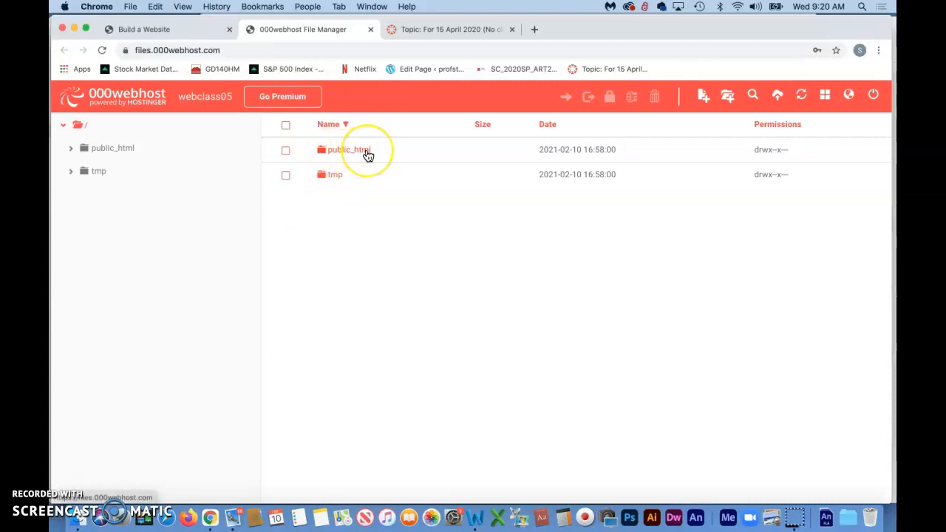
pyautogui.moveTo(343, 151)
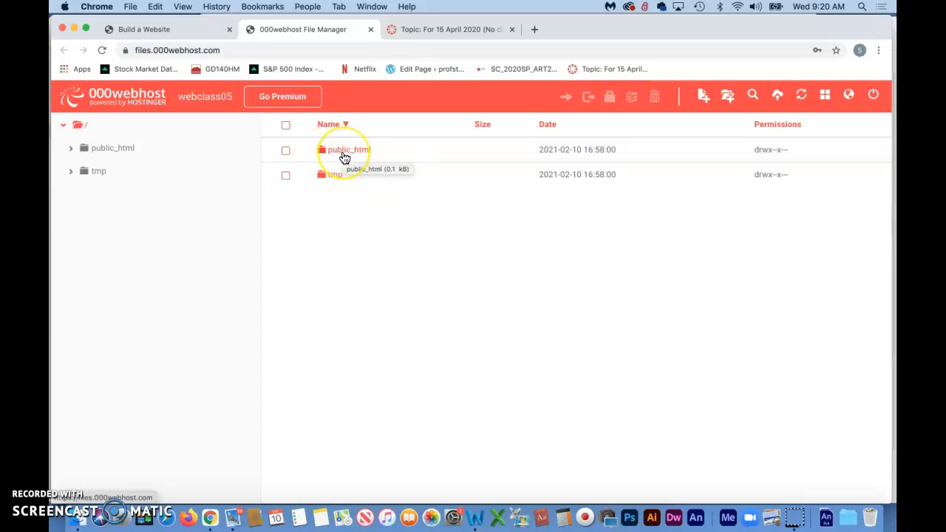
pyautogui.moveTo(355, 181)
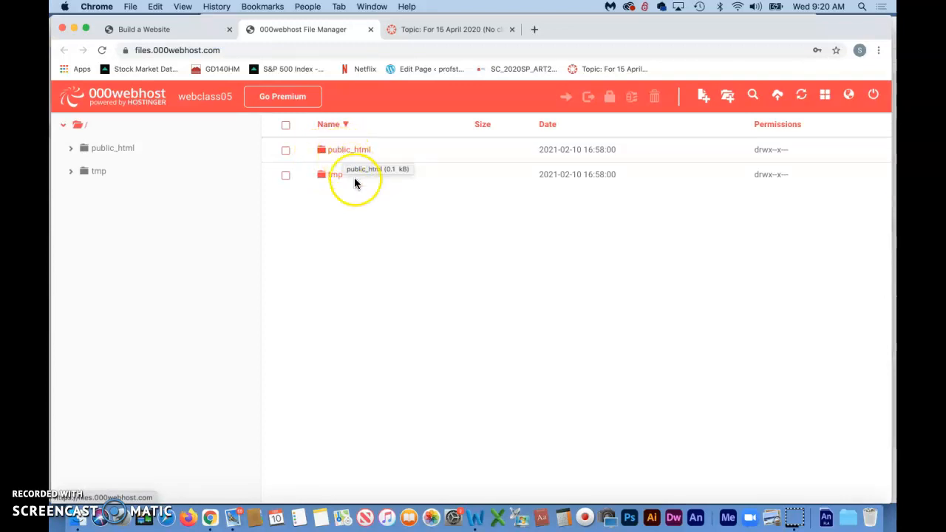
pyautogui.moveTo(349, 279)
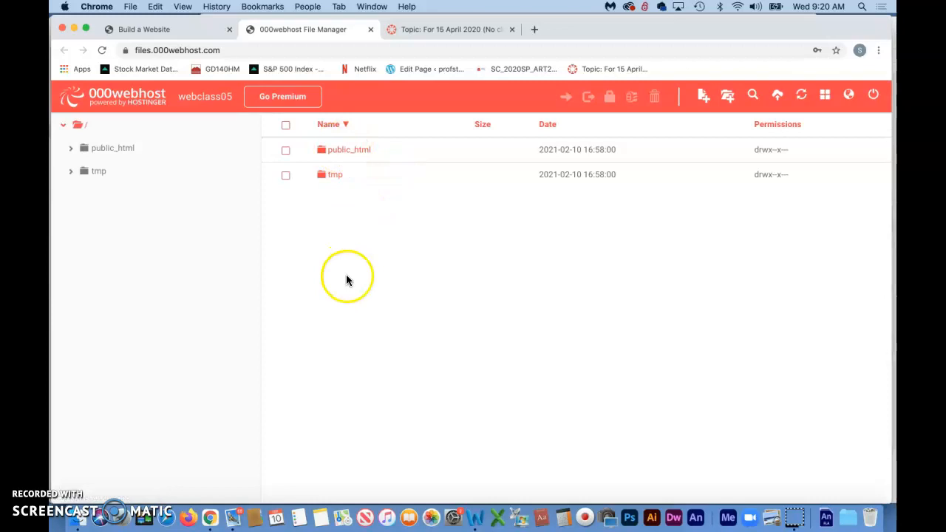
pyautogui.moveTo(84, 435)
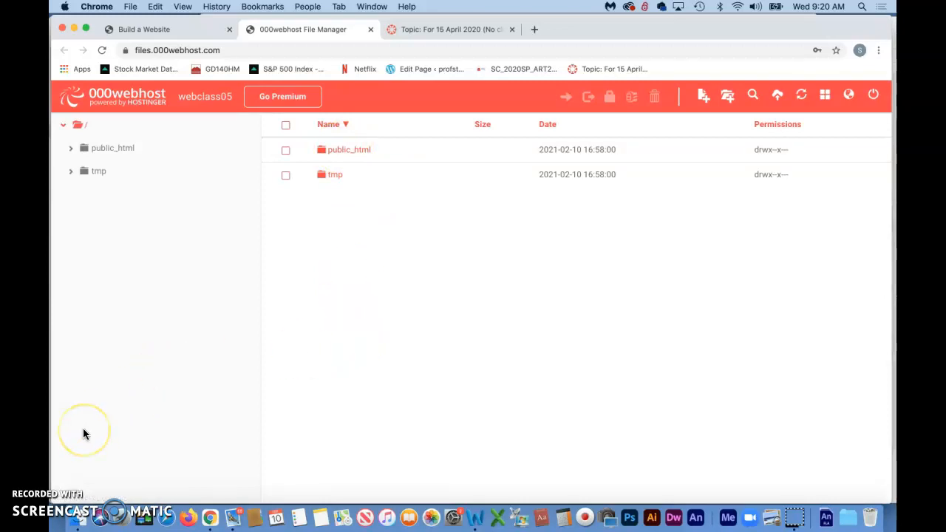
pyautogui.moveTo(75, 480)
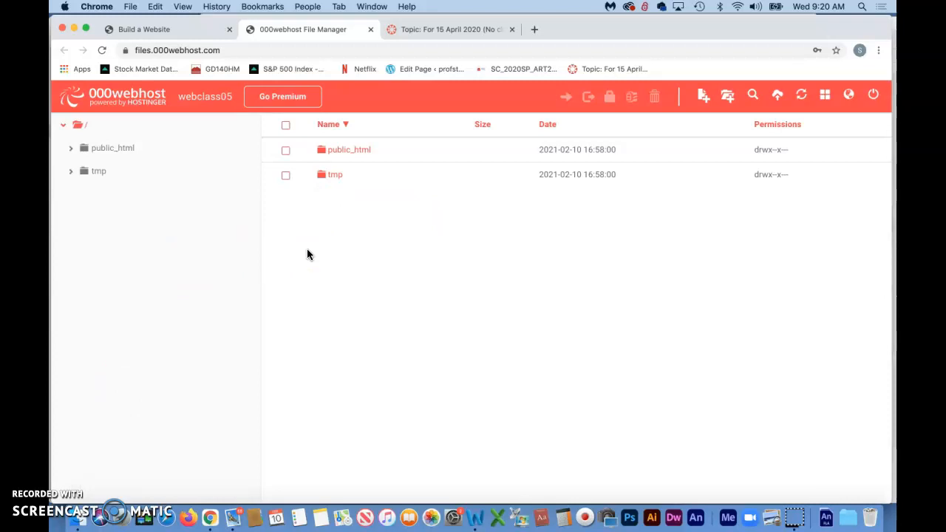
pyautogui.moveTo(349, 234)
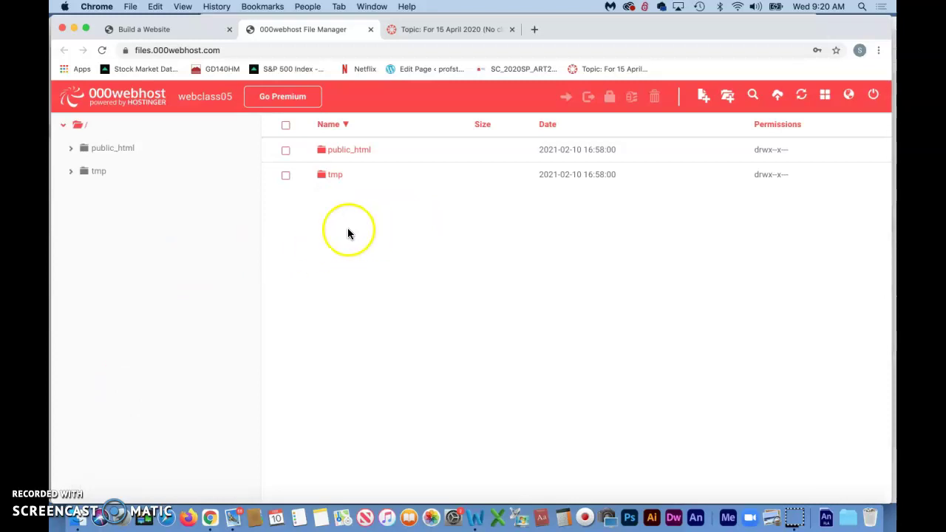
pyautogui.moveTo(141, 405)
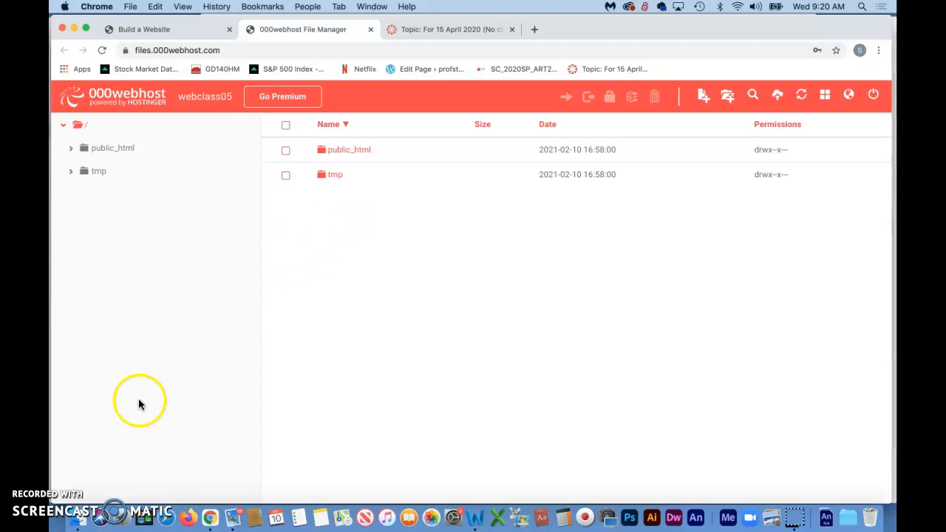
pyautogui.moveTo(74, 485)
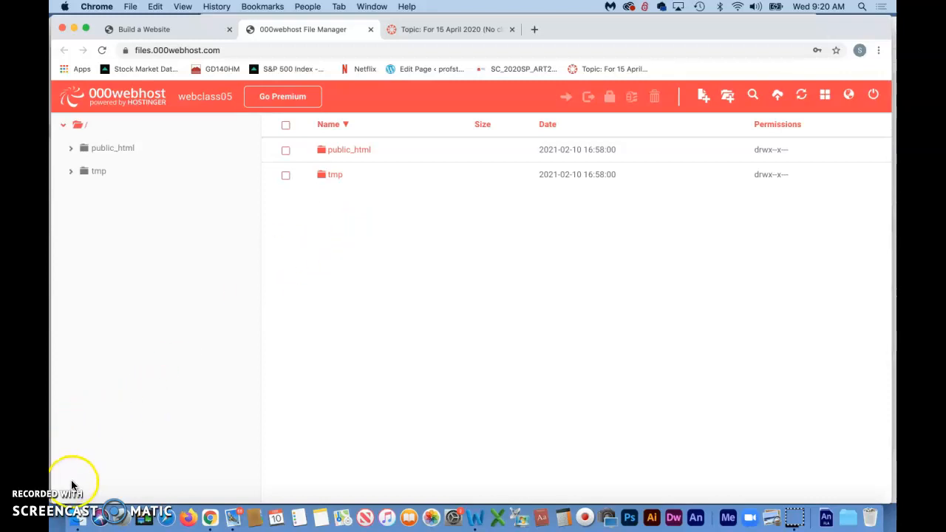